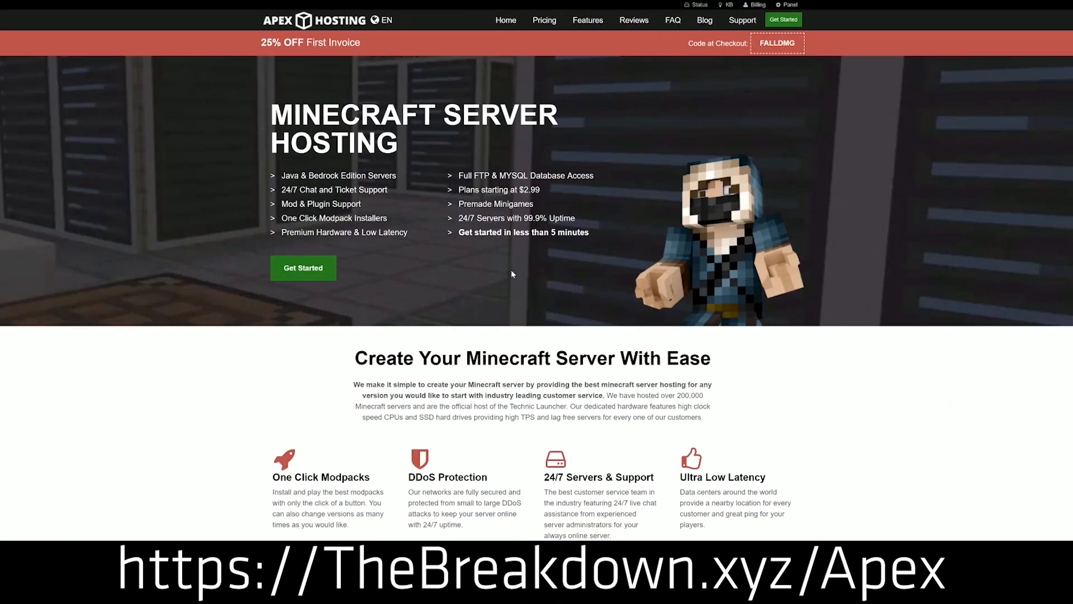
{"action": "mouse_move", "coordinate": [488, 83]}
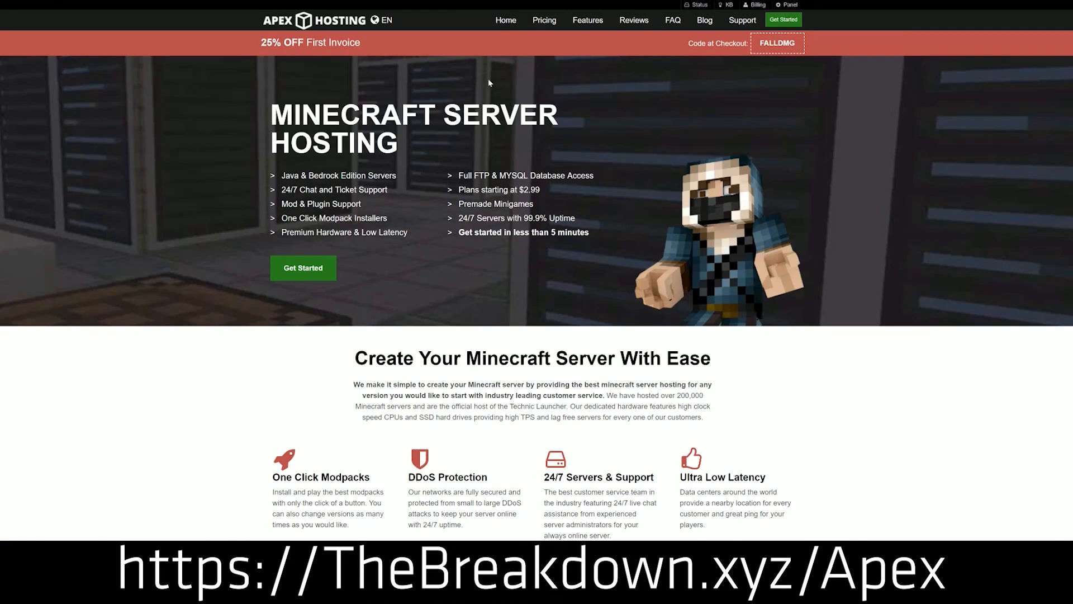
{"action": "mouse_move", "coordinate": [302, 268]}
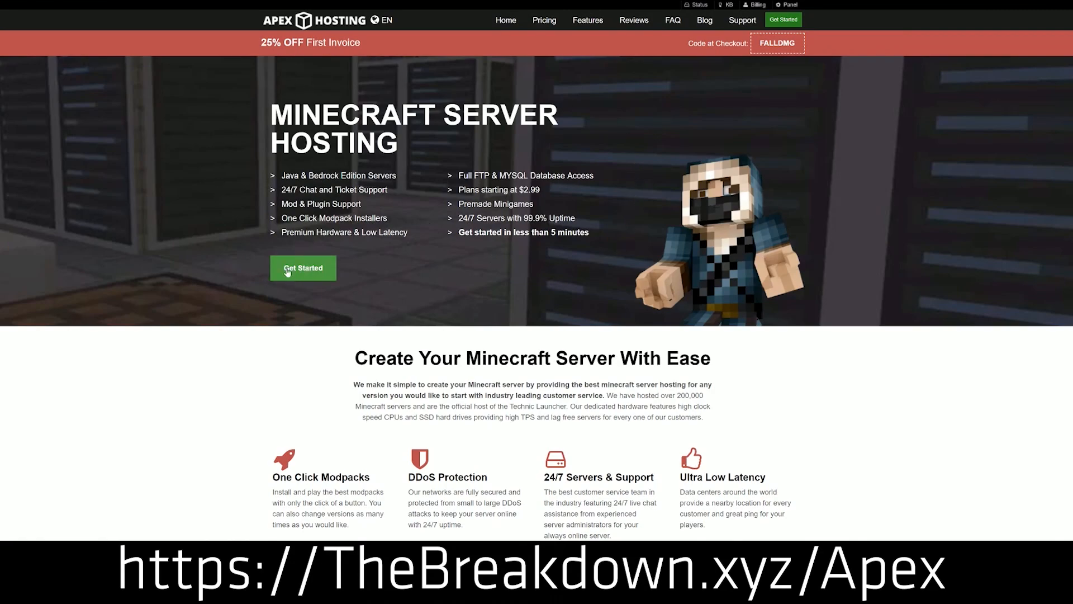
- Browse the Apex Hosting page and pick Minecraft 1.15 from the JAR File list
{"action": "scroll", "scroll_direction": "down", "scroll_amount": 3}
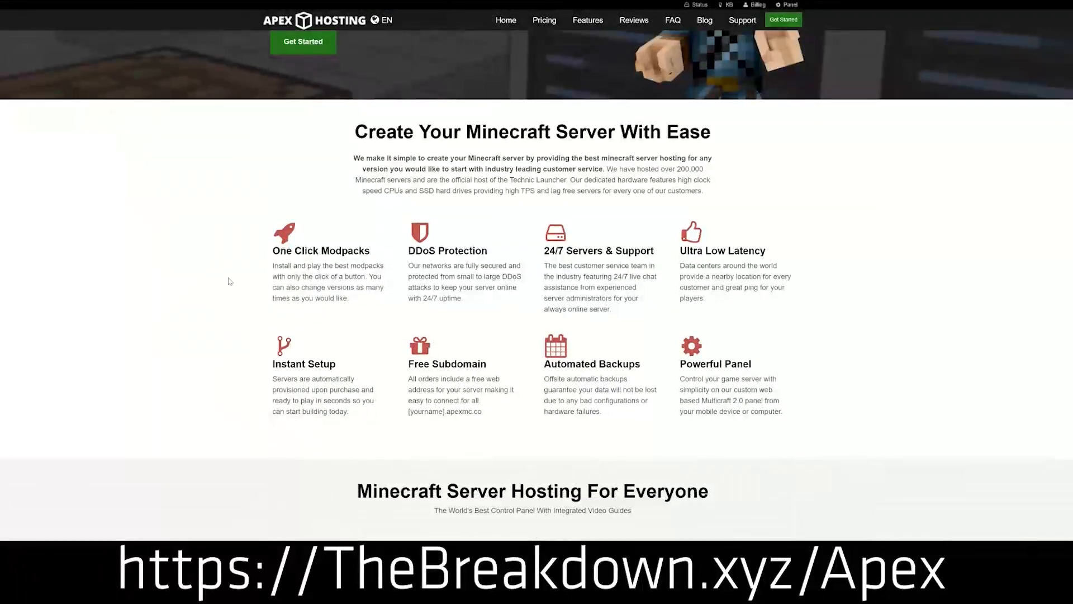
{"action": "double_click", "coordinate": [449, 251]}
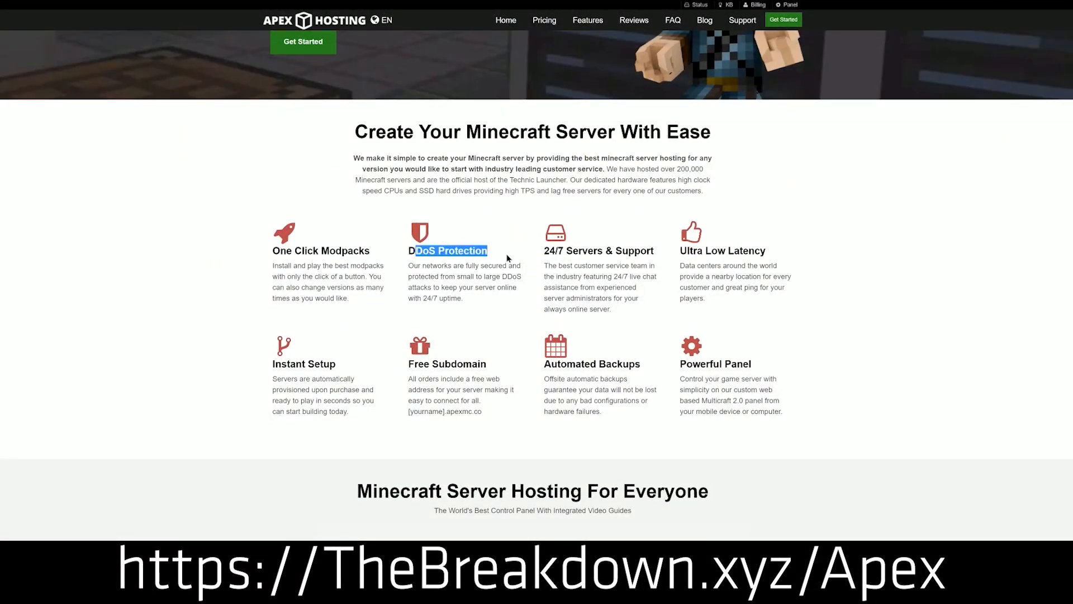
{"action": "double_click", "coordinate": [597, 251]}
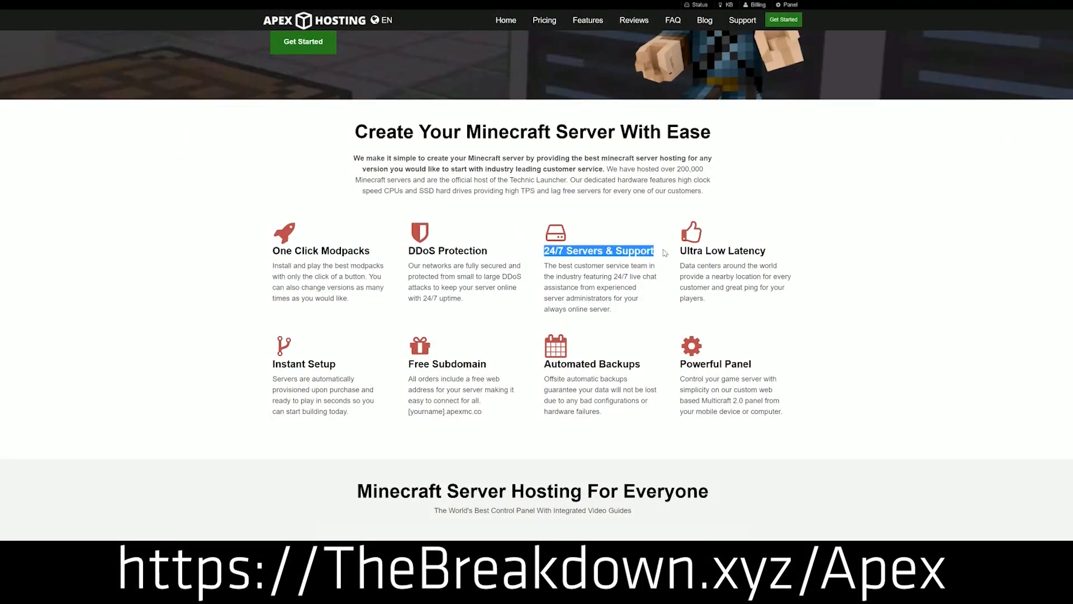
{"action": "mouse_move", "coordinate": [508, 385]}
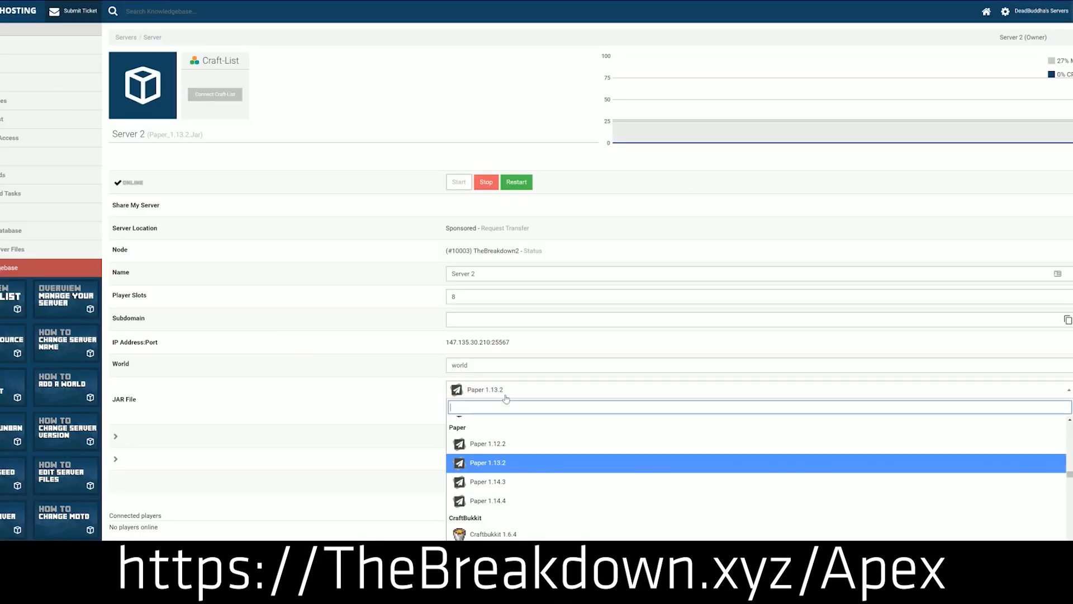
{"action": "scroll", "scroll_direction": "up", "scroll_amount": 3}
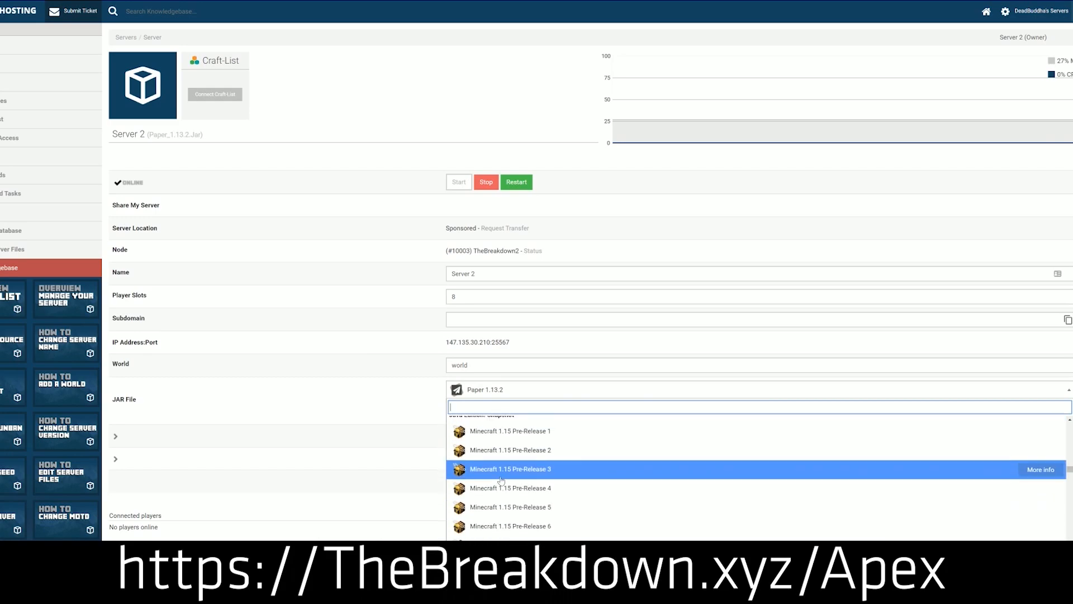
{"action": "scroll", "scroll_direction": "up", "scroll_amount": 3}
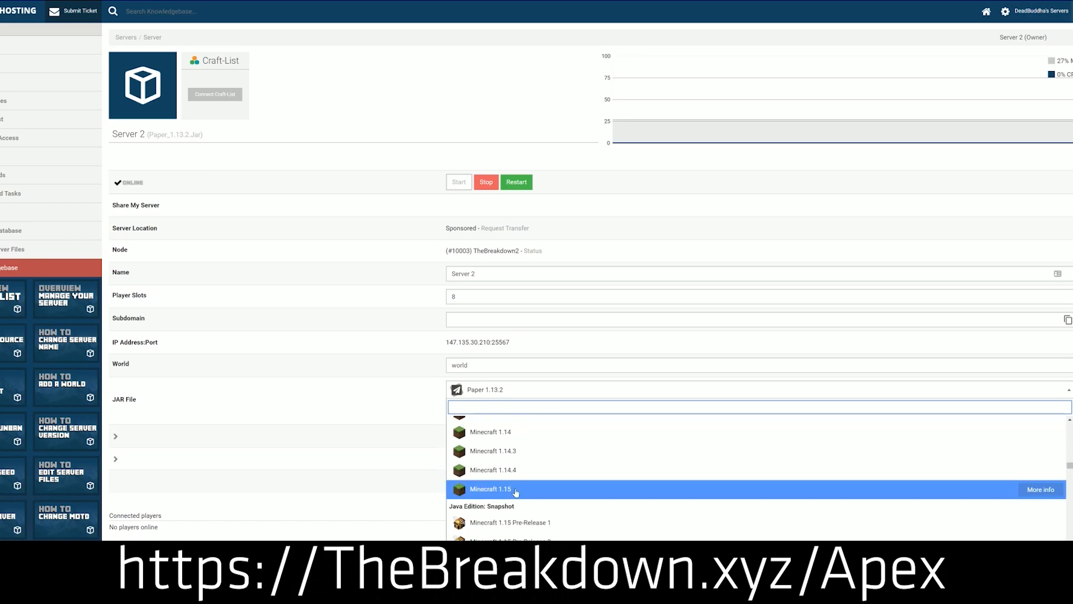
{"action": "left_click", "coordinate": [491, 489]}
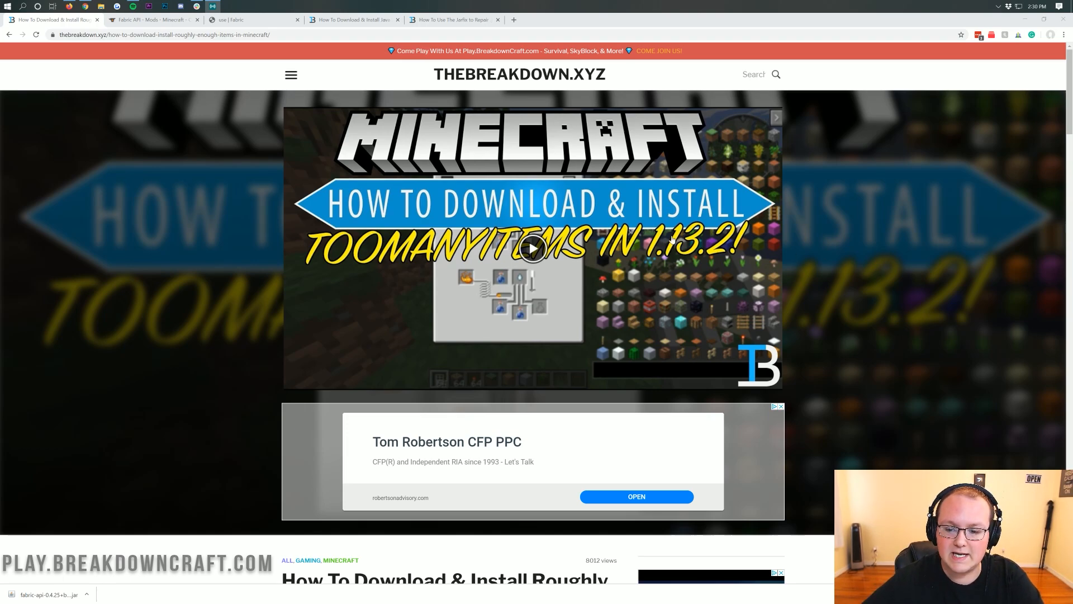
{"action": "mouse_move", "coordinate": [856, 286]}
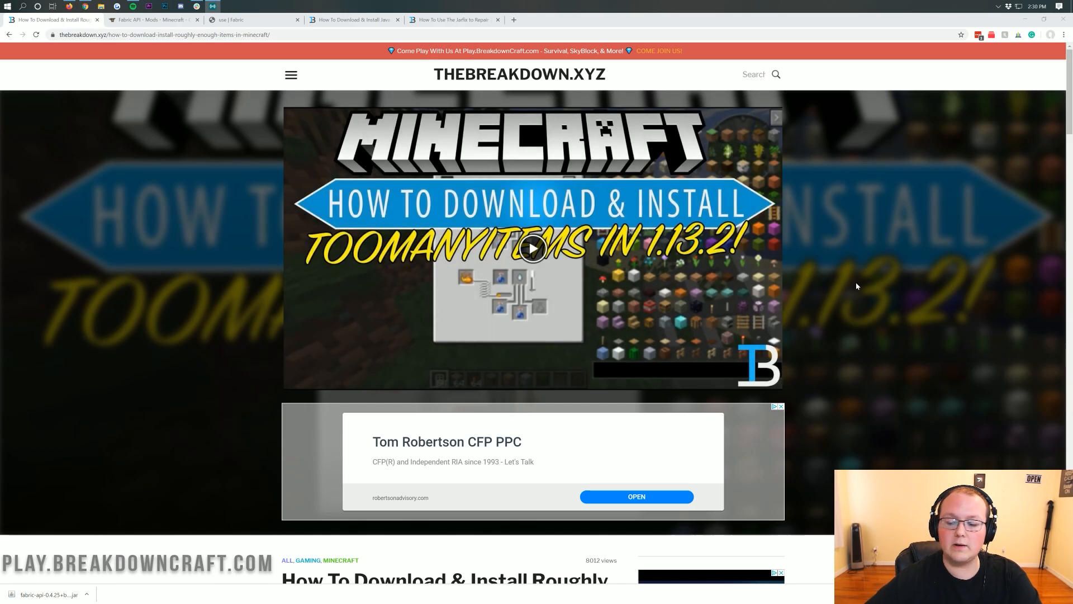
{"action": "scroll", "scroll_direction": "down", "scroll_amount": 3}
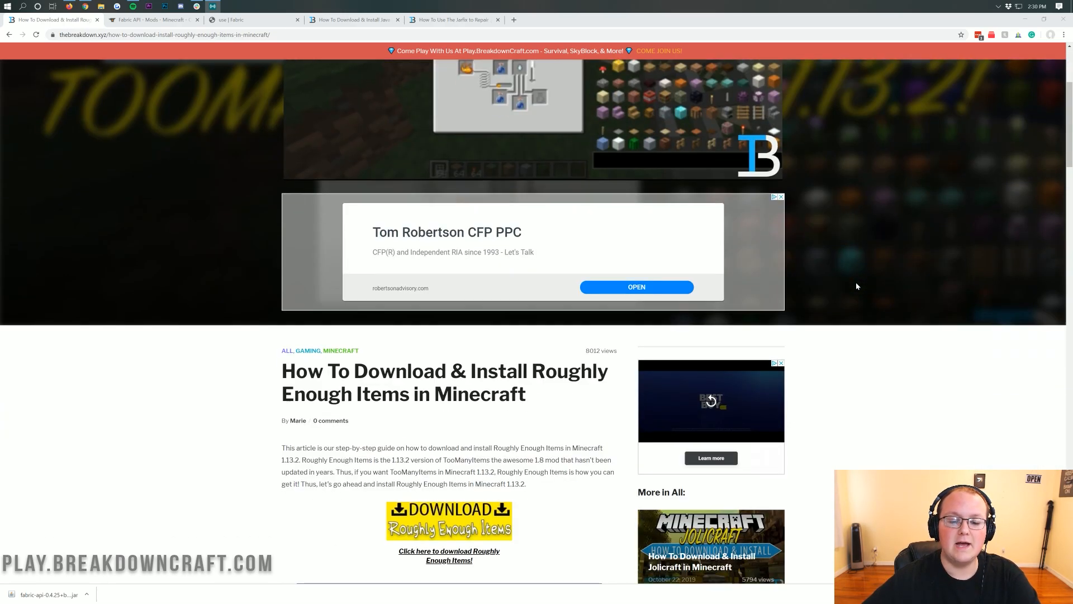
{"action": "scroll", "scroll_direction": "down", "scroll_amount": 3}
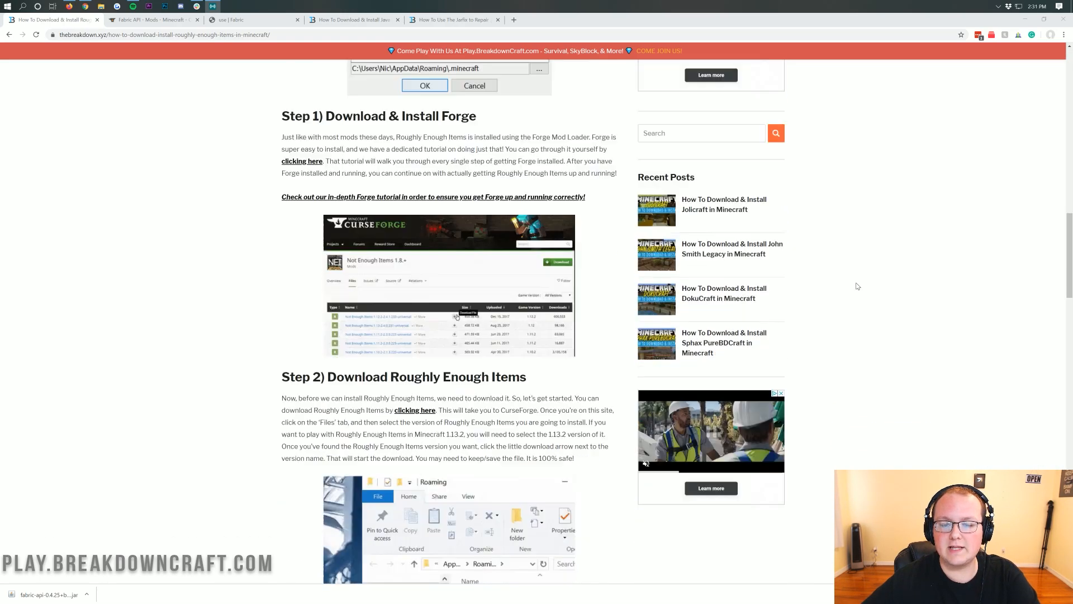
{"action": "scroll", "scroll_direction": "up", "scroll_amount": 3}
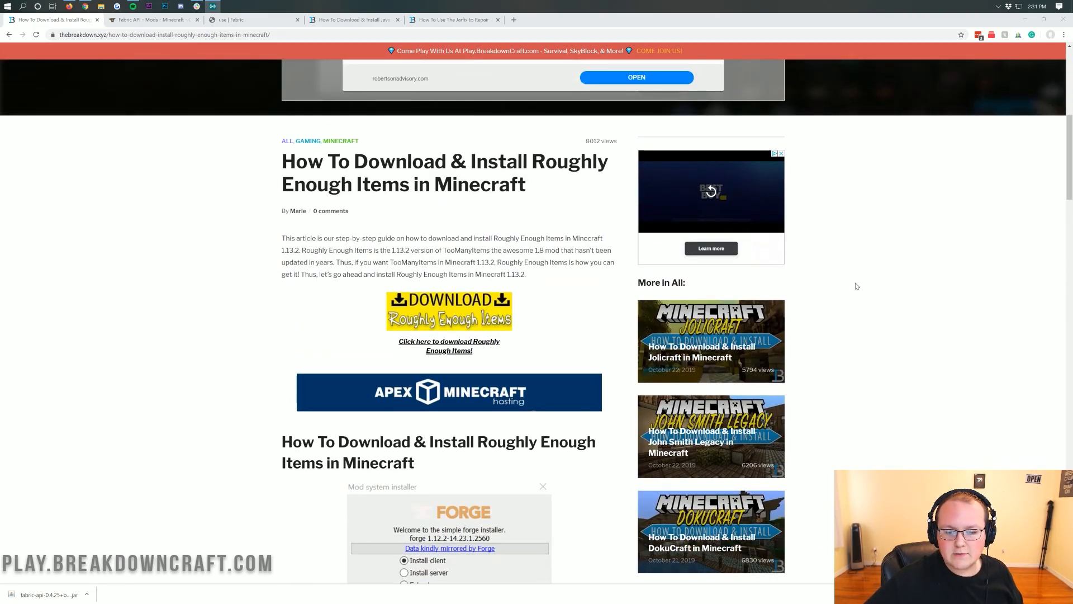
{"action": "mouse_move", "coordinate": [433, 327]}
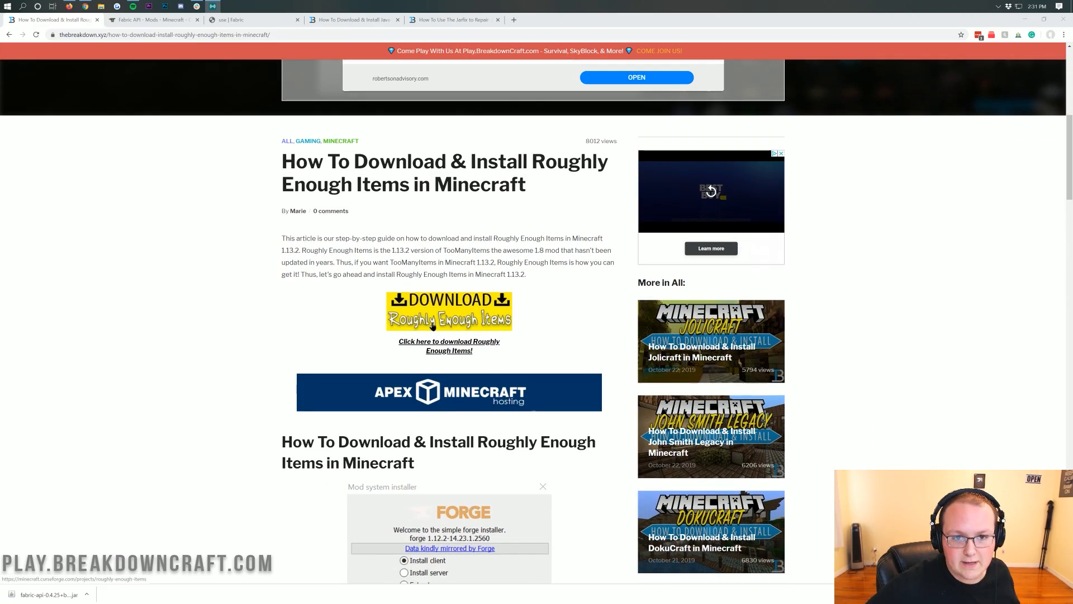
- Open the Roughly Enough Items CurseForge page and scroll through its description and Recent Files
{"action": "left_click", "coordinate": [449, 346]}
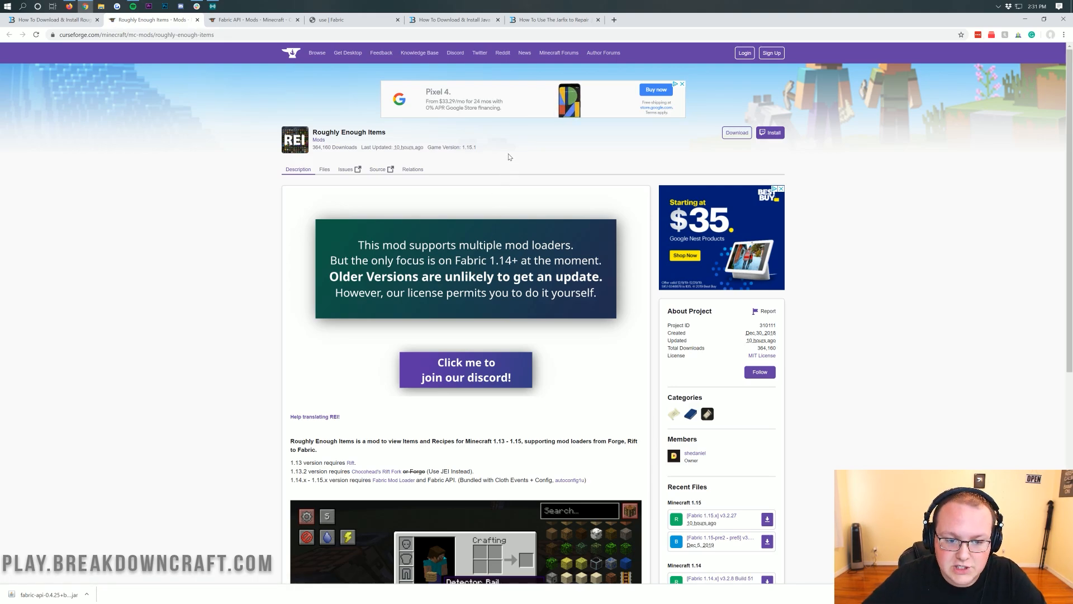
{"action": "scroll", "scroll_direction": "down", "scroll_amount": 3}
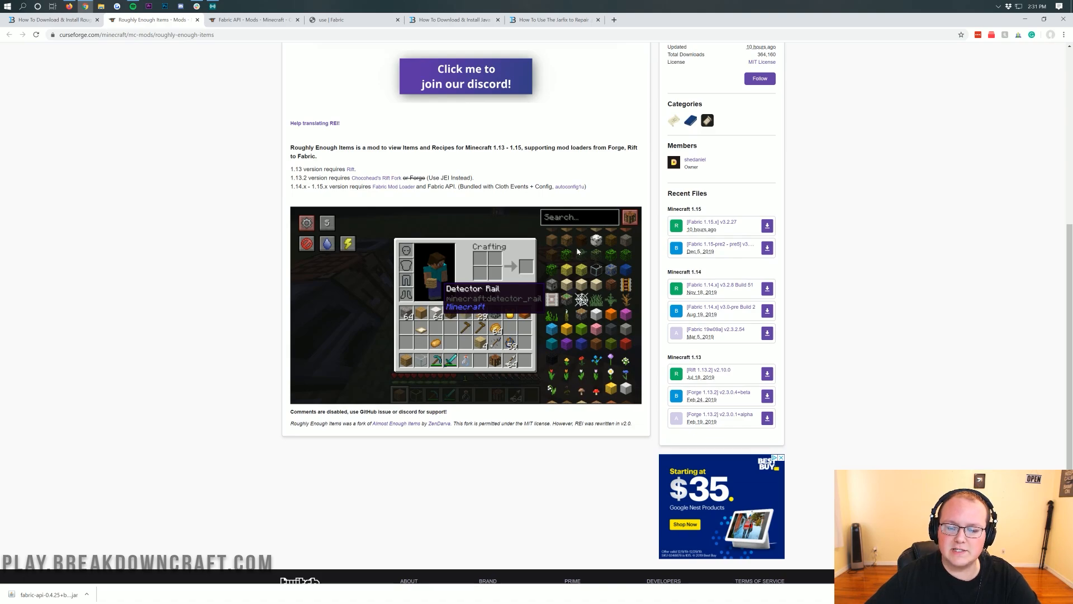
{"action": "mouse_move", "coordinate": [568, 300]}
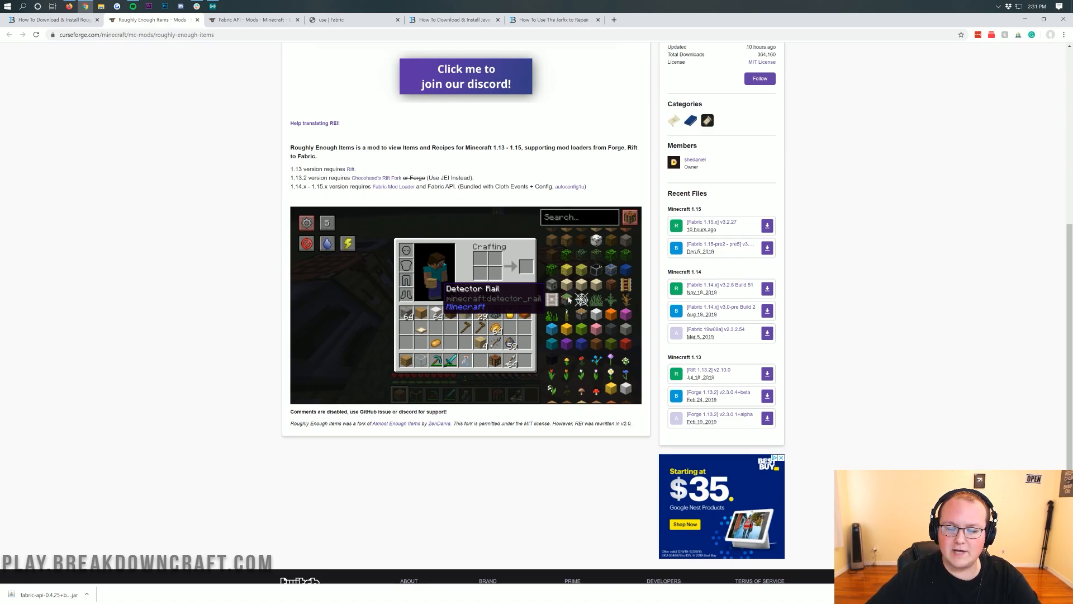
{"action": "mouse_move", "coordinate": [565, 294]}
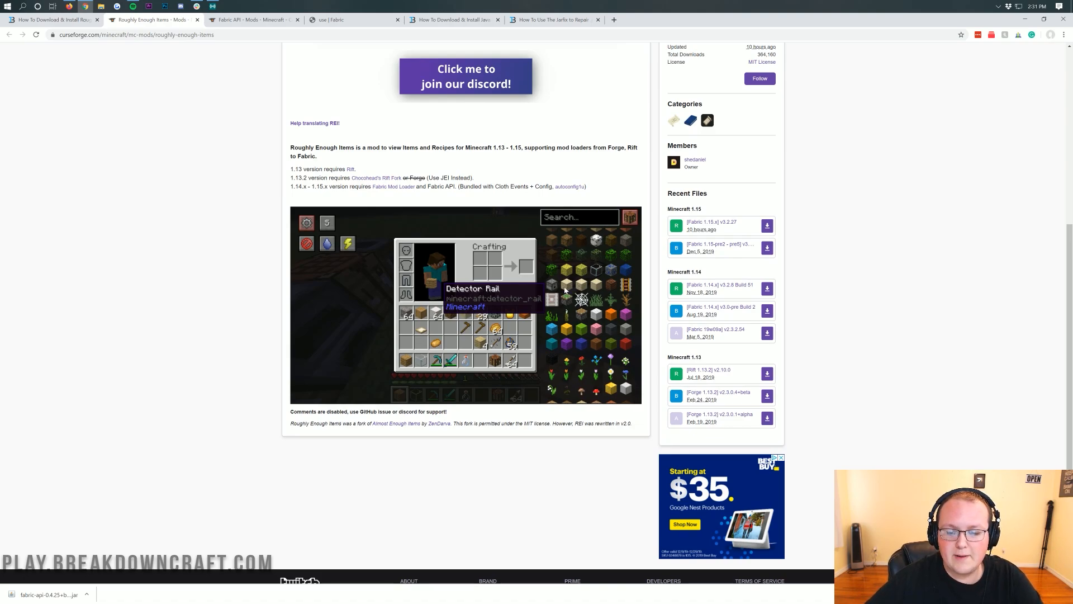
{"action": "mouse_move", "coordinate": [533, 253]}
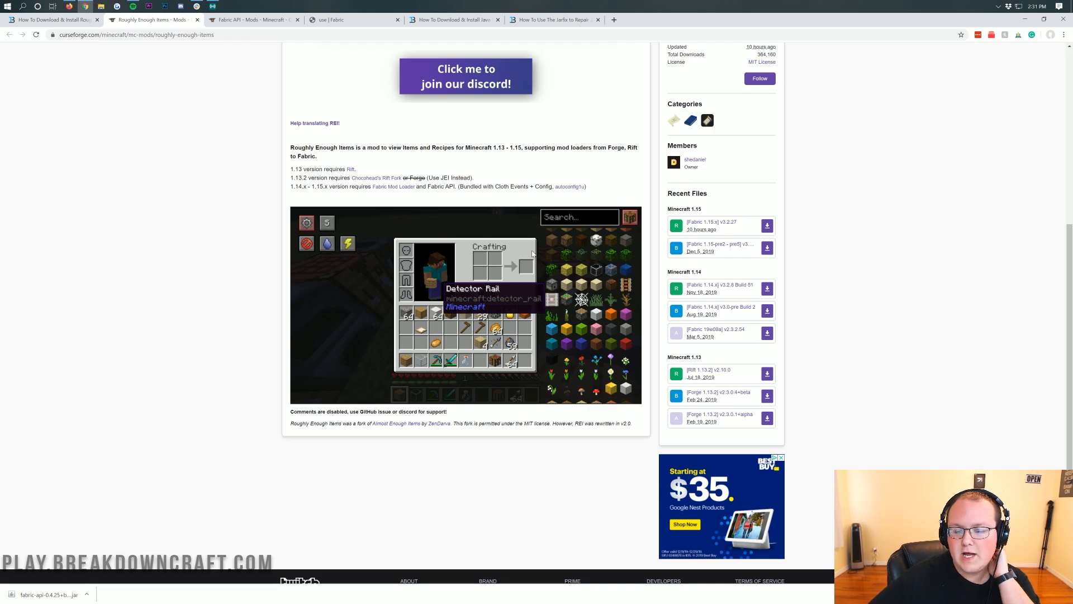
{"action": "mouse_move", "coordinate": [327, 244]}
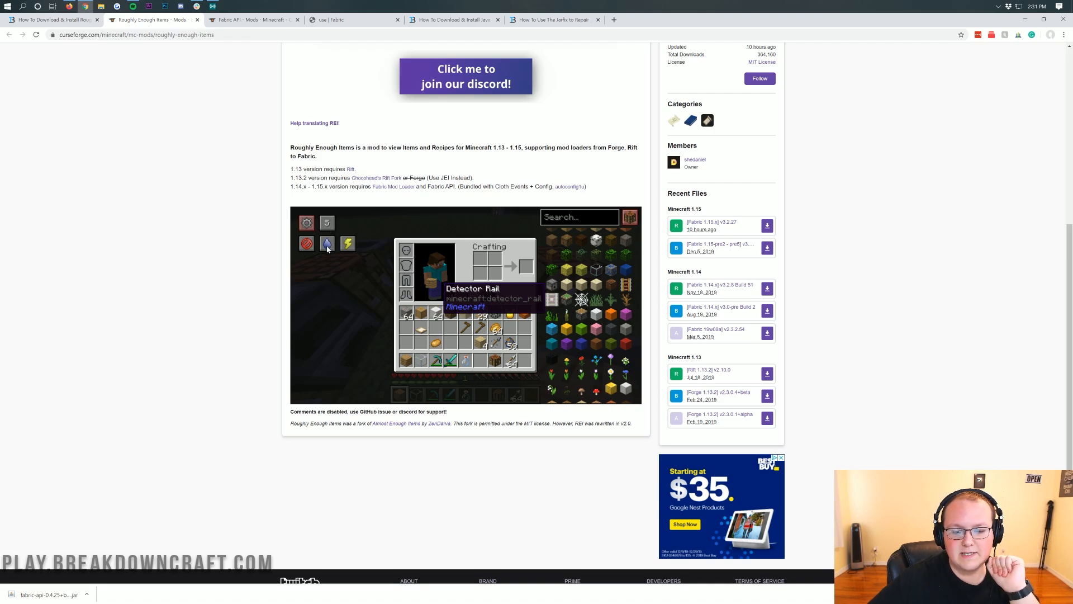
{"action": "mouse_move", "coordinate": [455, 278]}
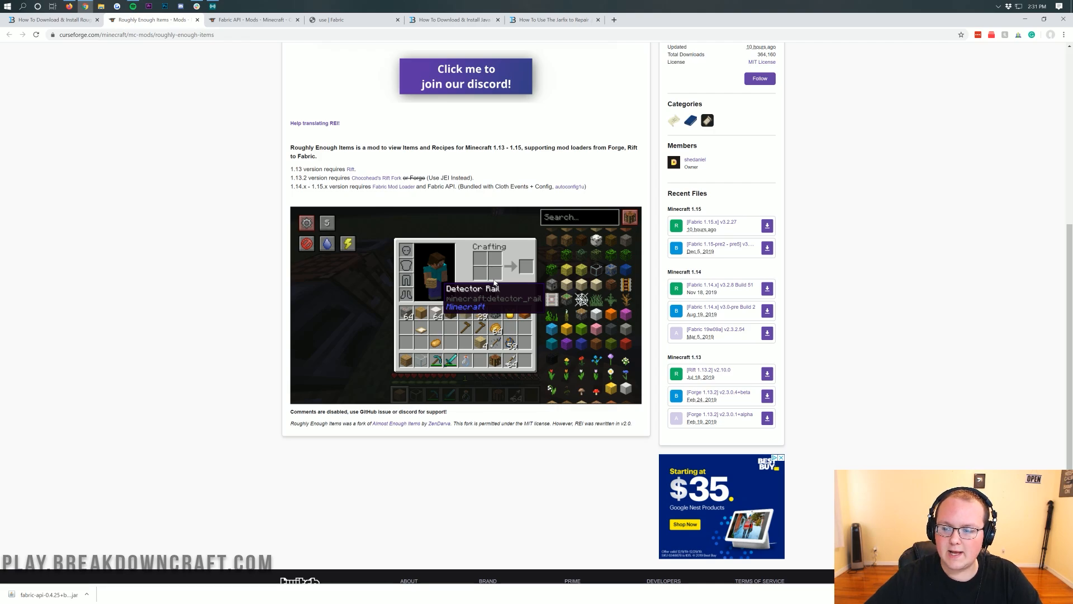
{"action": "scroll", "scroll_direction": "up", "scroll_amount": 3}
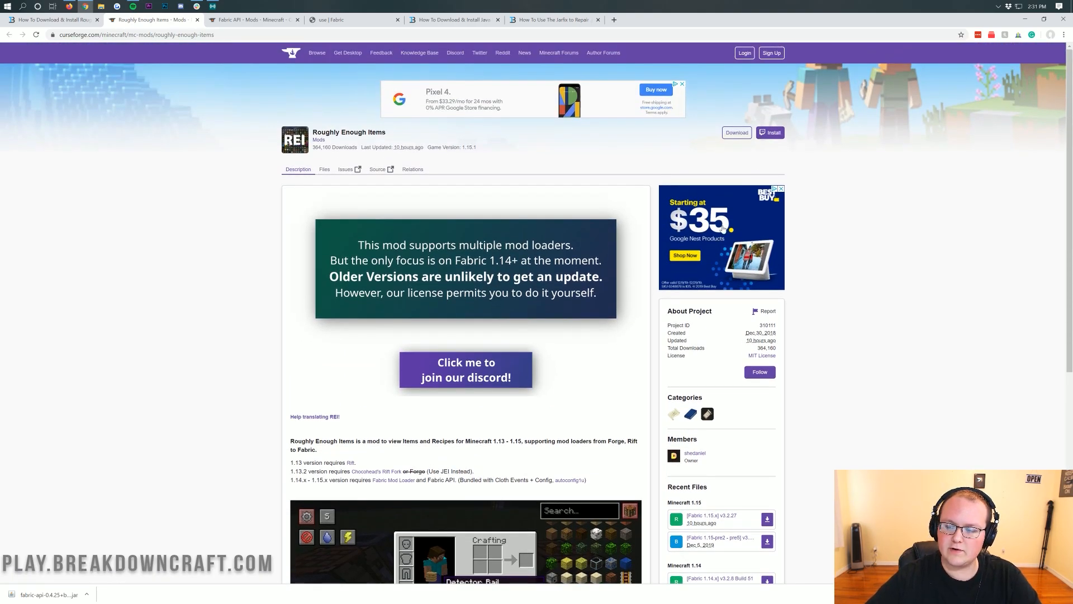
{"action": "scroll", "scroll_direction": "down", "scroll_amount": 3}
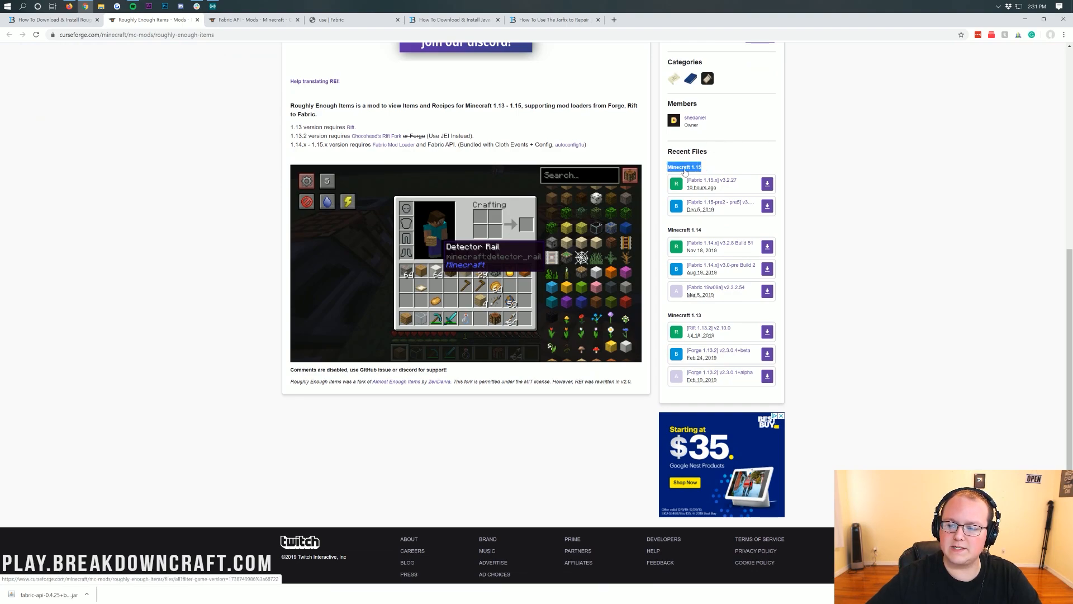
{"action": "mouse_move", "coordinate": [700, 144]}
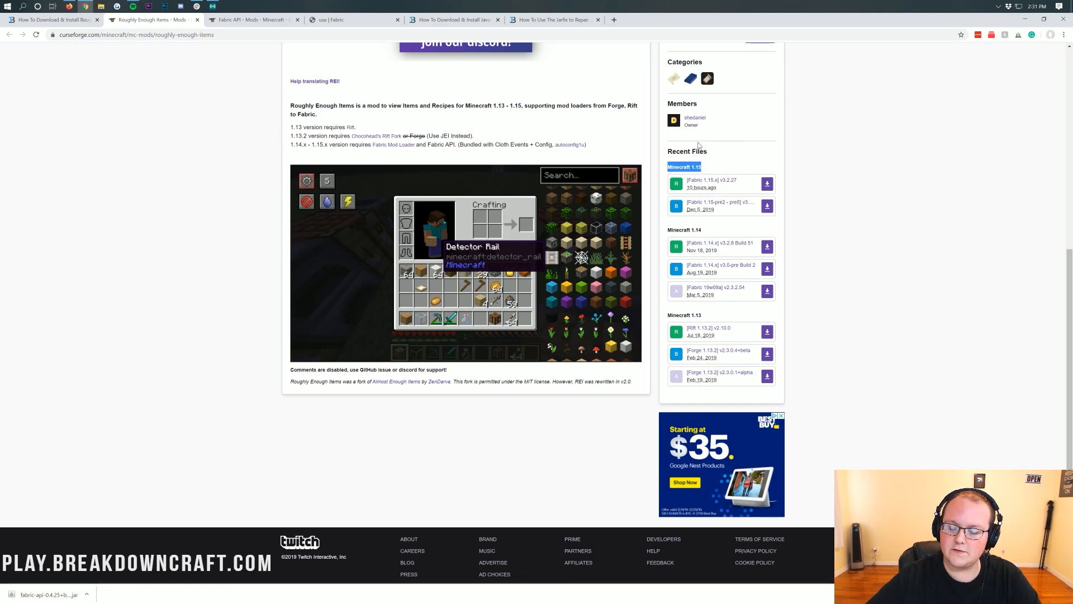
{"action": "mouse_move", "coordinate": [723, 183]}
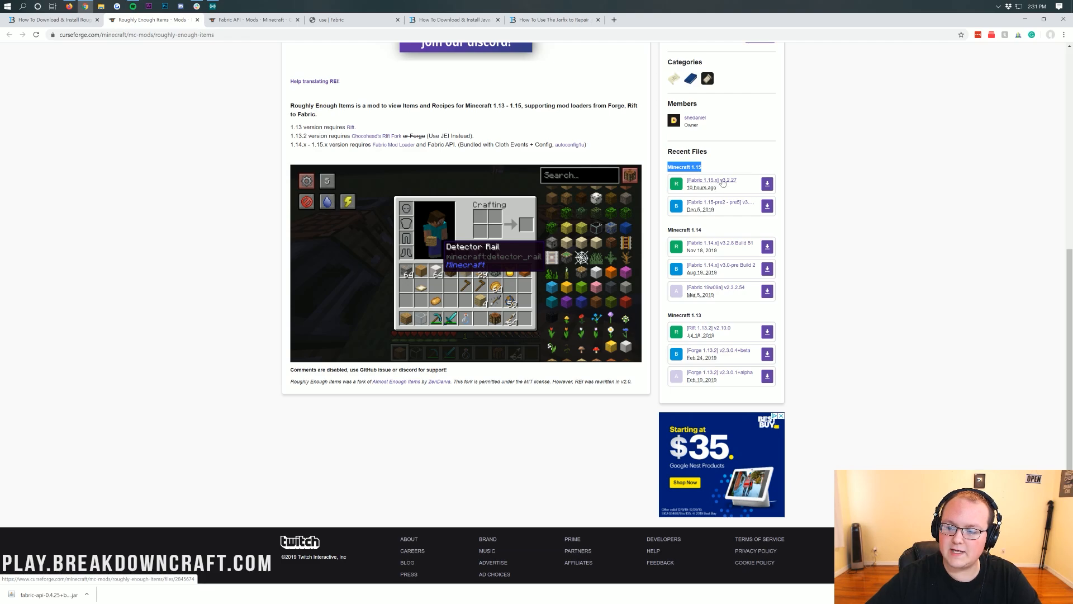
{"action": "mouse_move", "coordinate": [709, 185]}
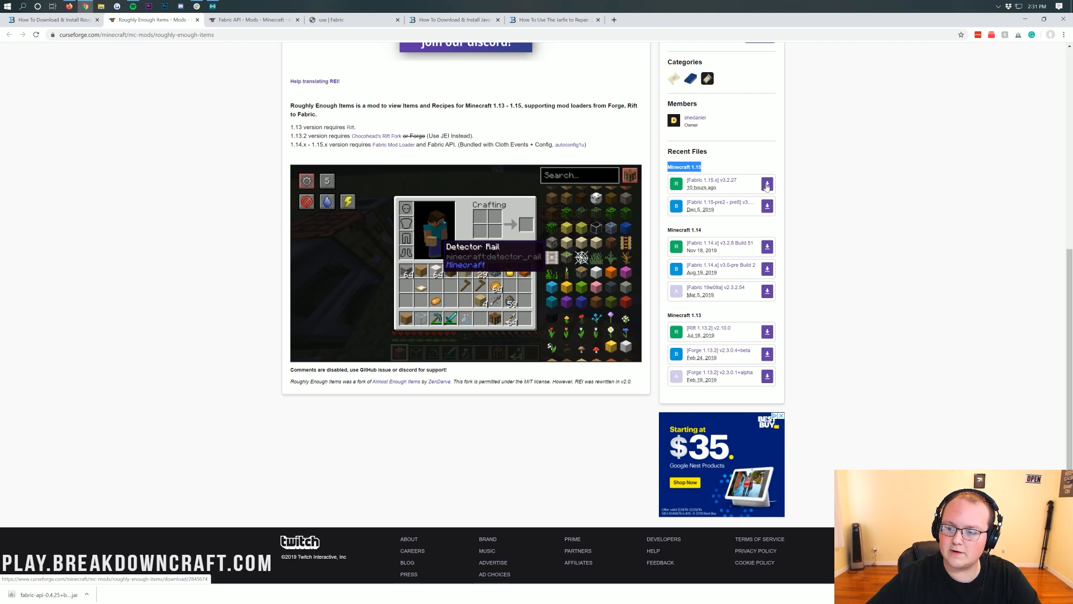
- Download the Fabric 1.15.x Roughly Enough Items jar and keep it despite Chrome's warning
{"action": "left_click", "coordinate": [767, 183]}
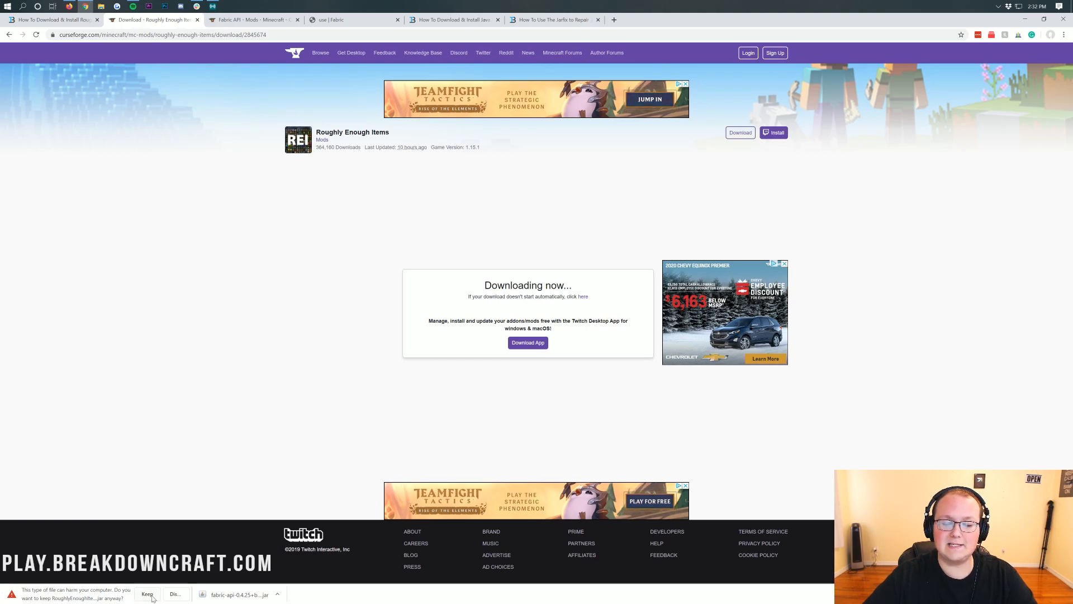
{"action": "left_click", "coordinate": [147, 594]}
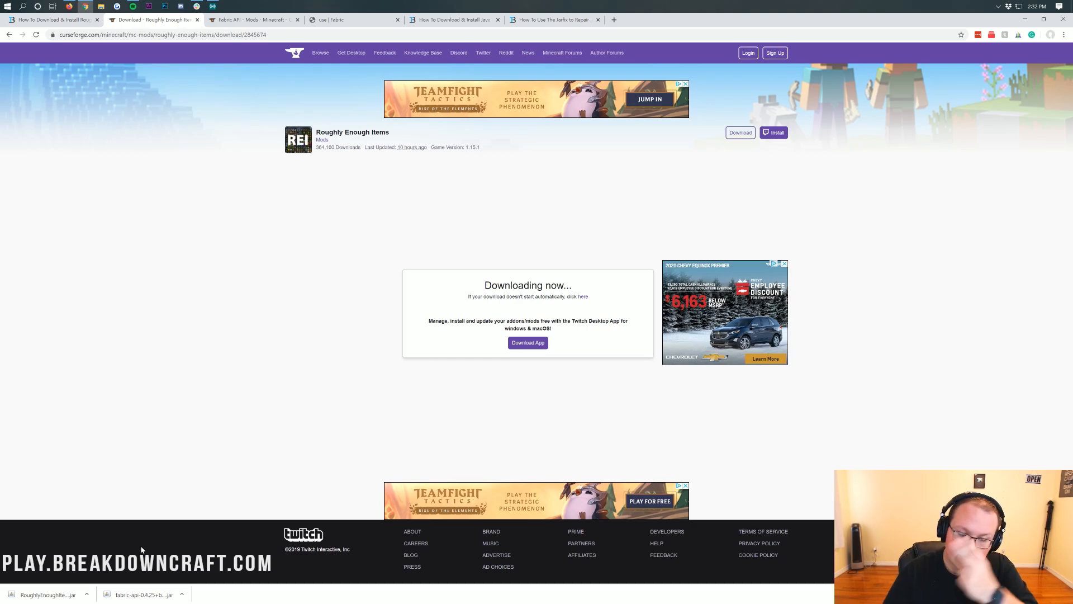
- From the Fabric API tab, download the [1.15.1] Fabric API 0.4.25 jar and keep it
{"action": "left_click", "coordinate": [253, 19]}
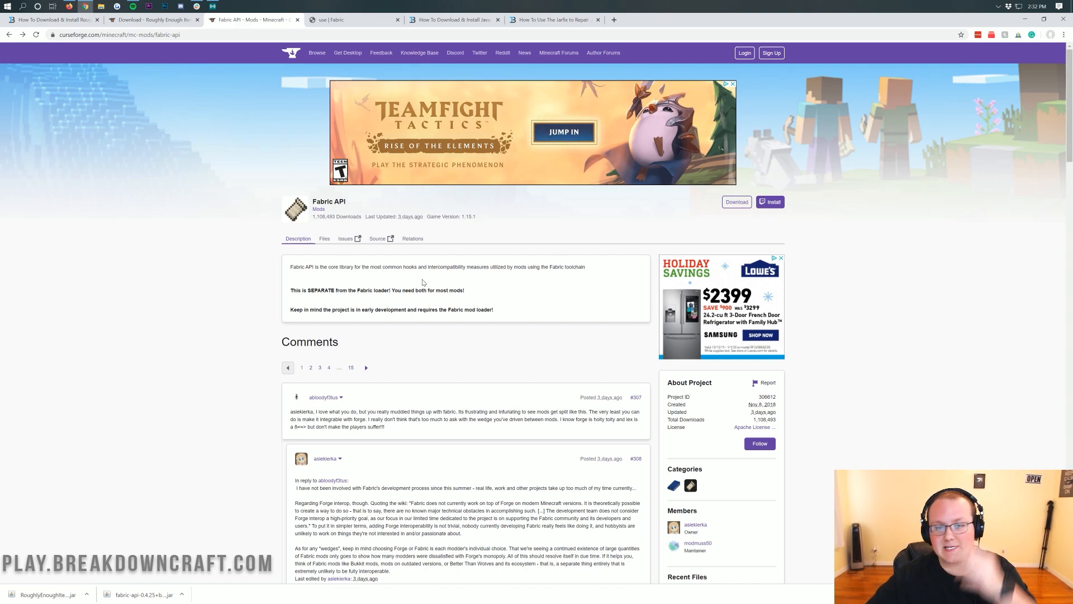
{"action": "mouse_move", "coordinate": [985, 250]}
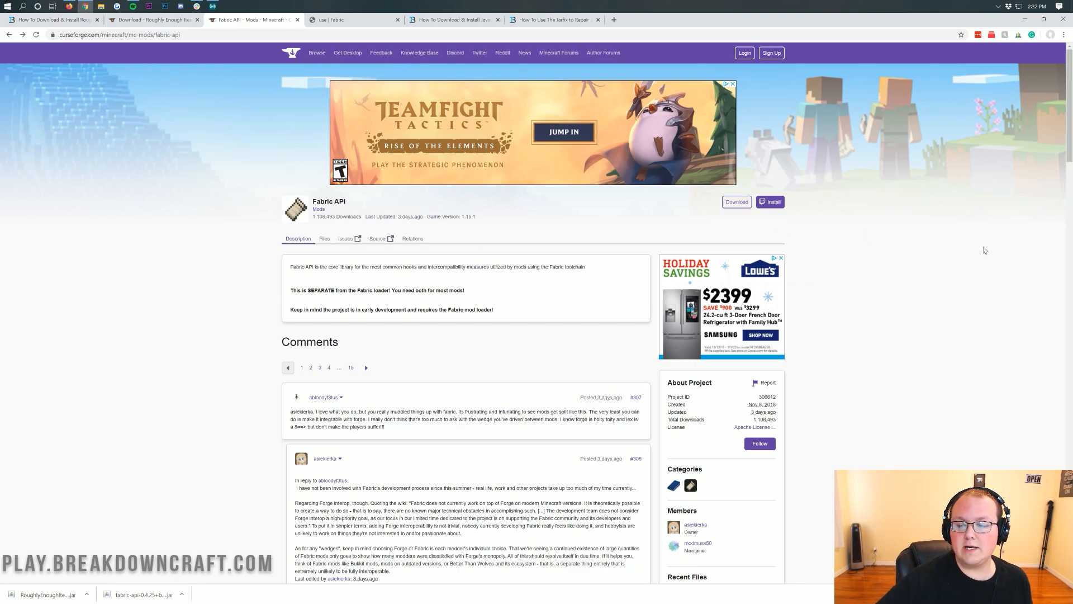
{"action": "scroll", "scroll_direction": "down", "scroll_amount": 3}
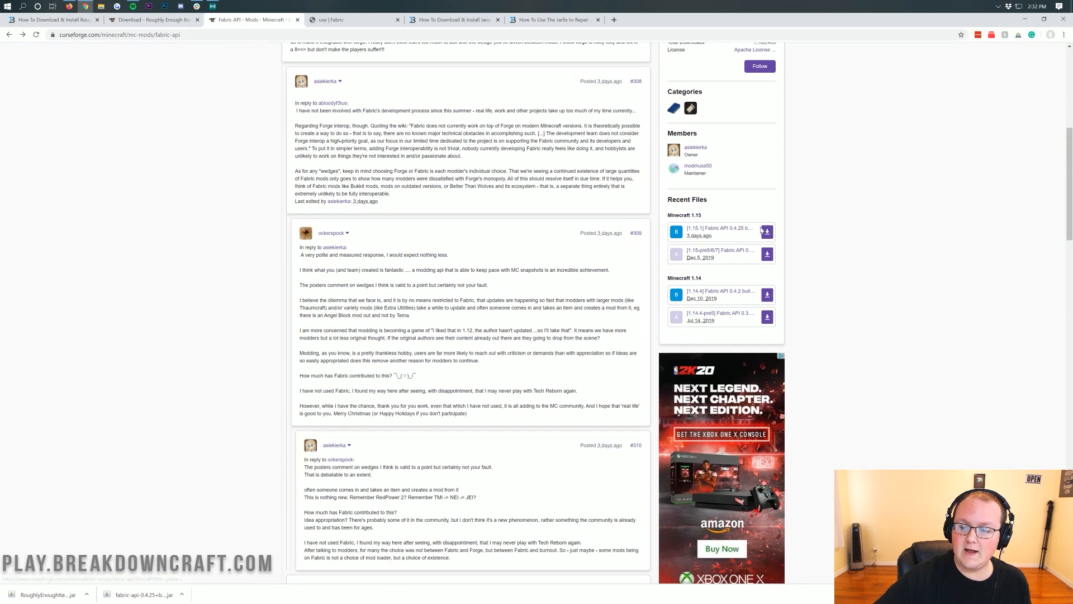
{"action": "mouse_move", "coordinate": [712, 229]}
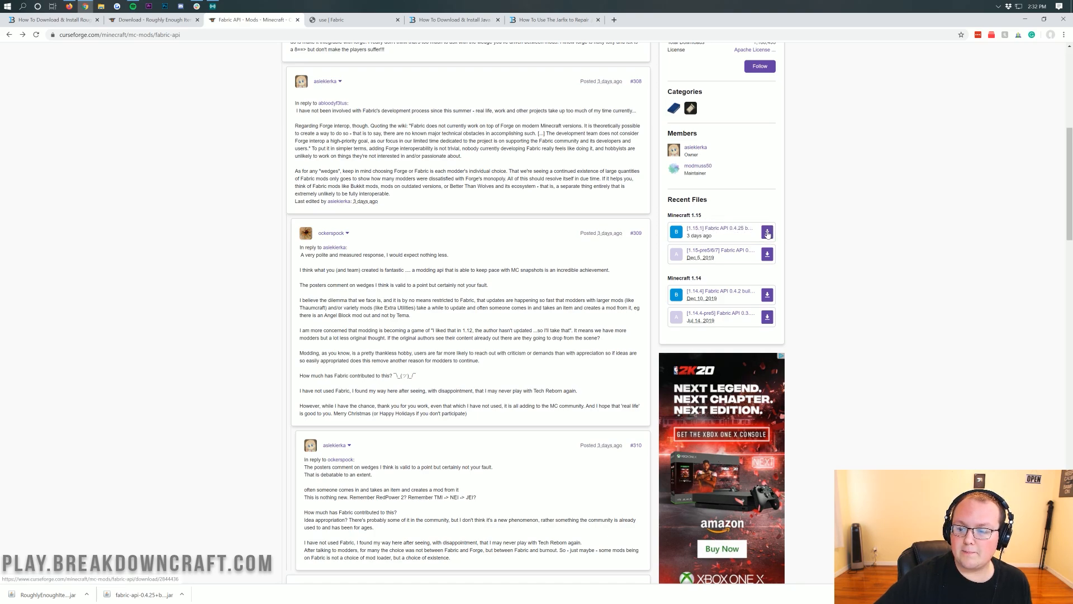
{"action": "left_click", "coordinate": [767, 232]}
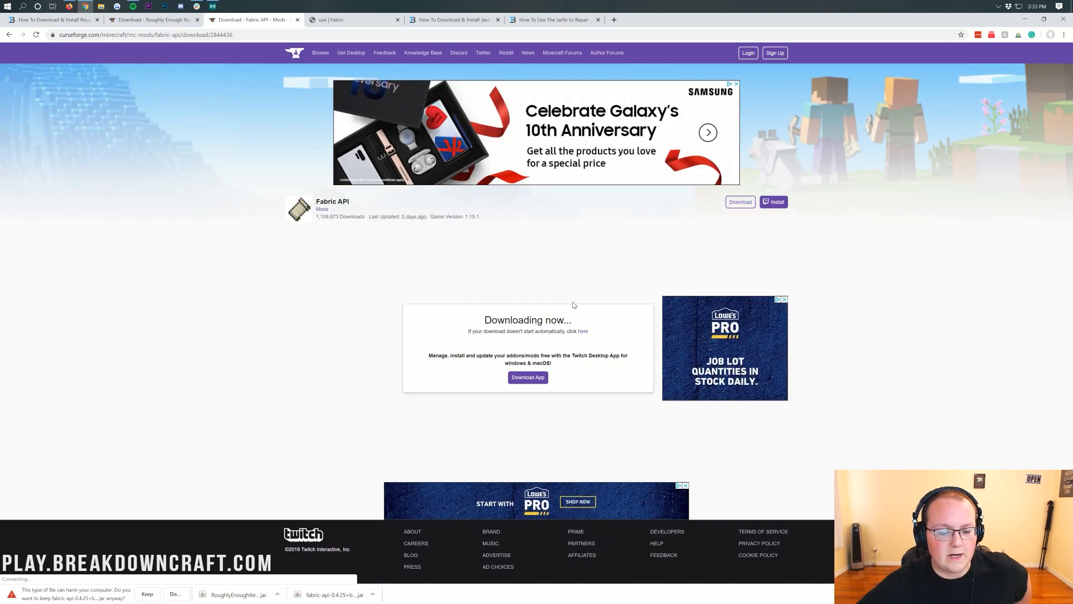
{"action": "mouse_move", "coordinate": [196, 377]}
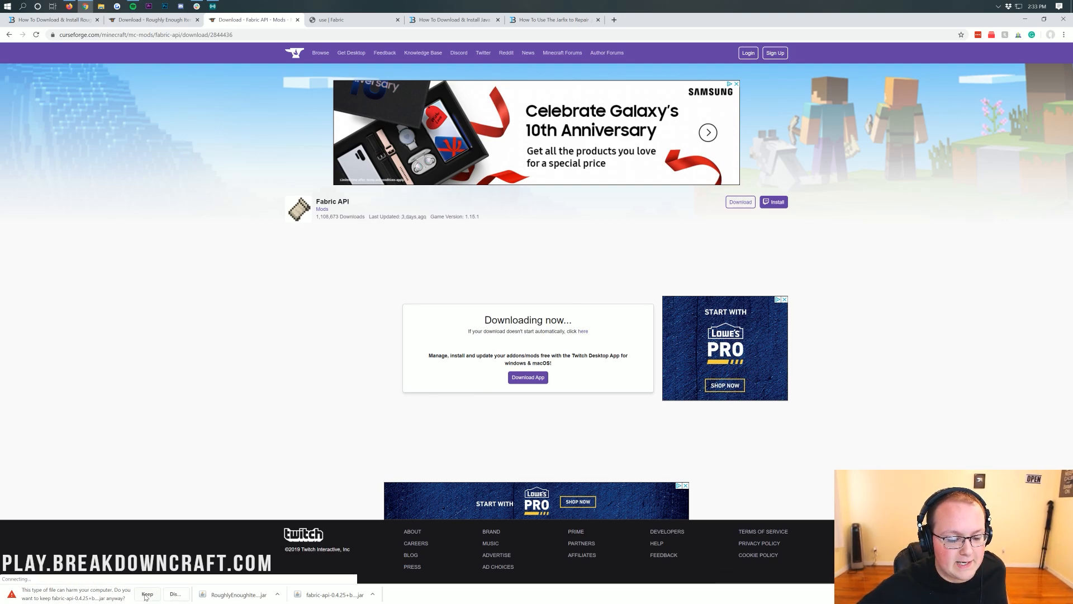
{"action": "left_click", "coordinate": [147, 594]}
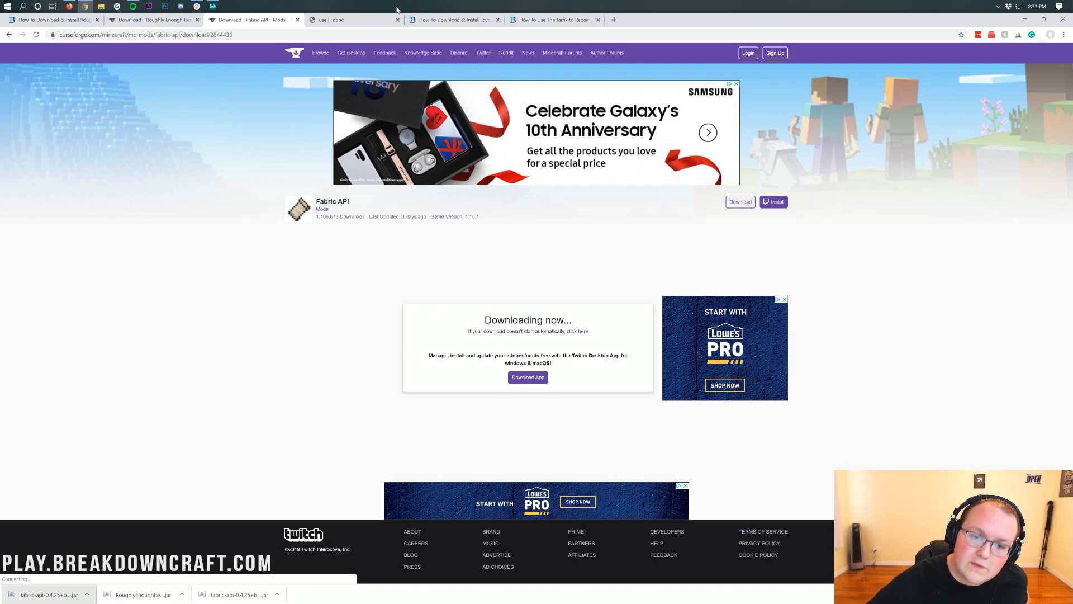
- On fabricmc.net/use, download the Vanilla Universal/JAR Fabric installer
{"action": "left_click", "coordinate": [353, 19]}
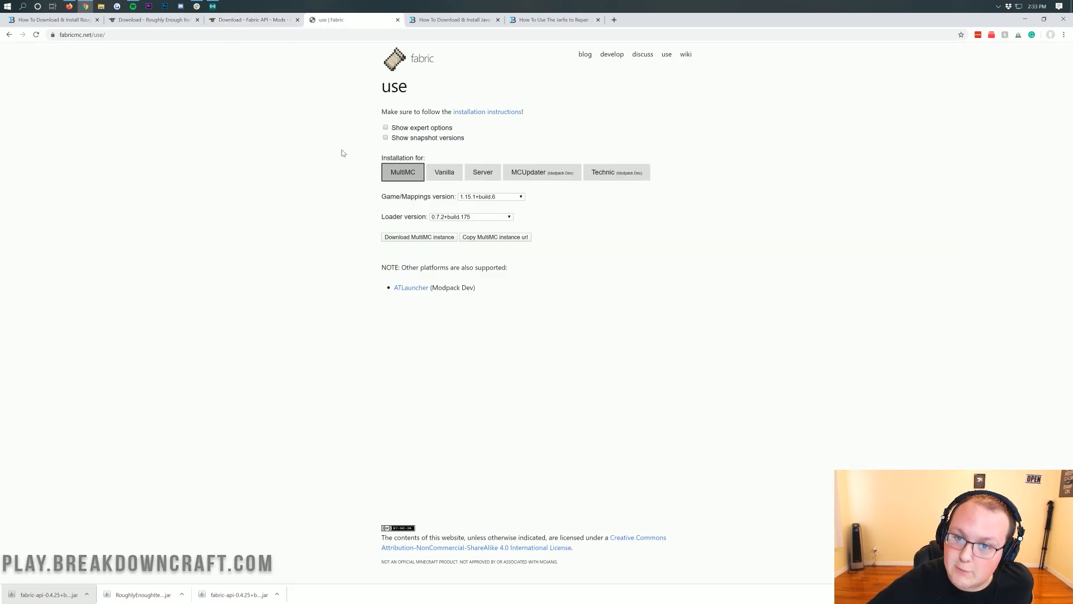
{"action": "mouse_move", "coordinate": [309, 262]}
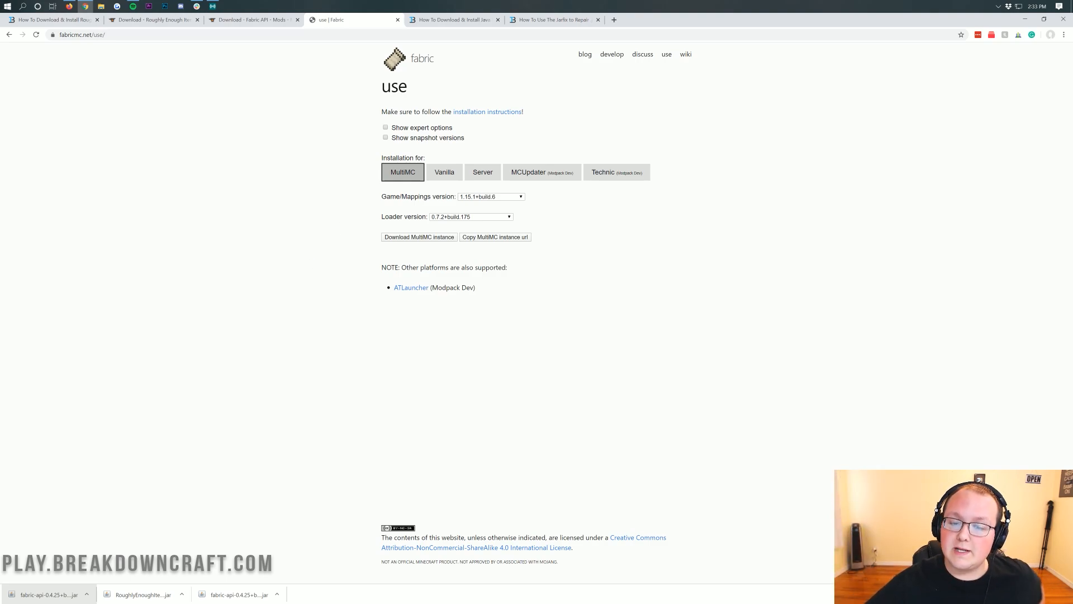
{"action": "mouse_move", "coordinate": [446, 176]}
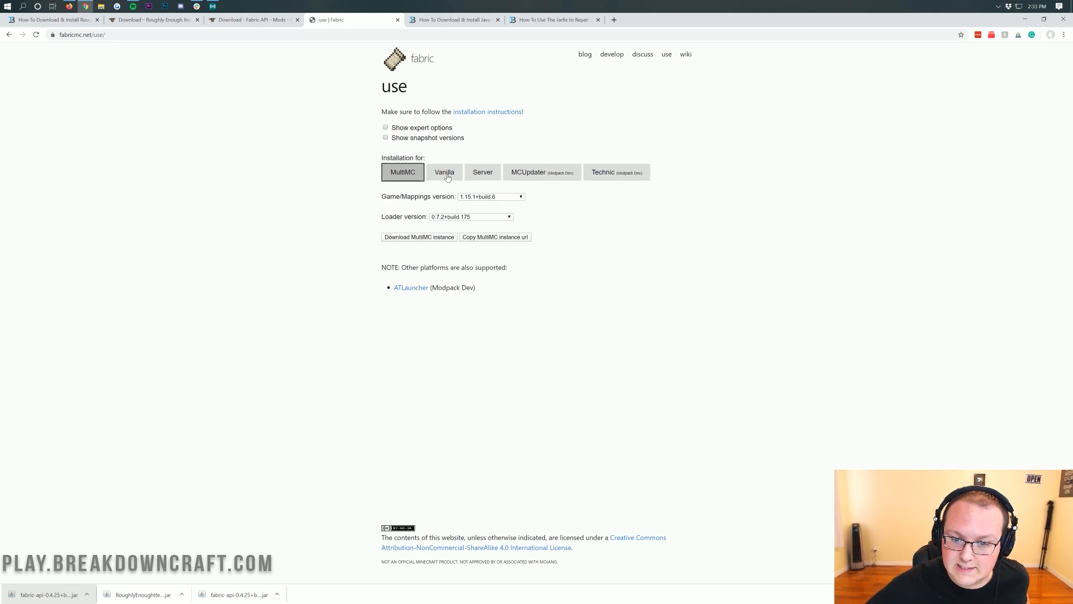
{"action": "left_click", "coordinate": [443, 172]}
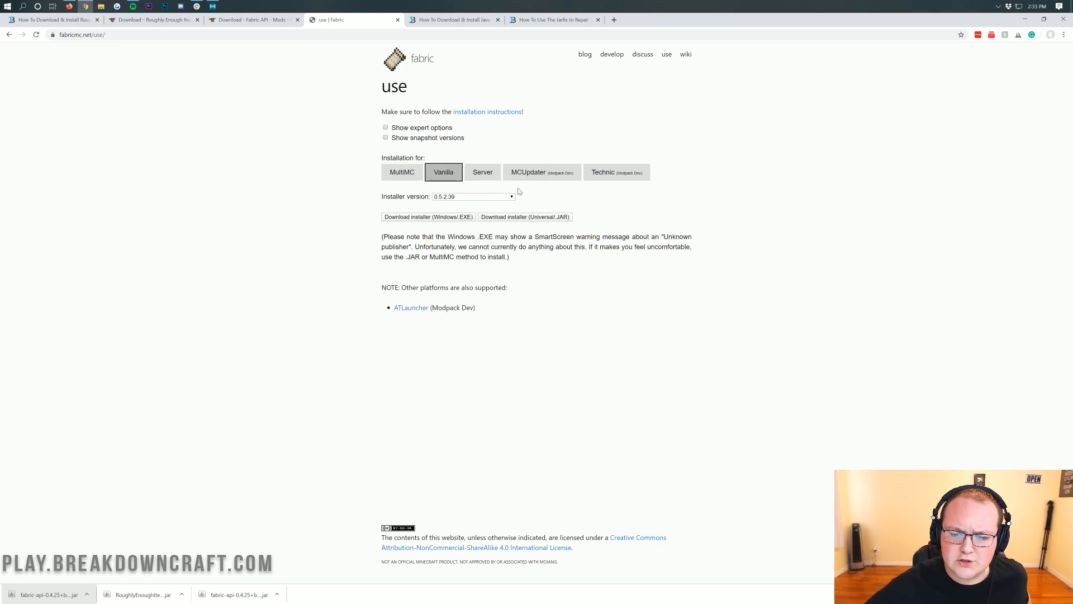
{"action": "mouse_move", "coordinate": [566, 226]}
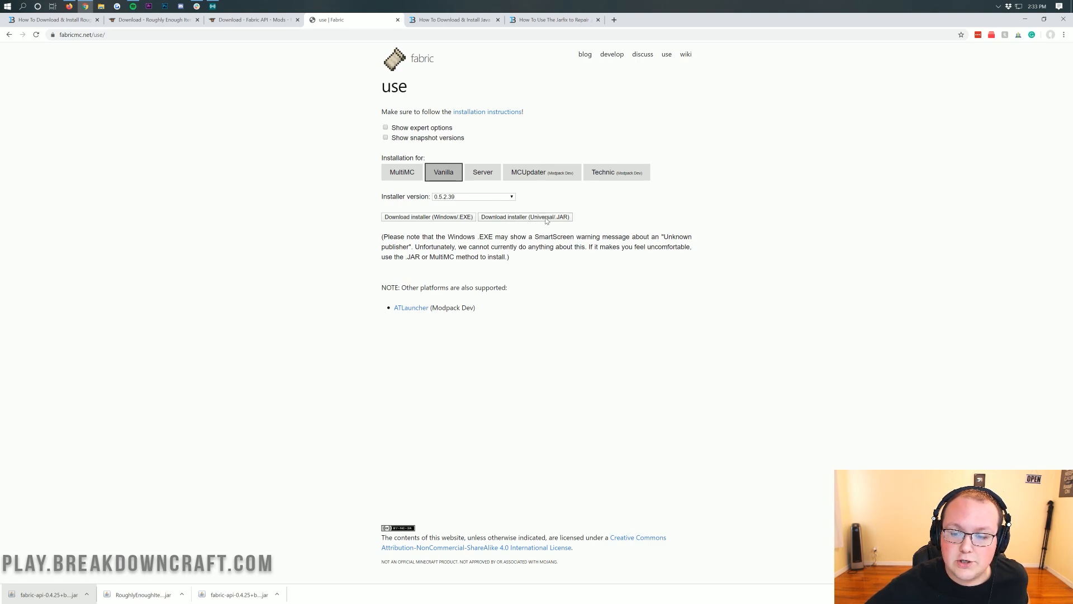
{"action": "left_click", "coordinate": [525, 217]}
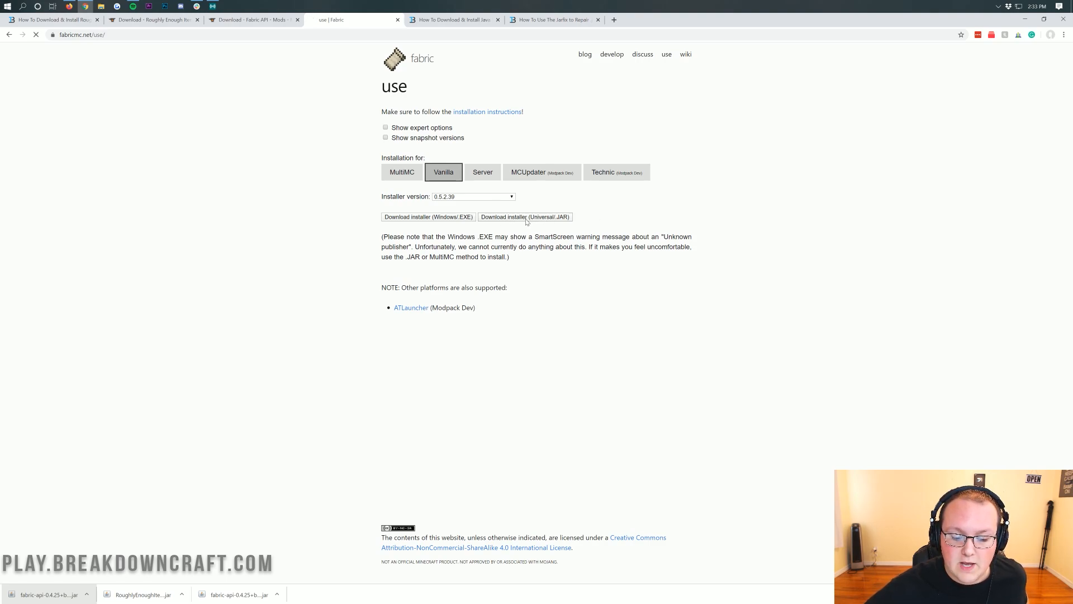
{"action": "left_click", "coordinate": [525, 217]}
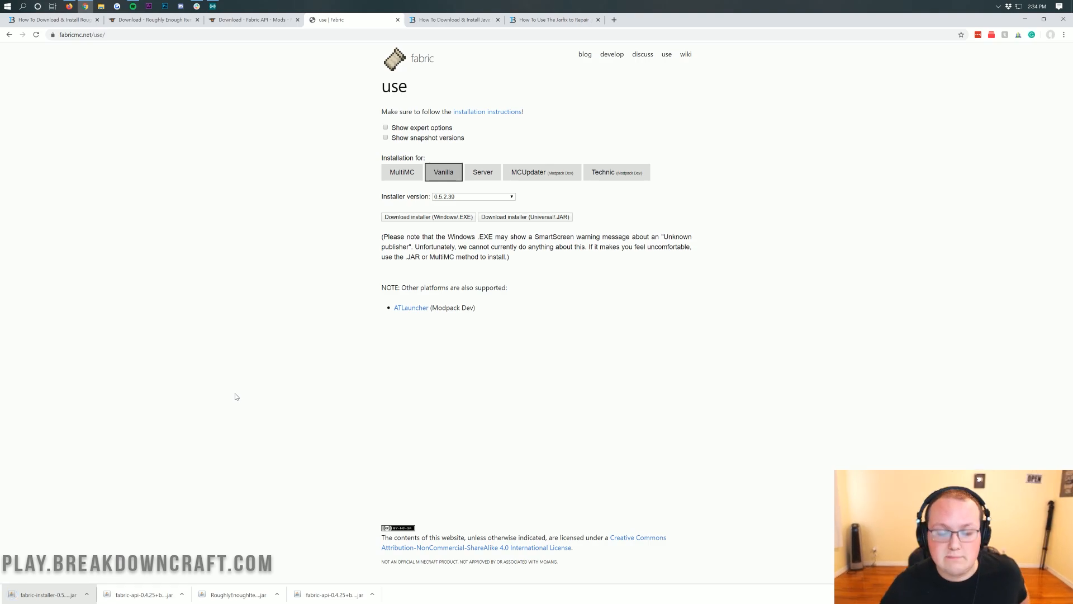
{"action": "left_click", "coordinate": [452, 19]}
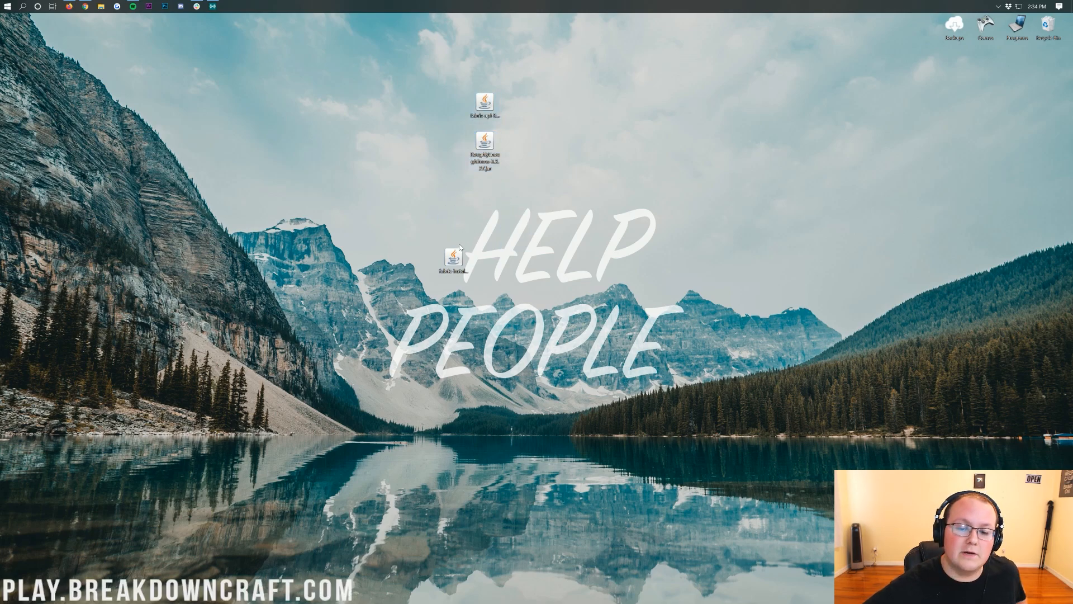
- Check the installer's Open with options showing Java Platform SE binary, then dismiss the prompt
{"action": "right_click", "coordinate": [395, 198]}
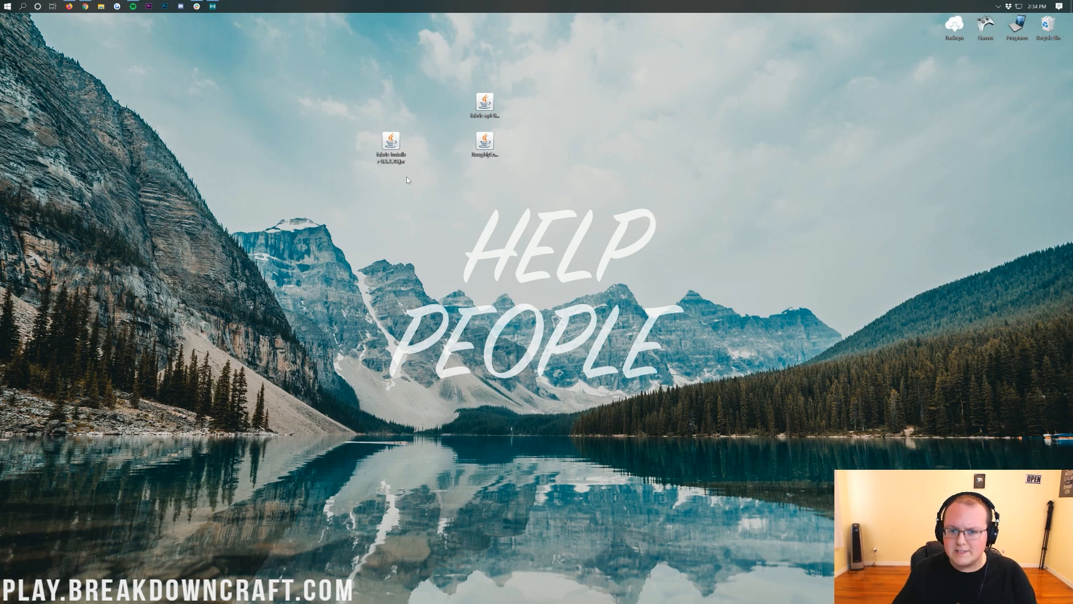
{"action": "mouse_move", "coordinate": [411, 192]}
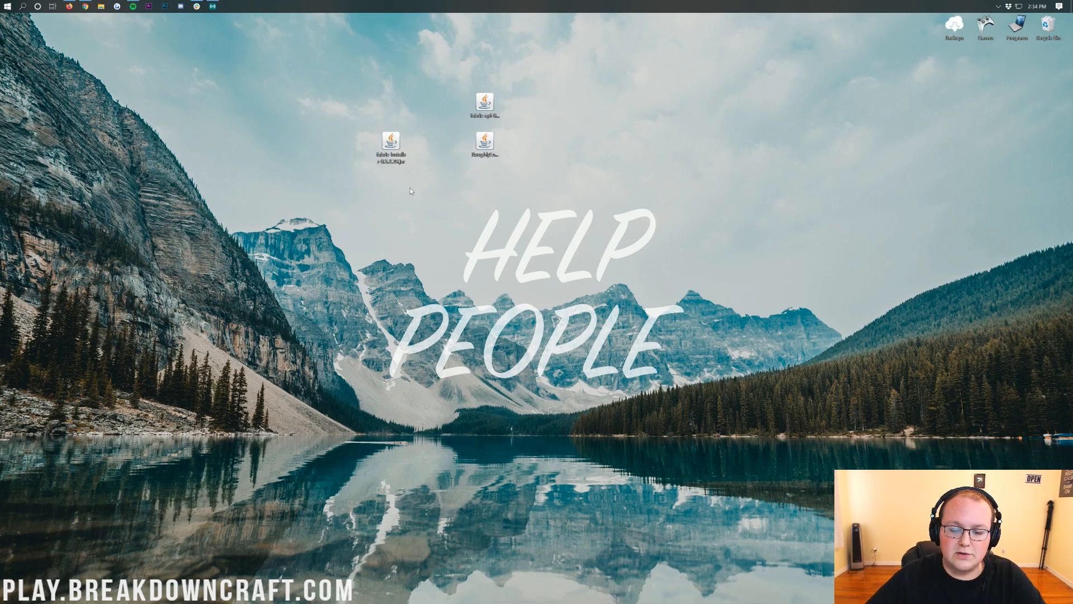
{"action": "right_click", "coordinate": [390, 144]}
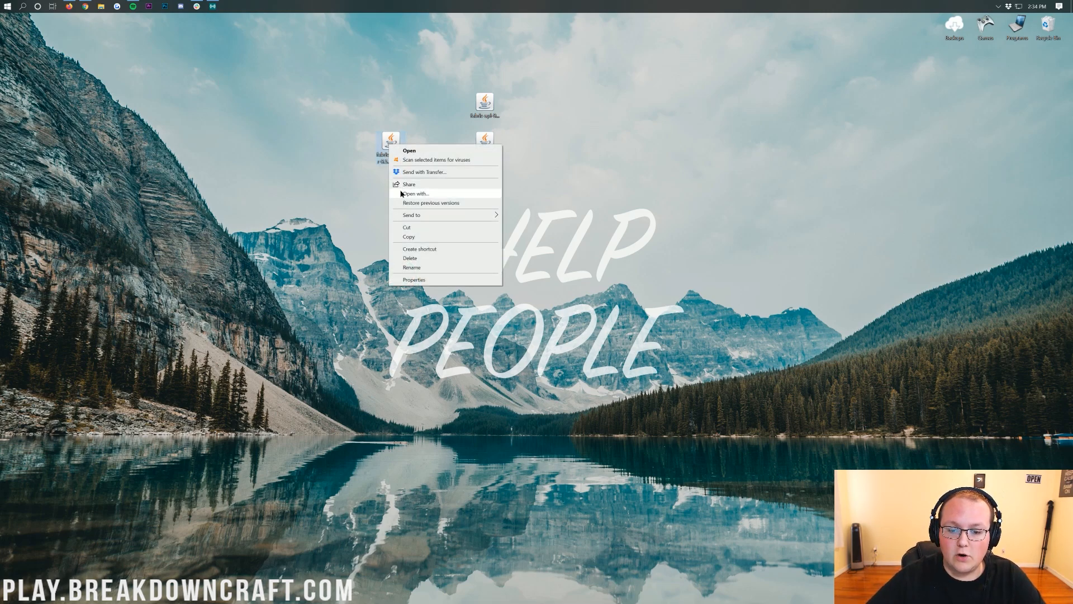
{"action": "left_click", "coordinate": [416, 194]}
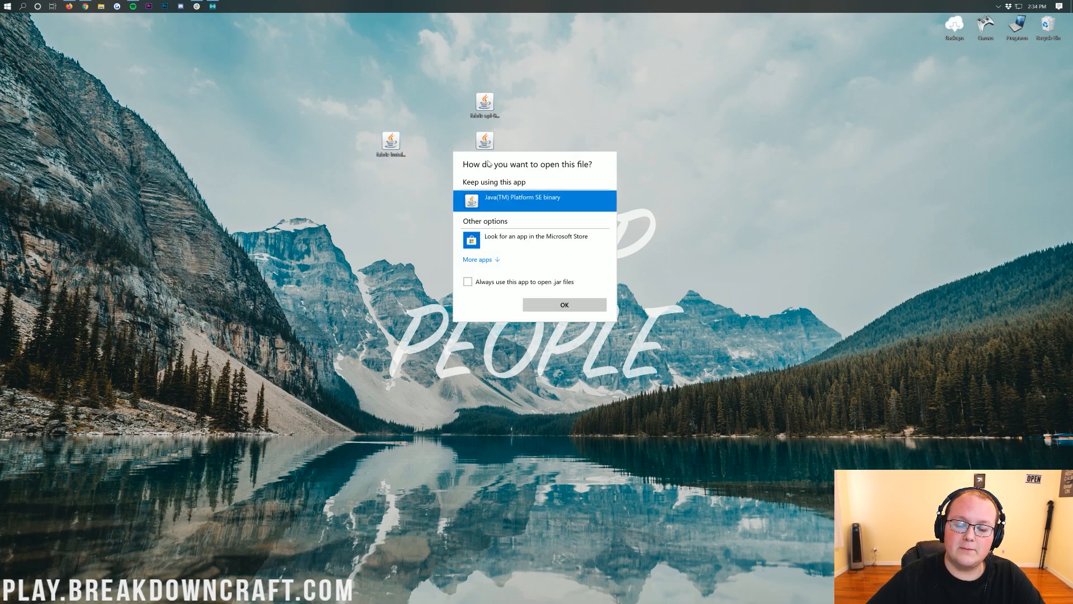
{"action": "left_click", "coordinate": [564, 305]}
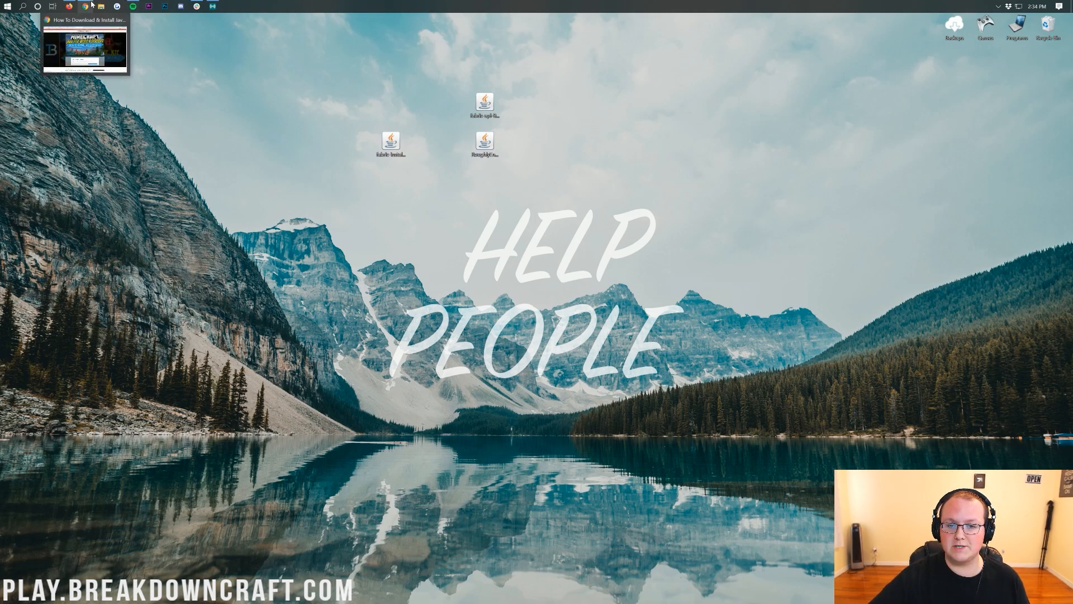
- Bring Chrome back, scroll the Java installation guide, and switch to the Jarfix guide tab
{"action": "left_click", "coordinate": [85, 49]}
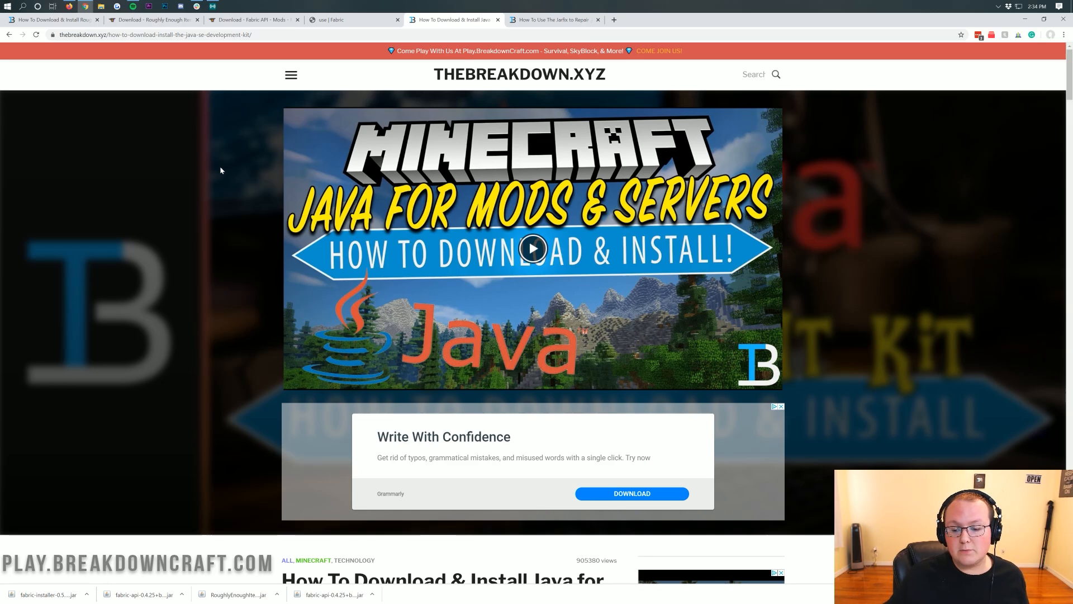
{"action": "scroll", "scroll_direction": "down", "scroll_amount": 3}
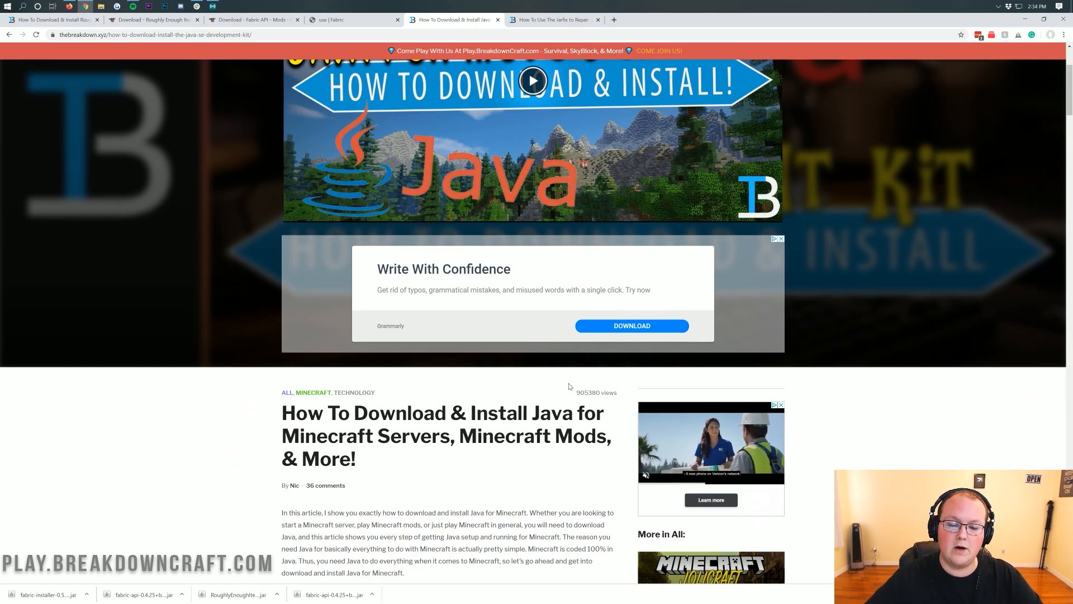
{"action": "left_click", "coordinate": [551, 19]}
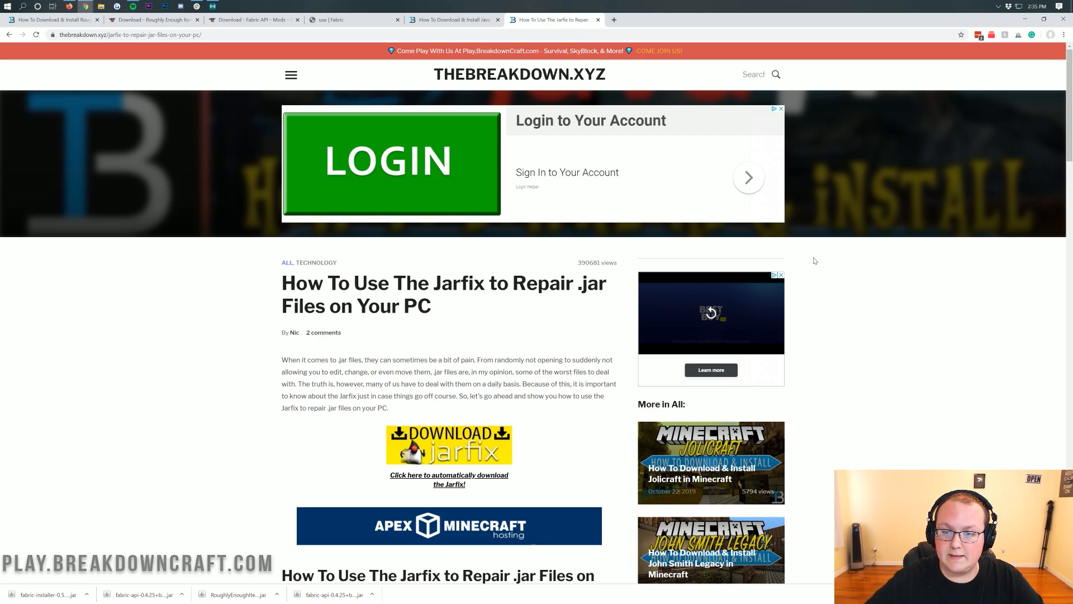
{"action": "mouse_move", "coordinate": [1008, 57]}
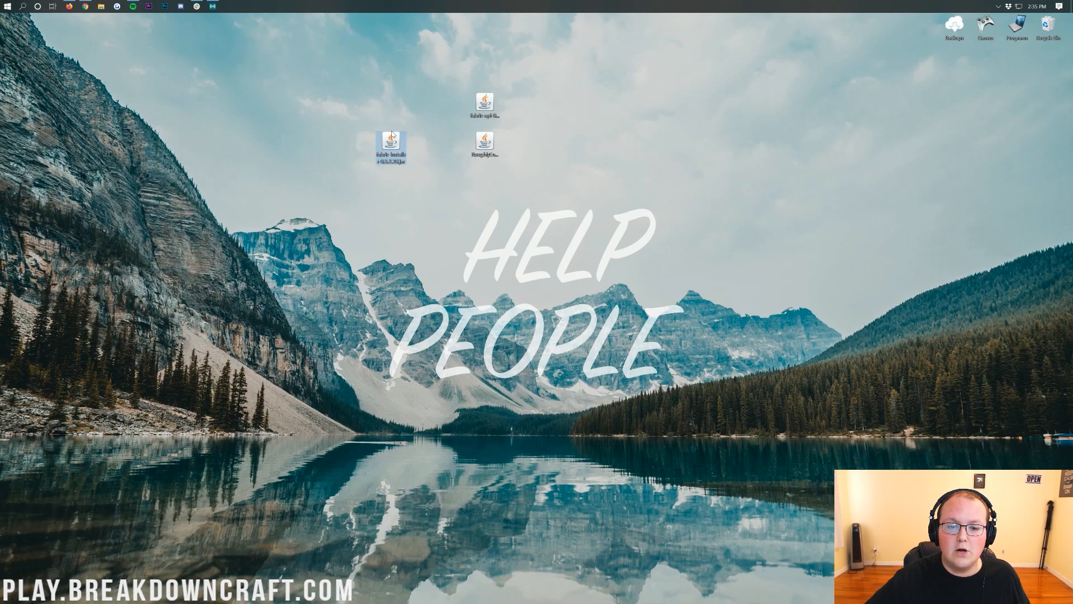
- Run the installer with Java and install Fabric loader 0.7.2+build.175 for Minecraft 1.15.1
{"action": "right_click", "coordinate": [390, 143]}
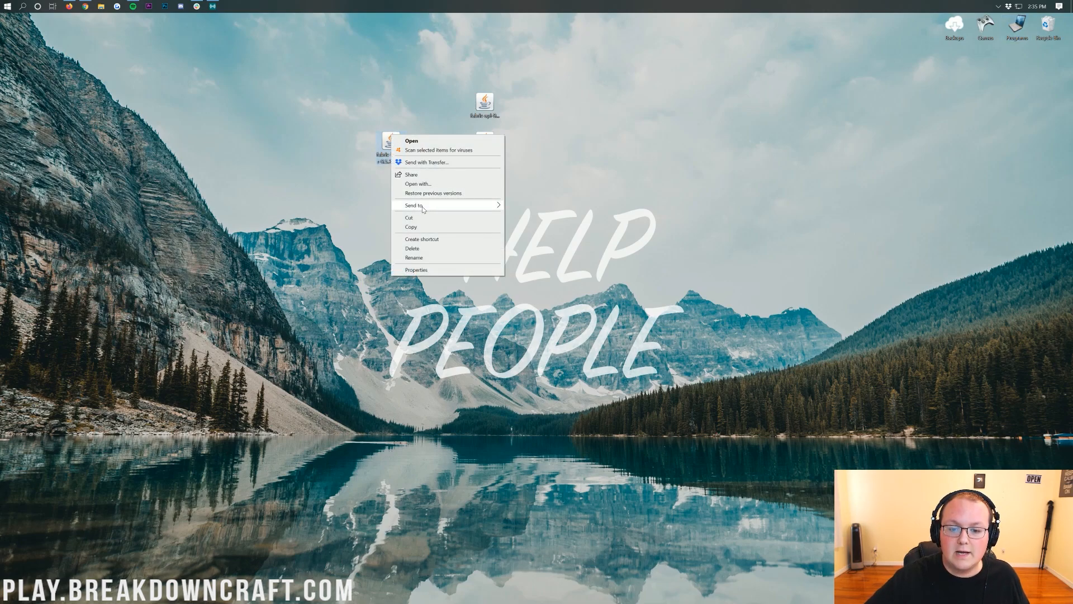
{"action": "left_click", "coordinate": [418, 183]}
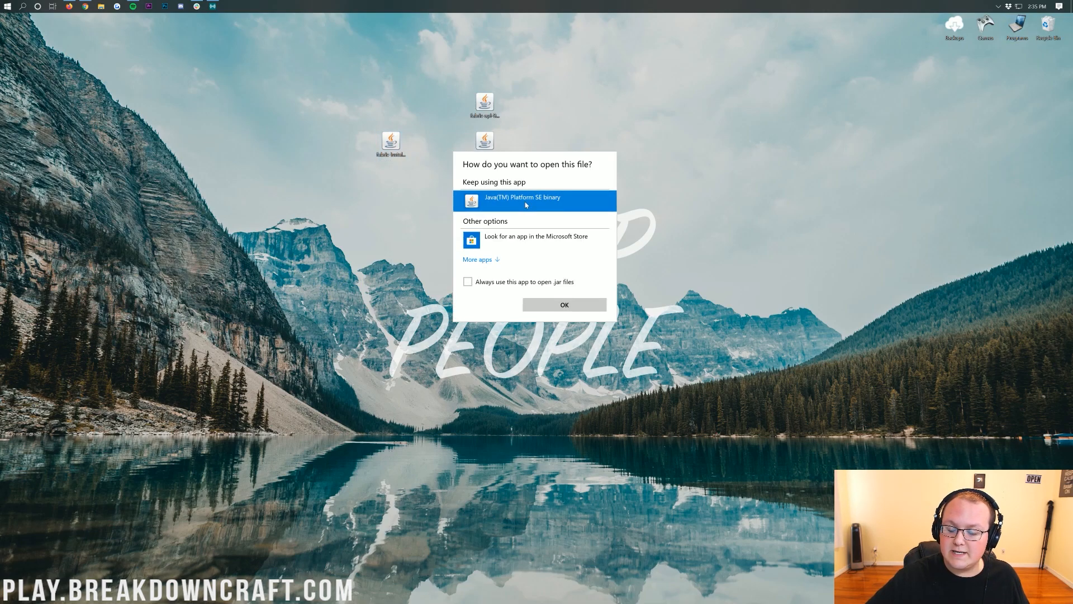
{"action": "left_click", "coordinate": [564, 305]}
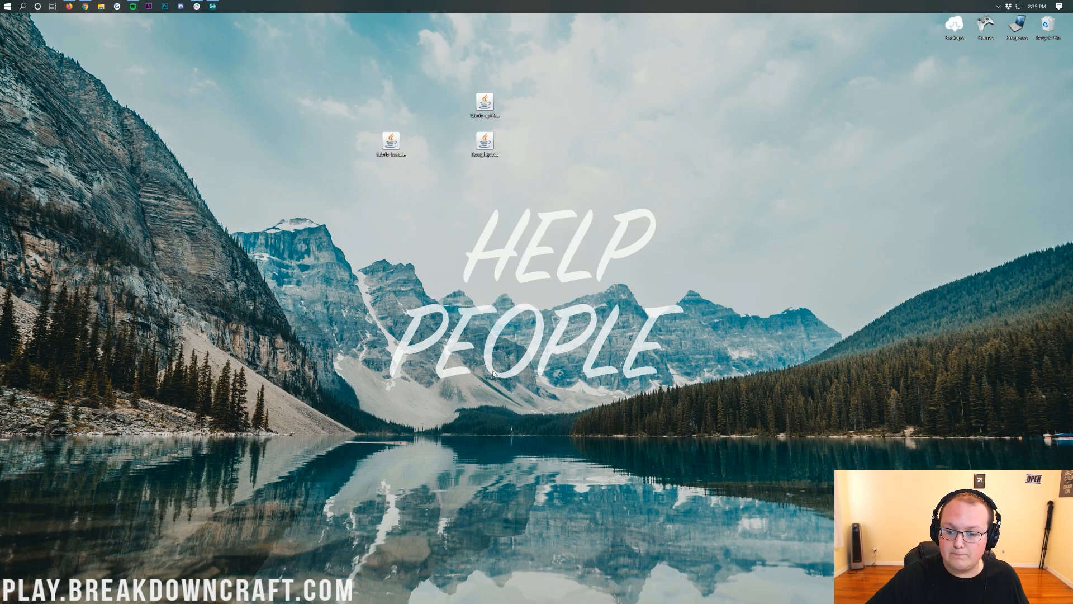
{"action": "double_click", "coordinate": [390, 142]}
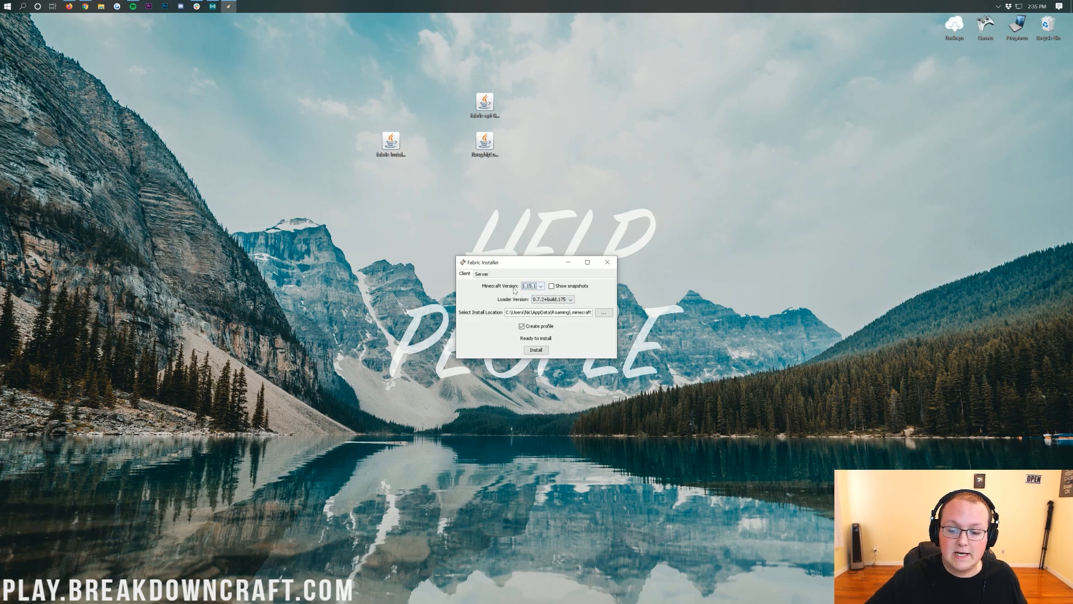
{"action": "left_click", "coordinate": [535, 349]}
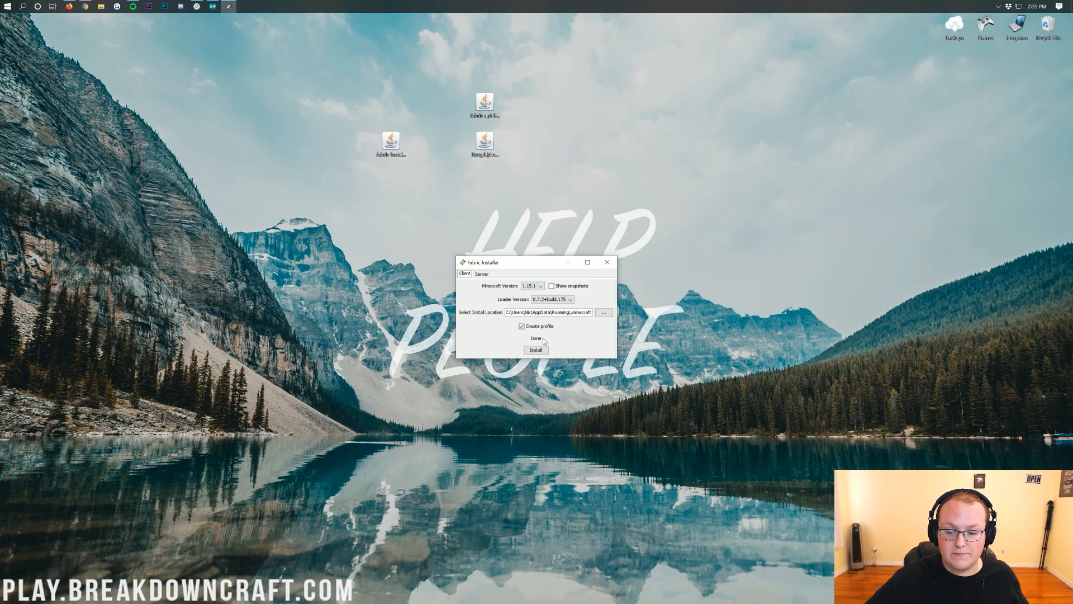
{"action": "mouse_move", "coordinate": [516, 346]}
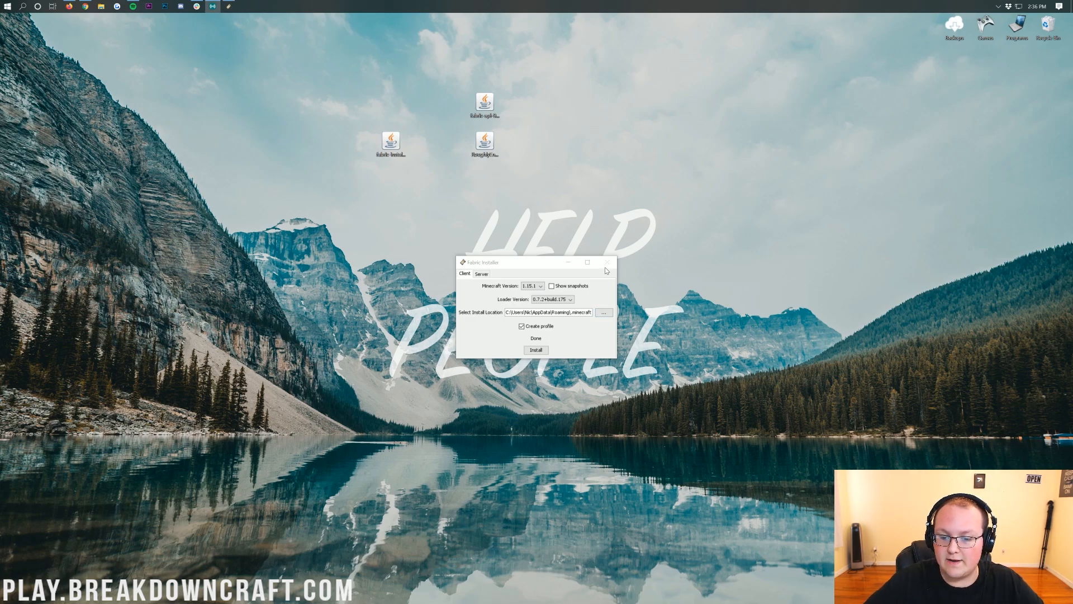
- Close Fabric Installer, launch Run from a Start search, and enter %appdata%
{"action": "left_click", "coordinate": [605, 262]}
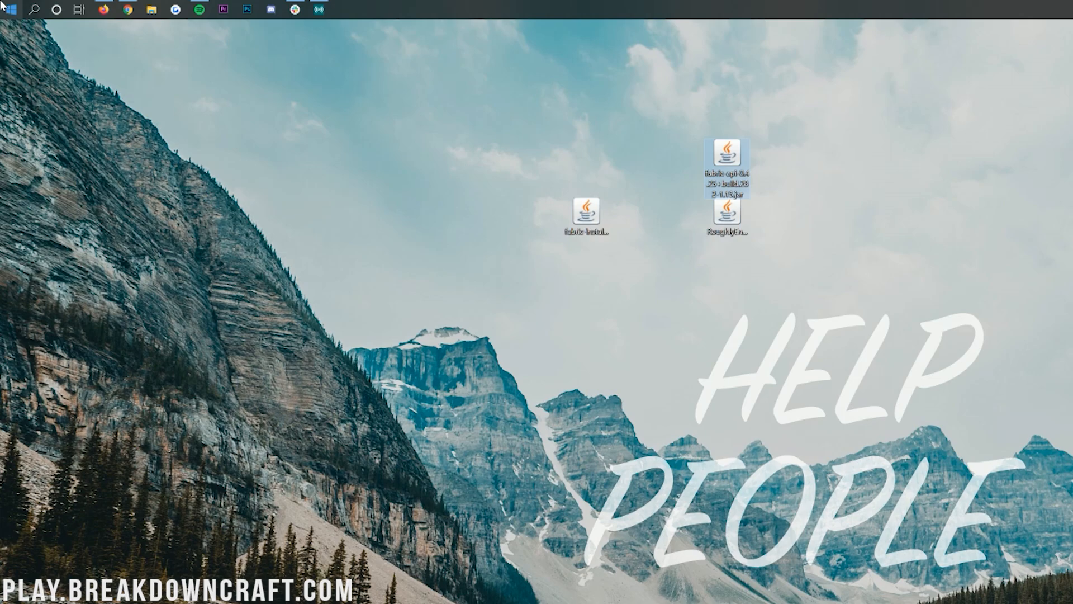
{"action": "left_click", "coordinate": [9, 9]}
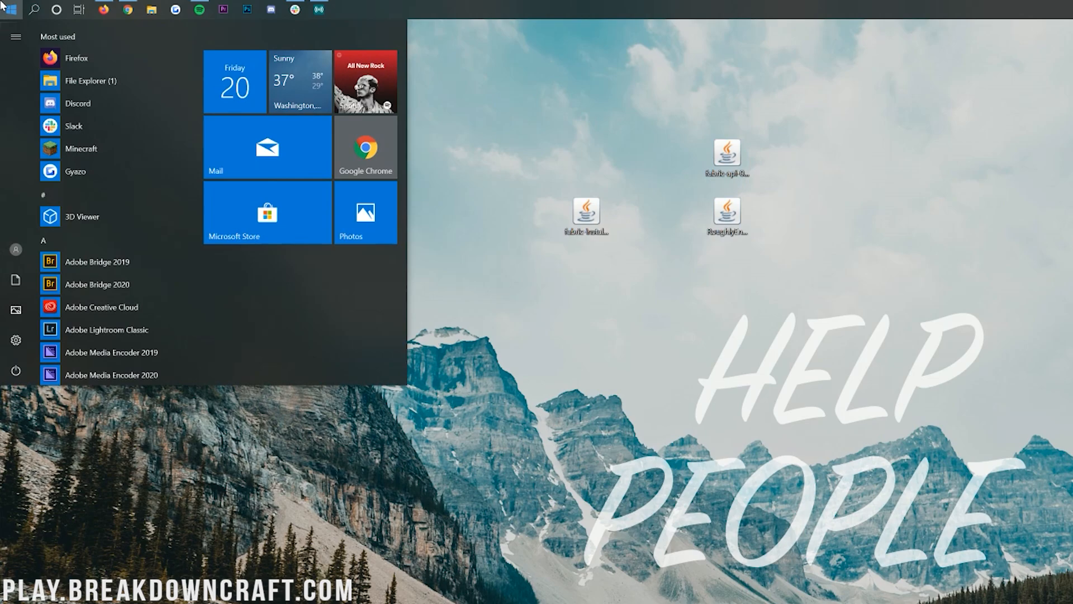
{"action": "type", "text": "run"}
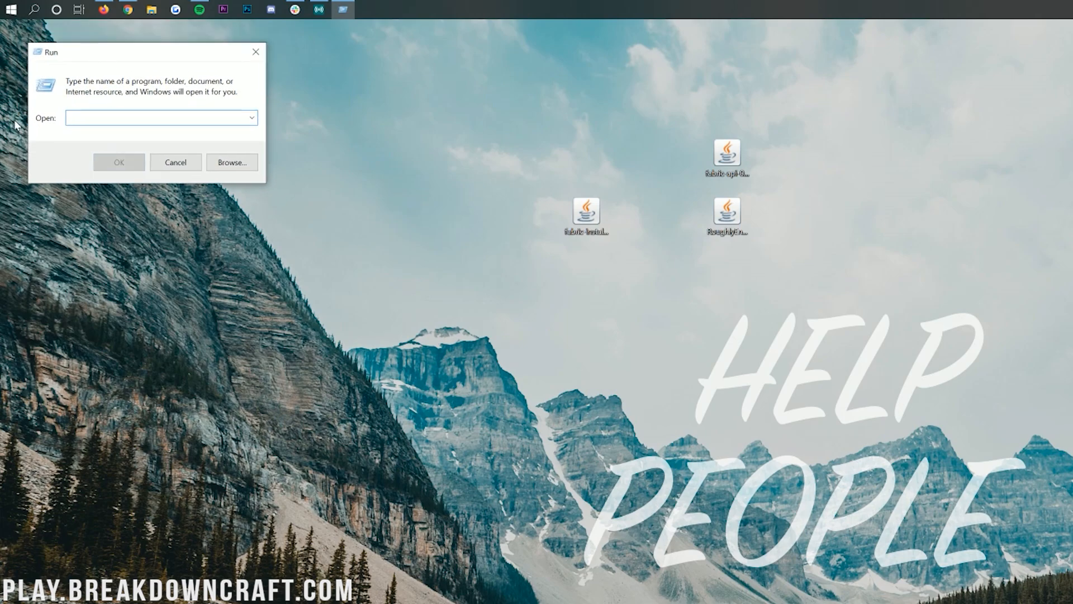
{"action": "type", "text": "%appdata%"}
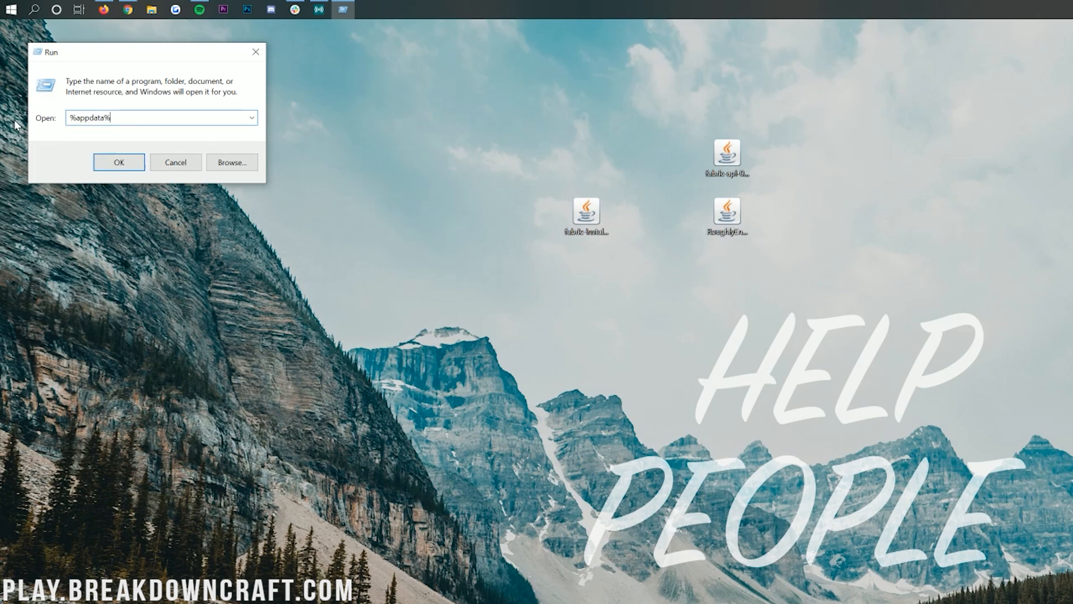
- In Roaming\.minecraft, create a folder named 'mods' and open it
{"action": "left_click", "coordinate": [118, 162]}
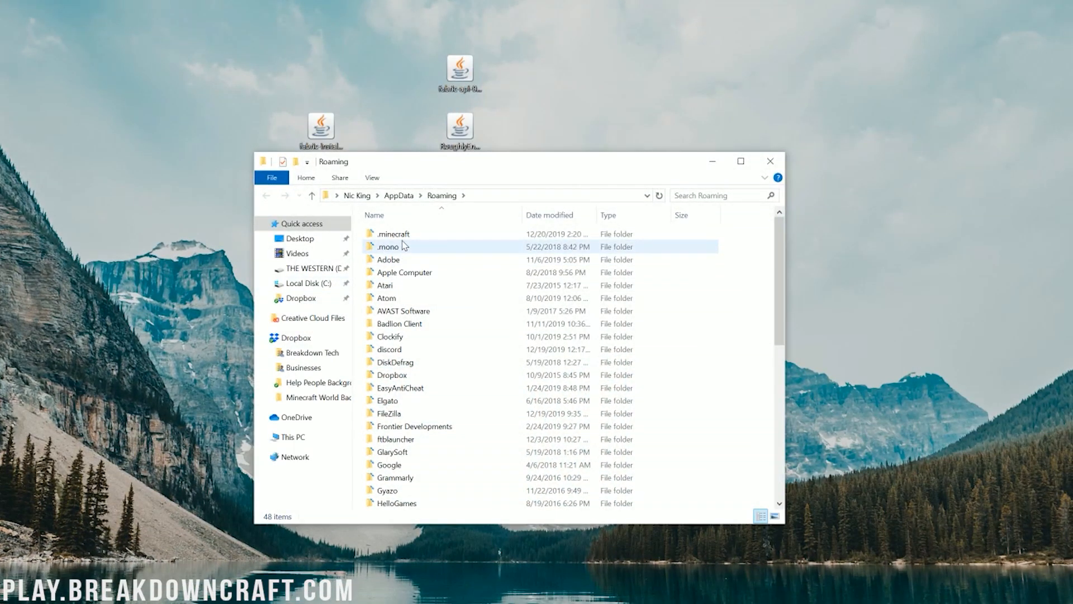
{"action": "double_click", "coordinate": [393, 233]}
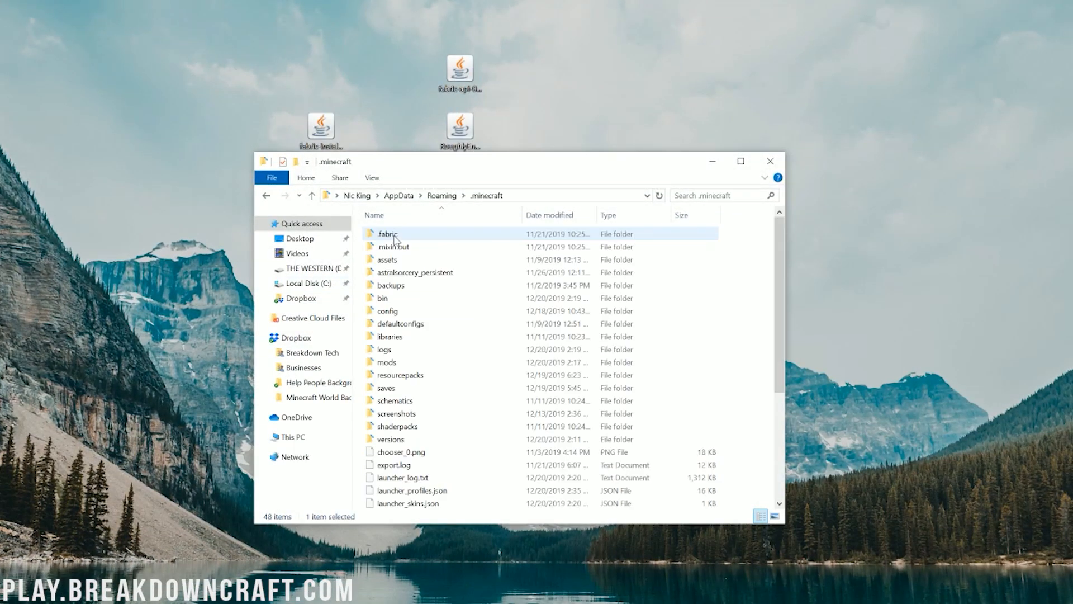
{"action": "left_click", "coordinate": [387, 361]}
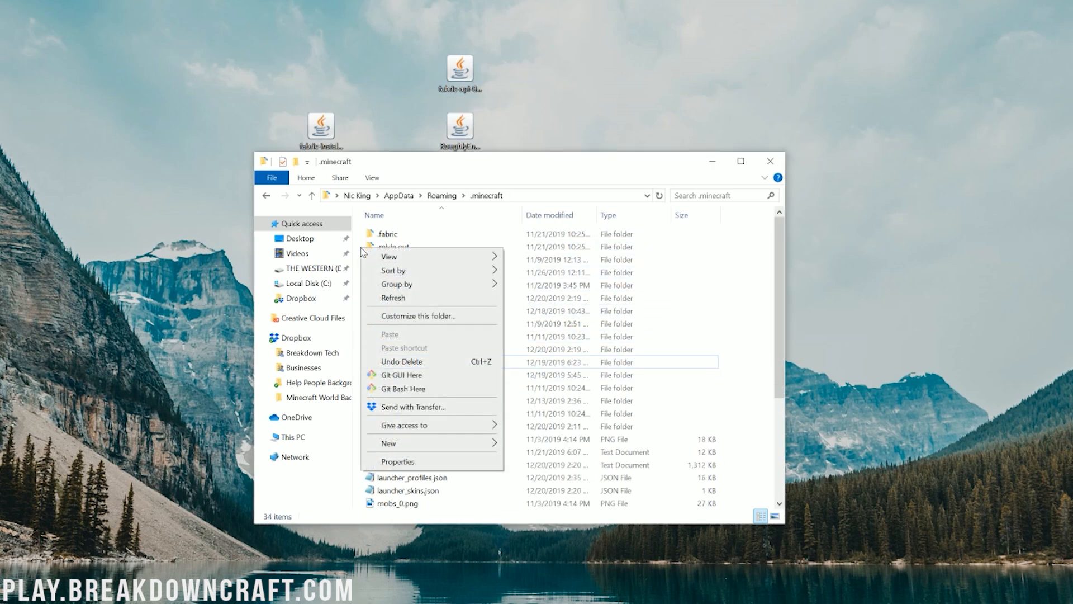
{"action": "left_click", "coordinate": [388, 443]}
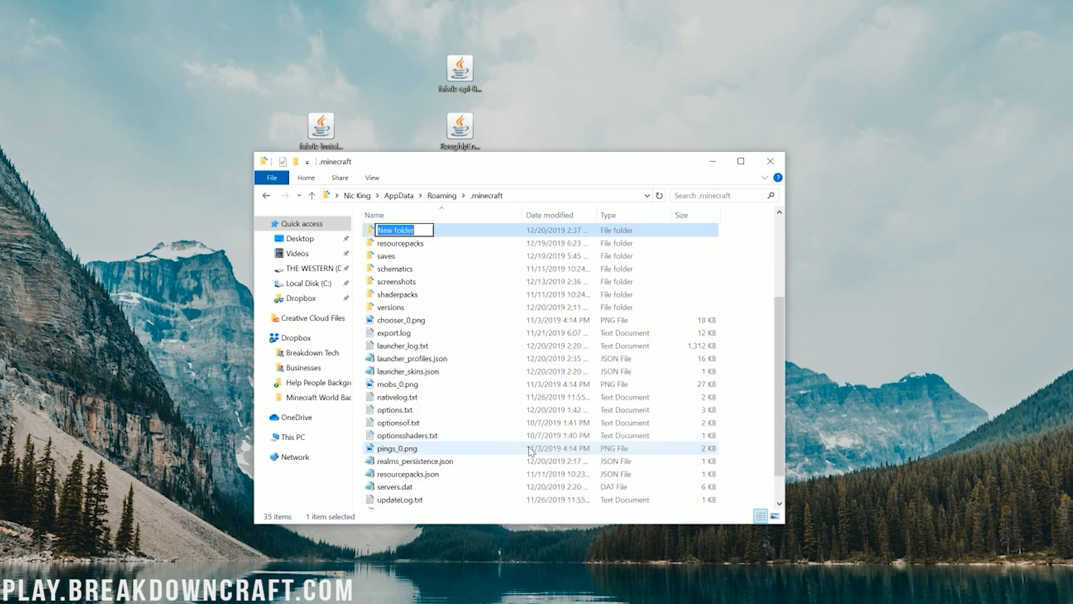
{"action": "type", "text": "mods"}
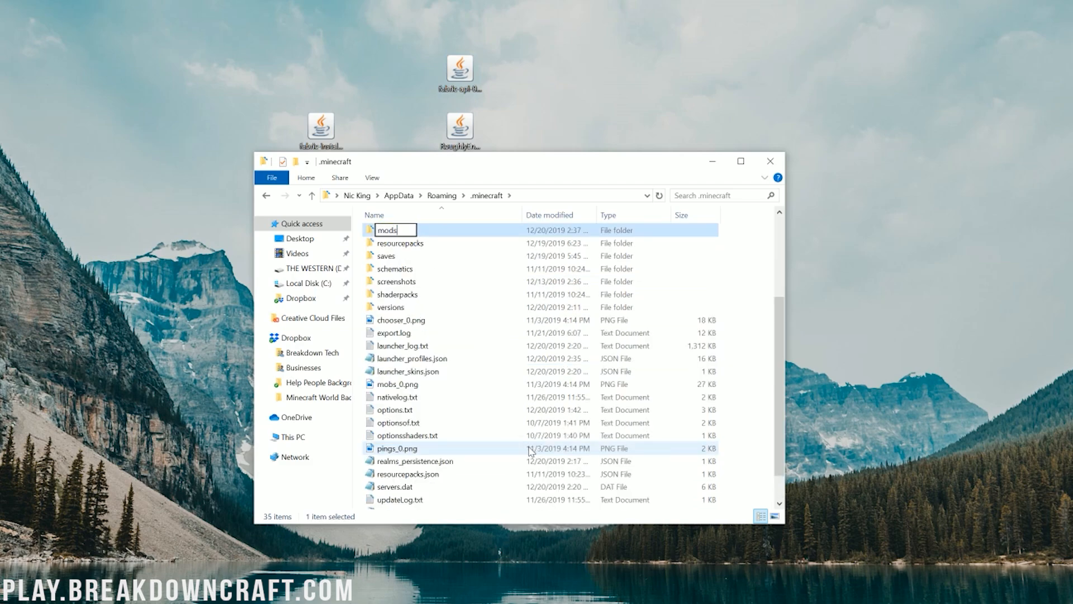
{"action": "mouse_move", "coordinate": [442, 240]}
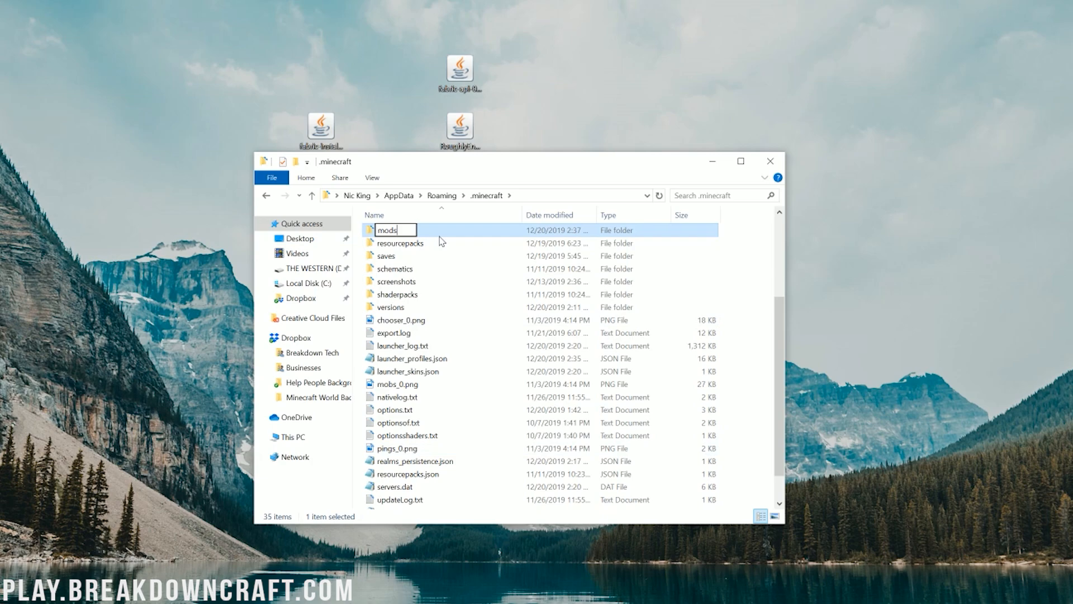
{"action": "key", "text": "Return"}
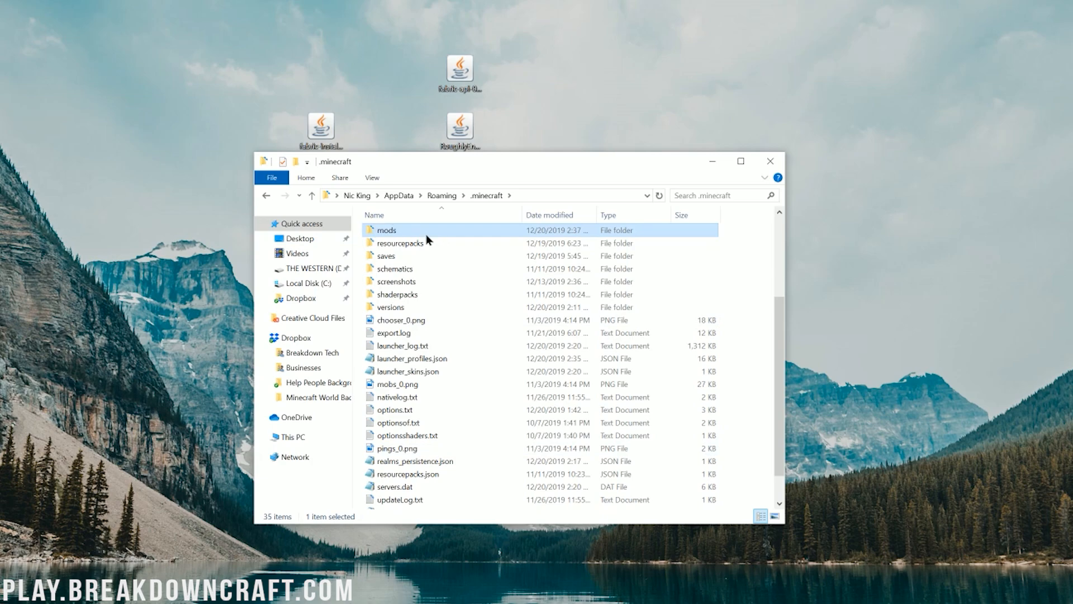
{"action": "double_click", "coordinate": [387, 229]}
{"action": "type", "text": "mine"}
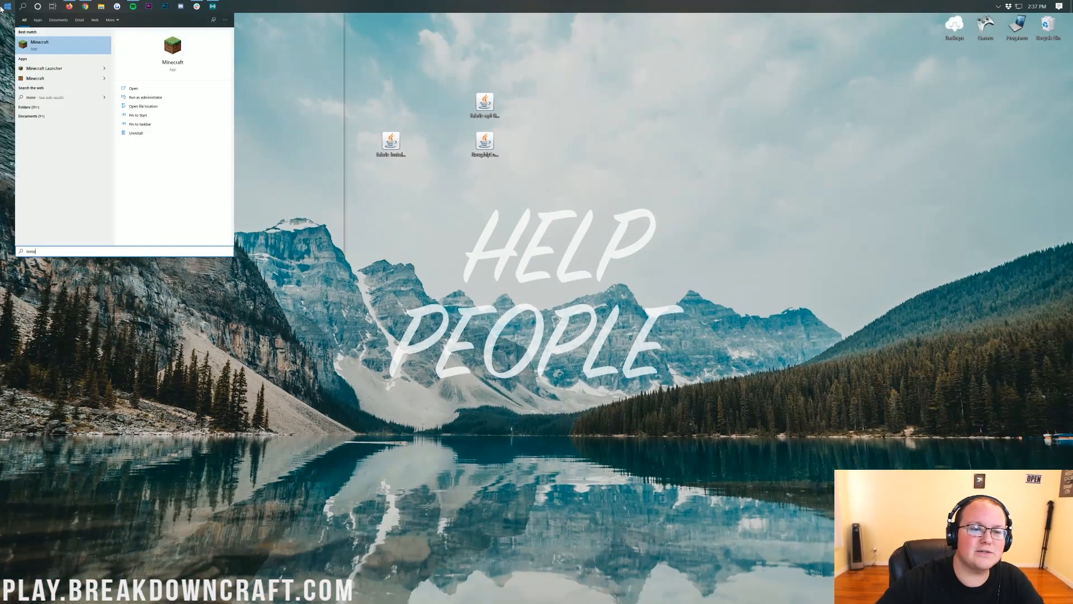
- Open the Minecraft Launcher with fabric-loader-1.15.1 selected as the installation to play
{"action": "left_click", "coordinate": [133, 88]}
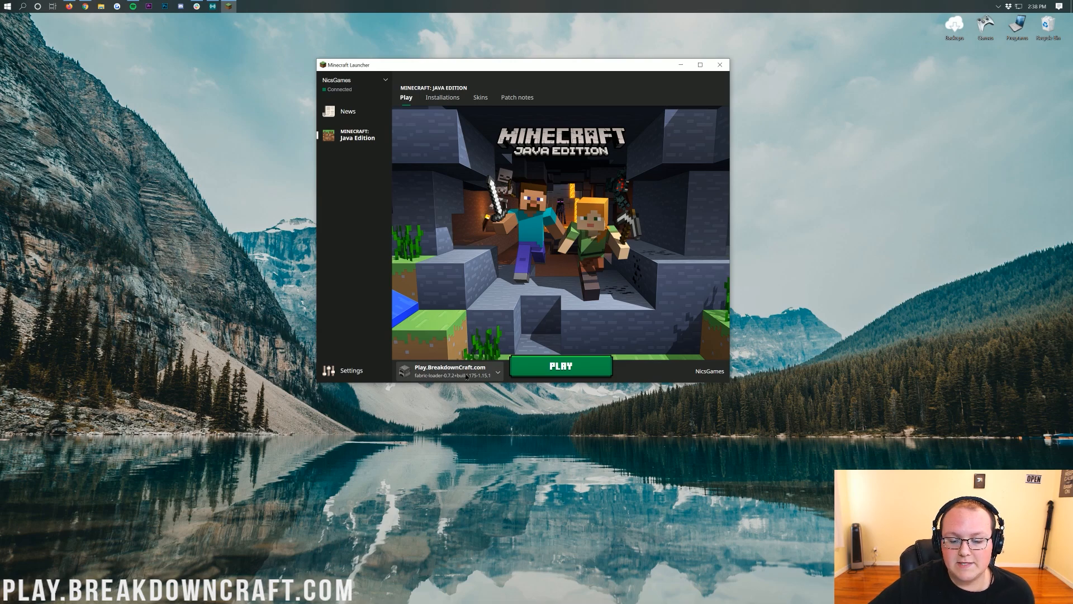
{"action": "left_click", "coordinate": [497, 372]}
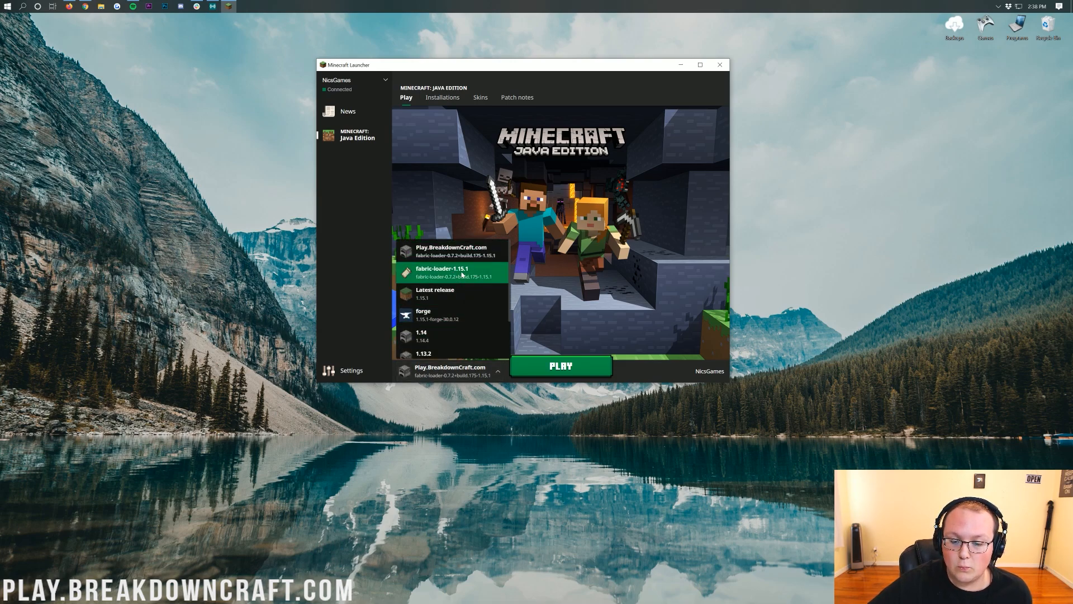
{"action": "left_click", "coordinate": [452, 272]}
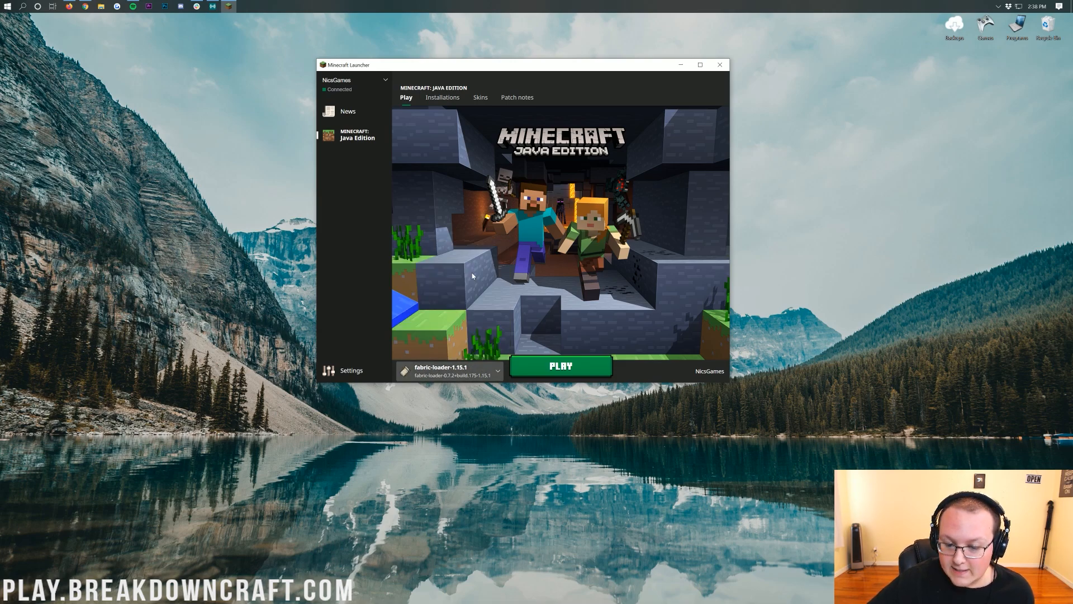
{"action": "mouse_move", "coordinate": [446, 157]}
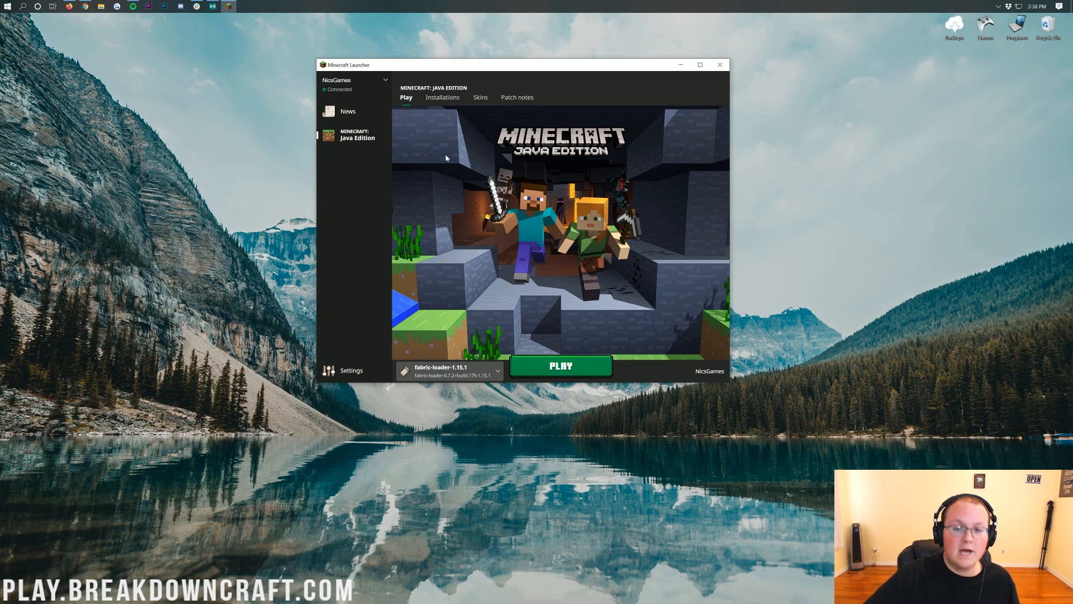
{"action": "mouse_move", "coordinate": [443, 98]}
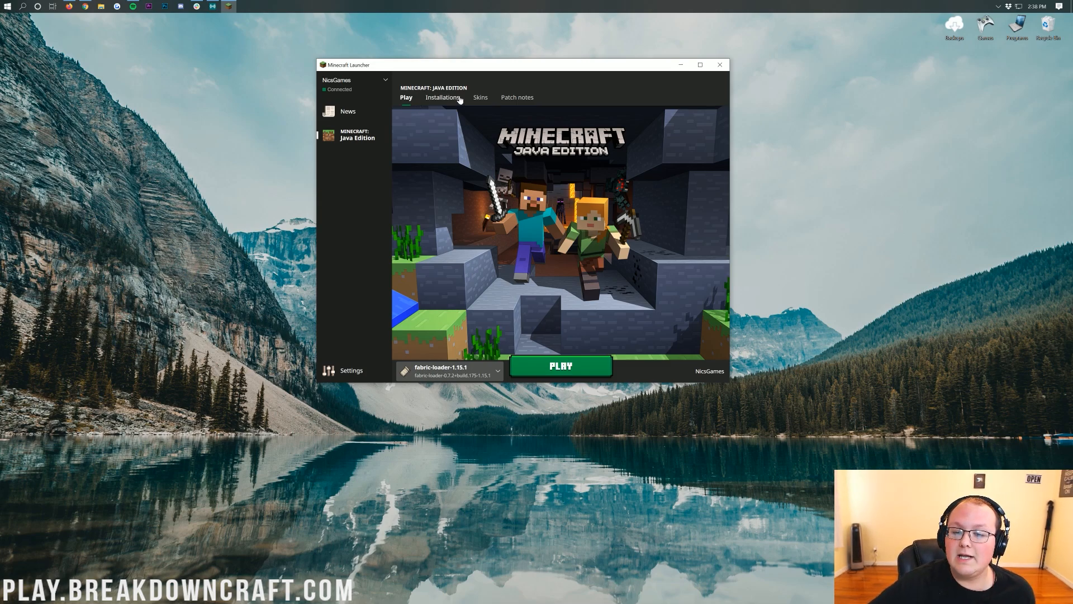
- Delete the old Play.BreakdownCraft.com installation and start a new one named Play.BreakdownCraft.com
{"action": "left_click", "coordinate": [443, 97]}
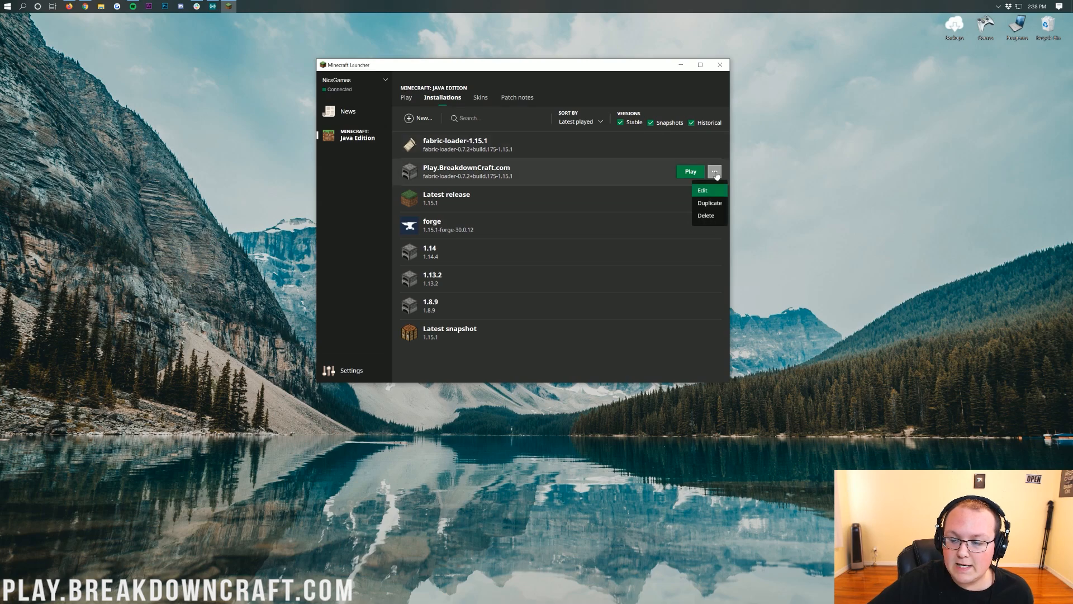
{"action": "left_click", "coordinate": [705, 215]}
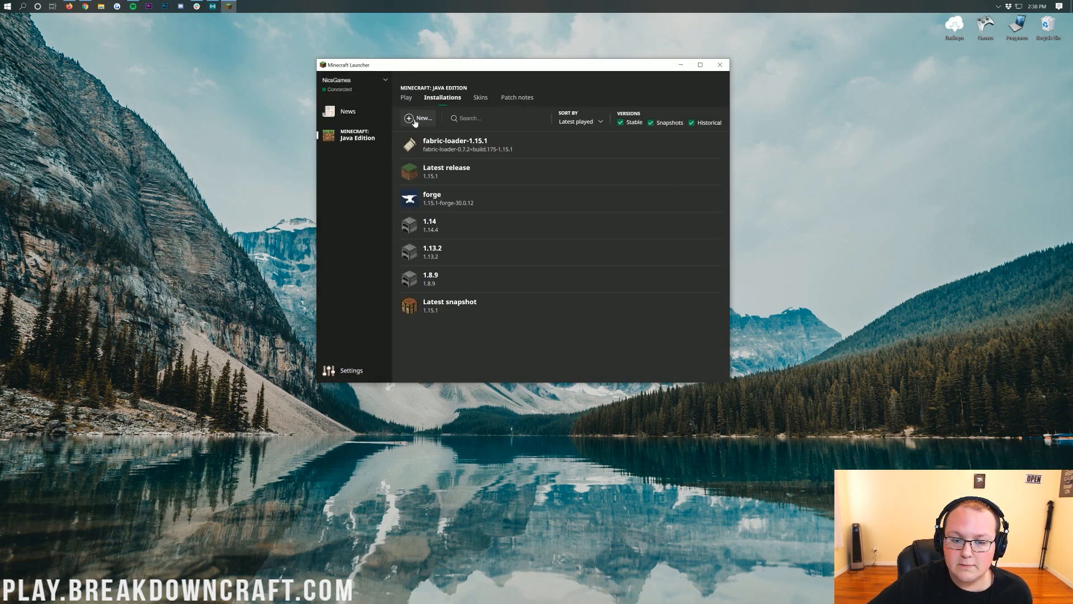
{"action": "left_click", "coordinate": [418, 118]}
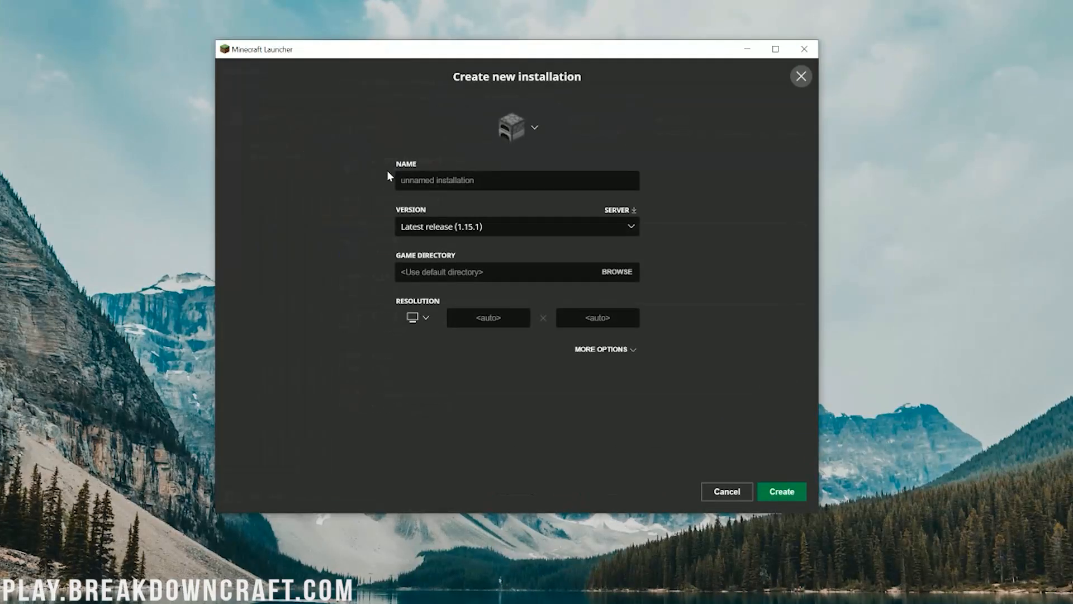
{"action": "left_click", "coordinate": [516, 180]}
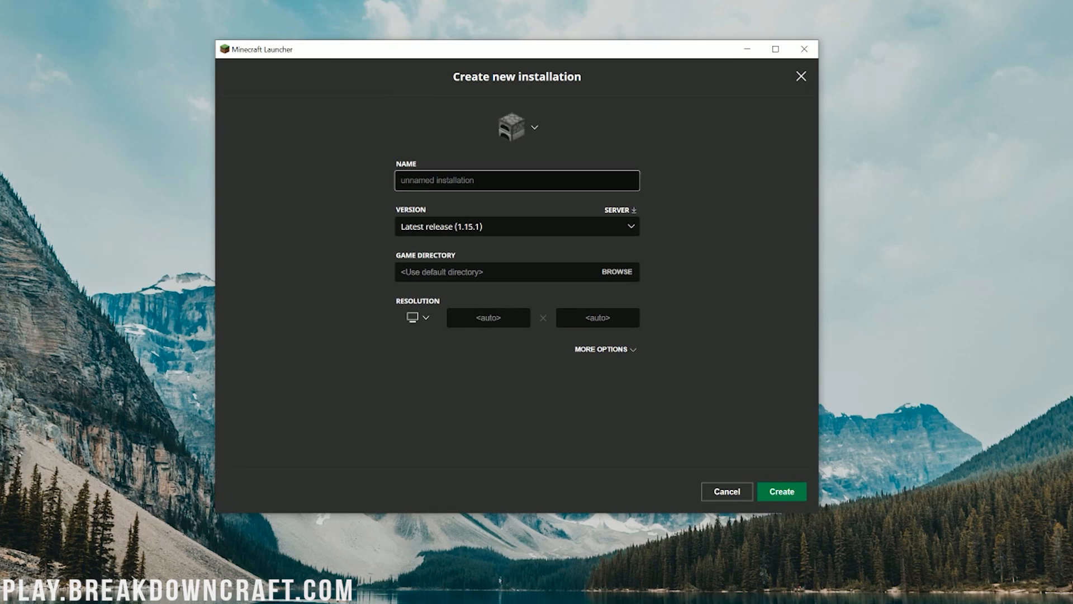
{"action": "type", "text": "Play.BreakdownCraft.com"}
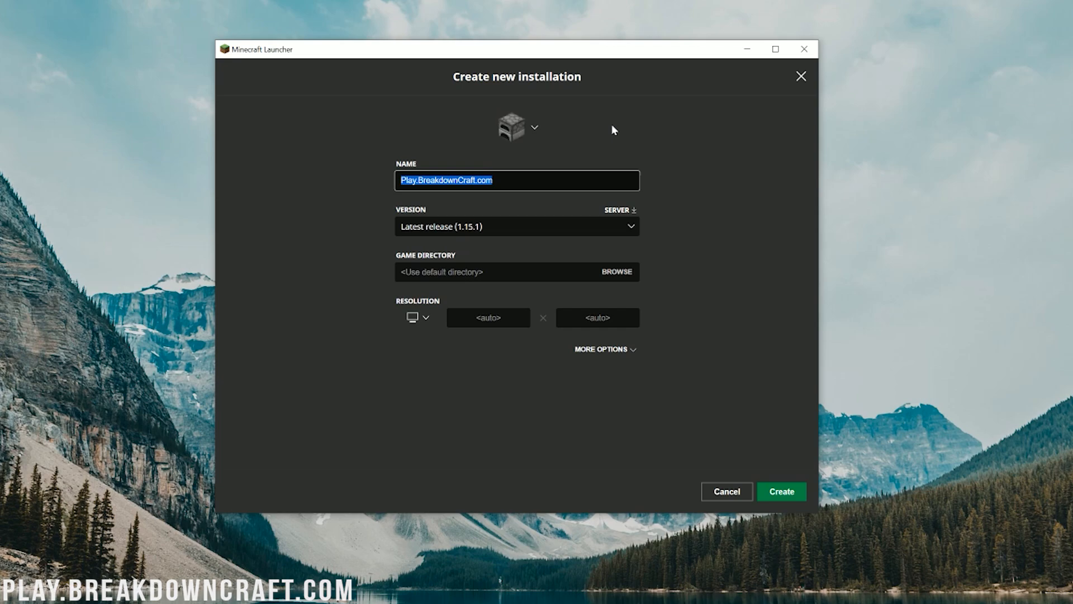
{"action": "mouse_move", "coordinate": [498, 228]}
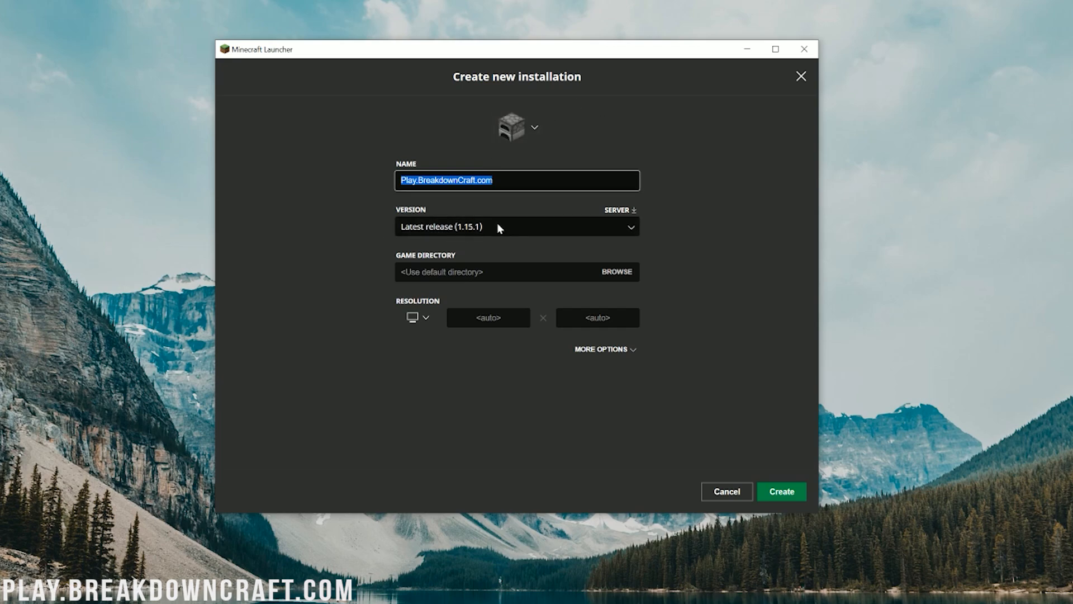
- Set the new installation to fabric-loader-0.7.2+build.175-1.15.1 at 1920x1080 and create it
{"action": "left_click", "coordinate": [517, 227]}
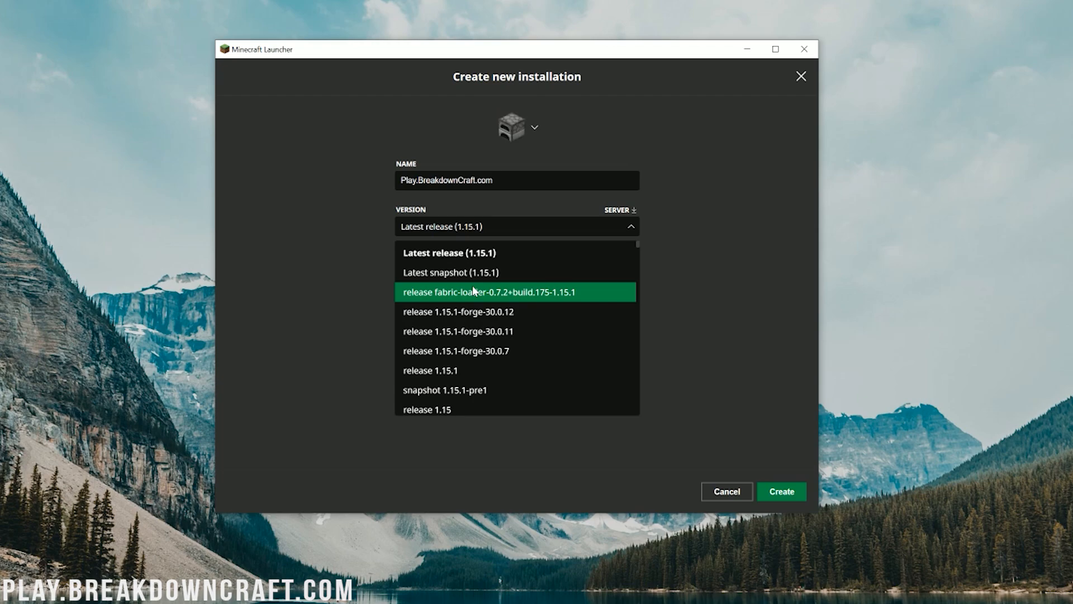
{"action": "mouse_move", "coordinate": [477, 293]}
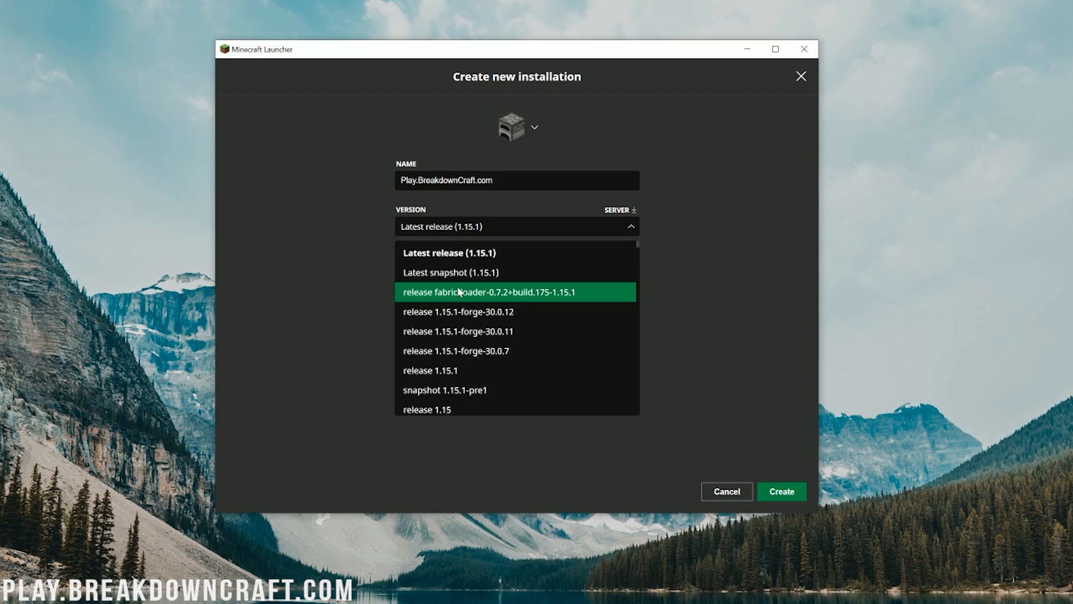
{"action": "mouse_move", "coordinate": [567, 299]}
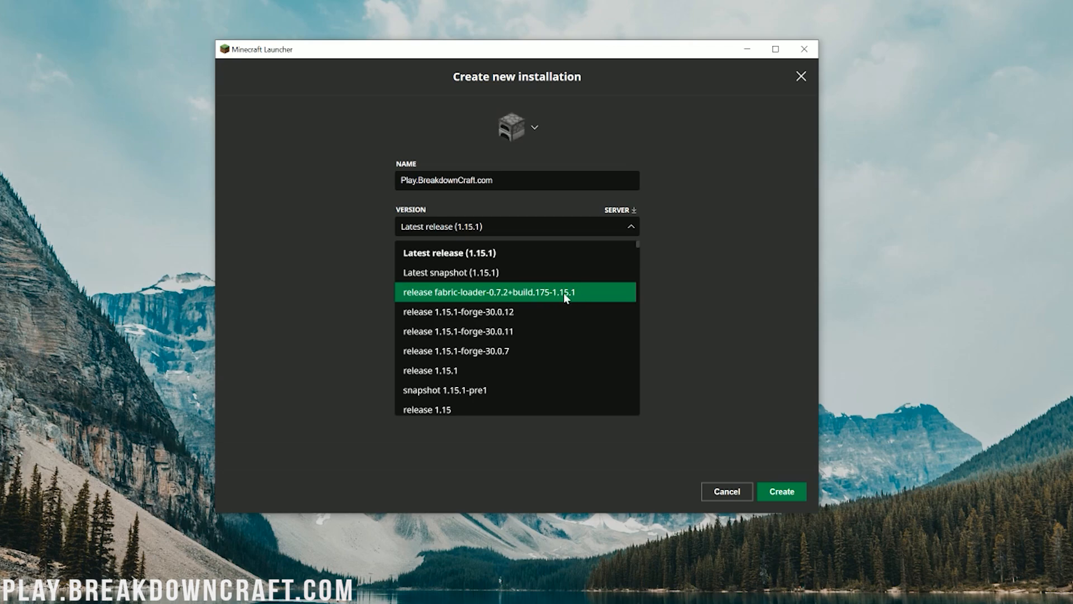
{"action": "scroll", "scroll_direction": "down", "scroll_amount": 3}
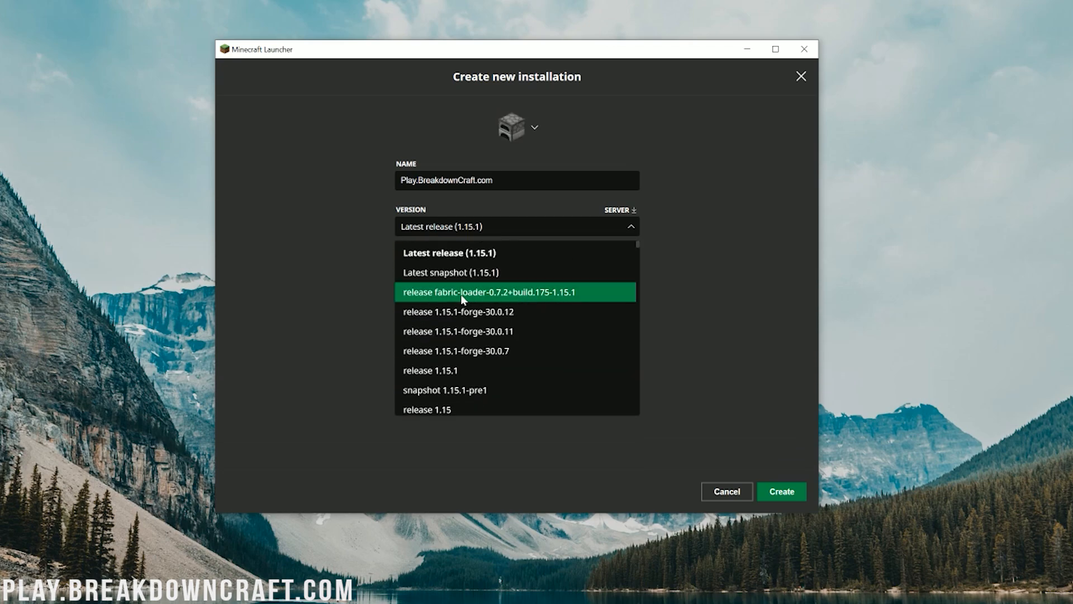
{"action": "left_click", "coordinate": [488, 292]}
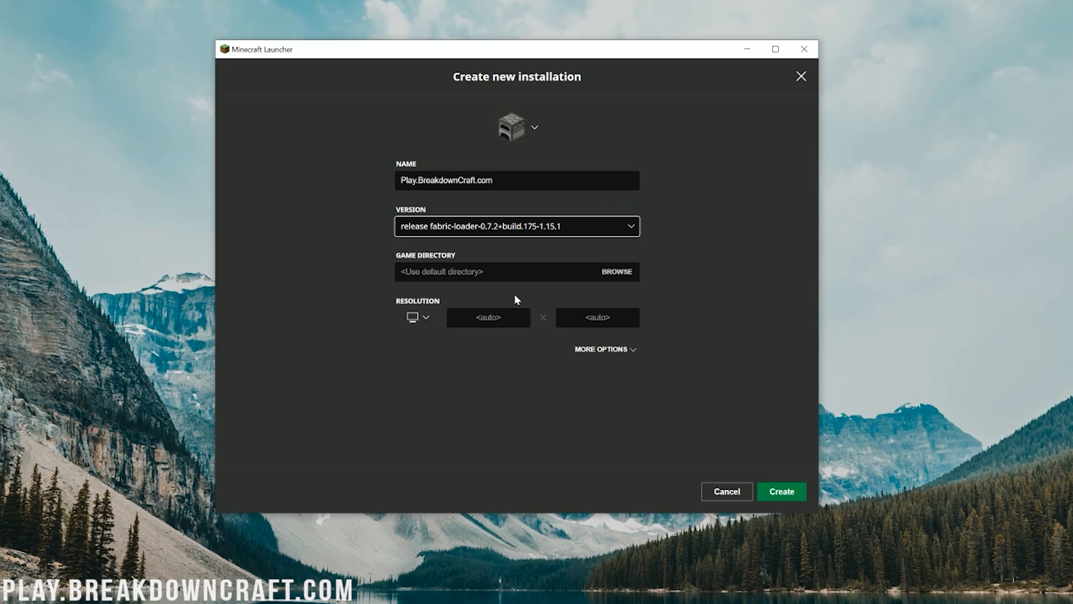
{"action": "left_click", "coordinate": [416, 317]}
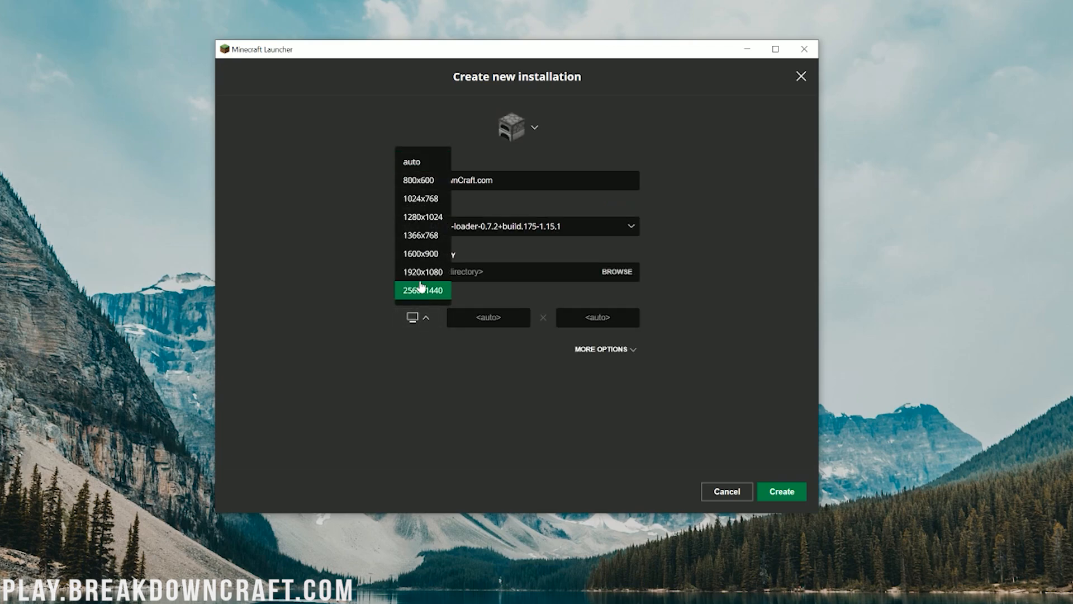
{"action": "left_click", "coordinate": [423, 271]}
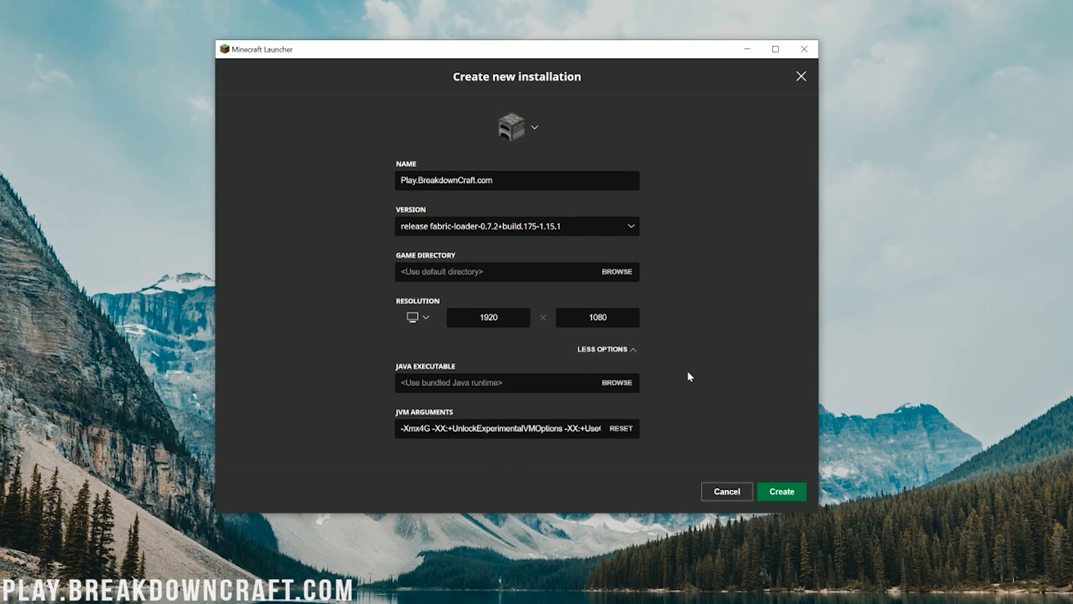
{"action": "mouse_move", "coordinate": [715, 231]}
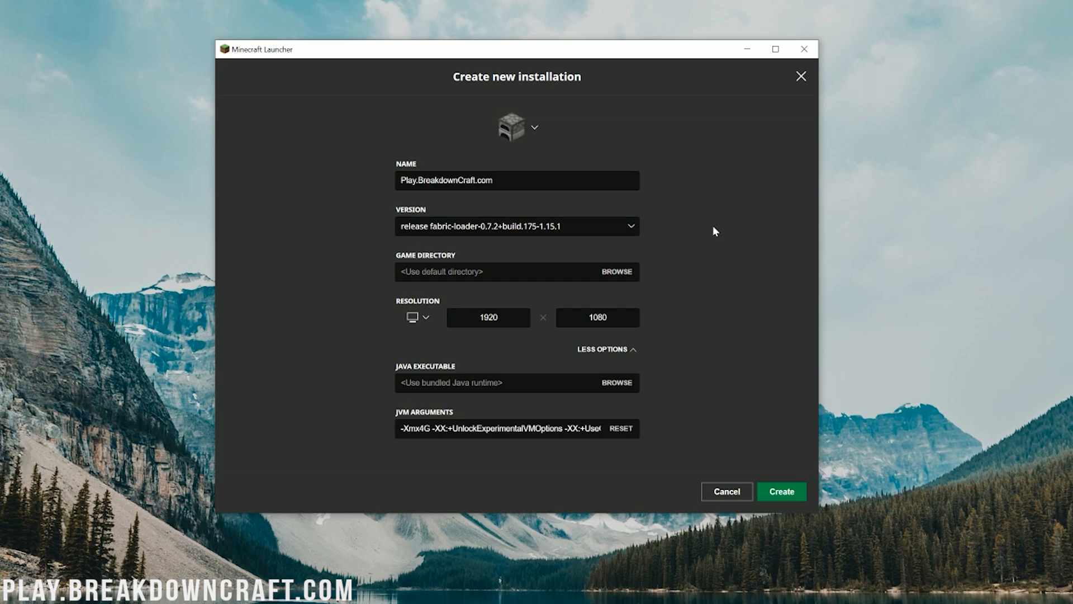
{"action": "double_click", "coordinate": [414, 428]}
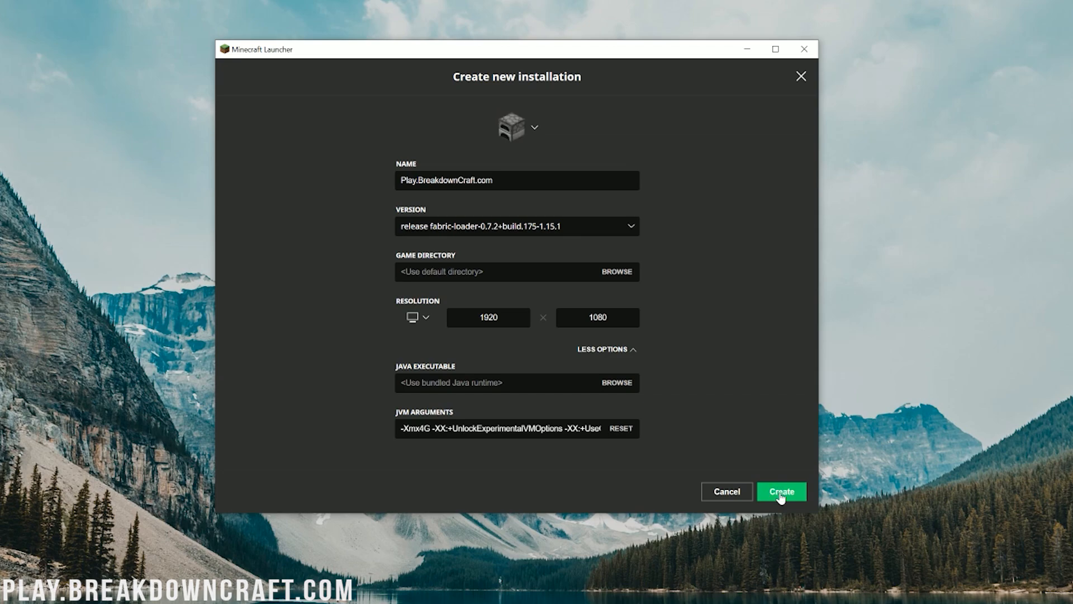
{"action": "left_click", "coordinate": [781, 491]}
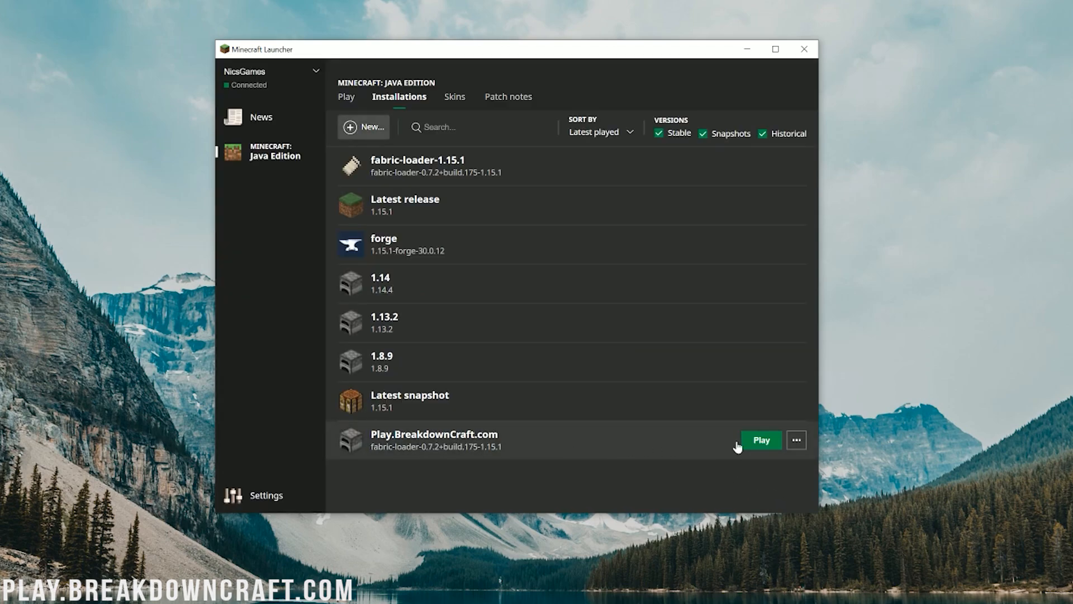
{"action": "mouse_move", "coordinate": [760, 440]}
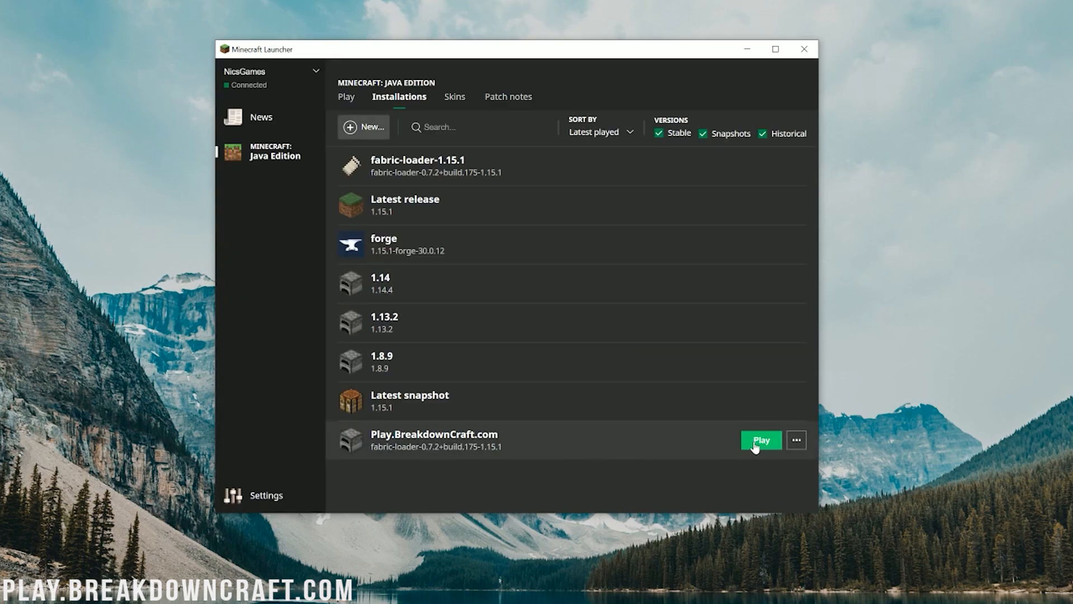
{"action": "mouse_move", "coordinate": [446, 457]}
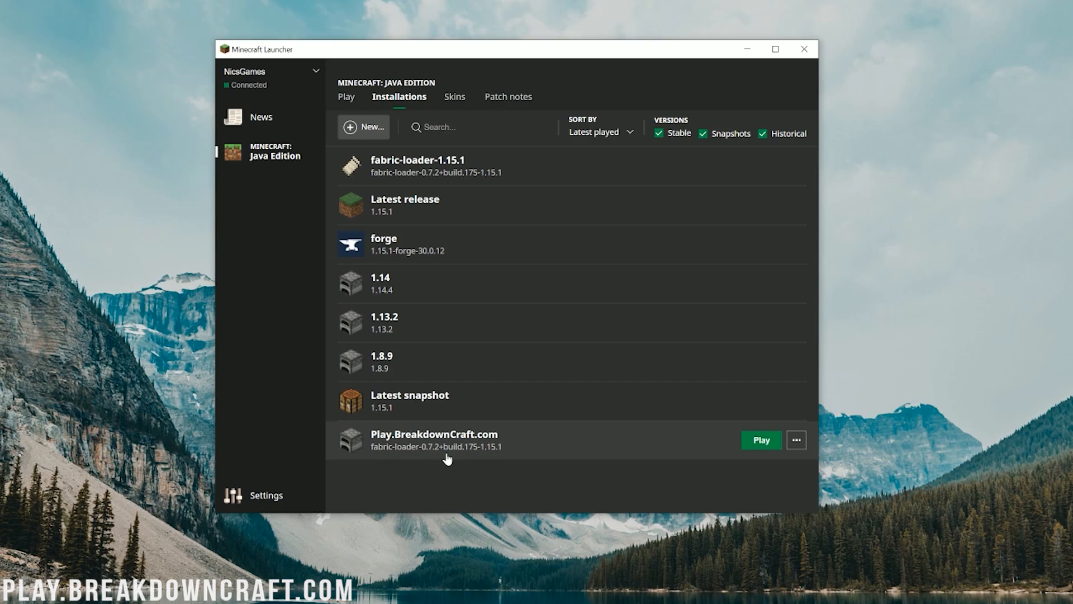
{"action": "mouse_move", "coordinate": [567, 442]}
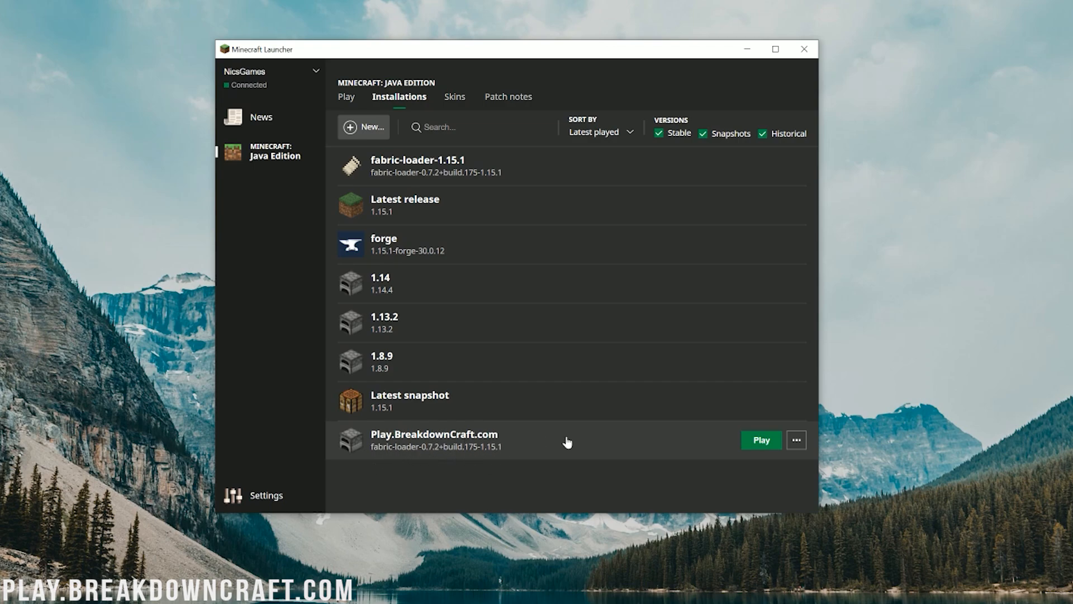
{"action": "mouse_move", "coordinate": [761, 440]}
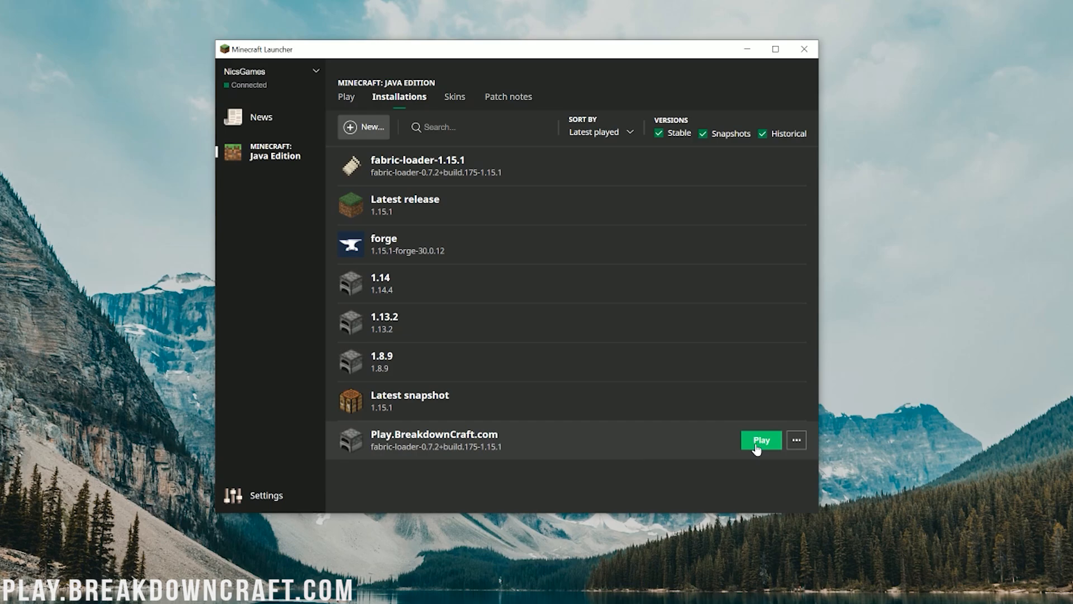
- Launch Minecraft 1.15.1 using the Play.BreakdownCraft.com Fabric installation
{"action": "left_click", "coordinate": [760, 440]}
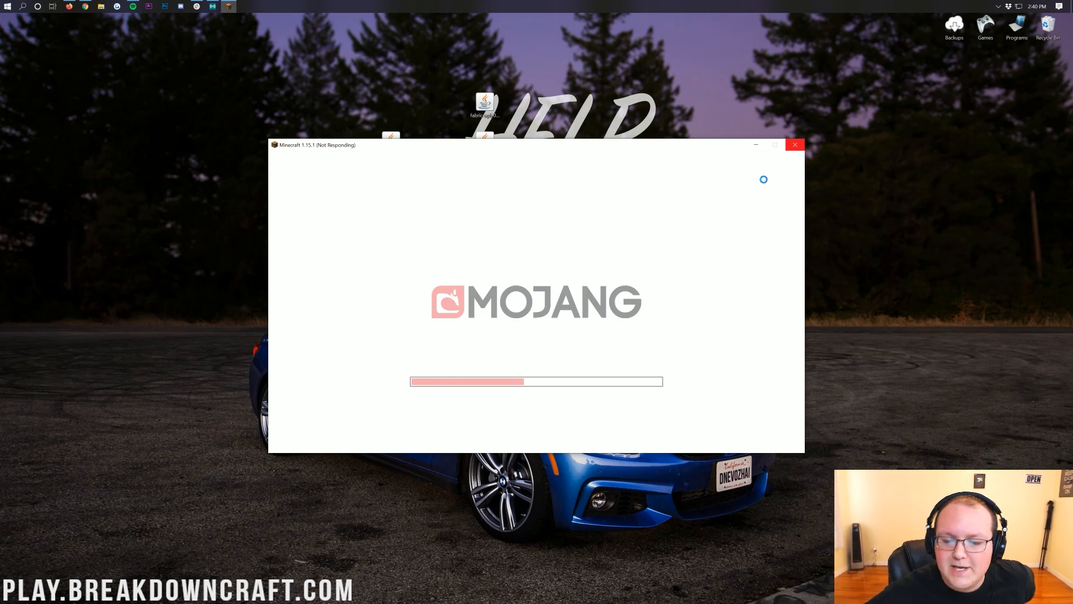
- Close the frozen game and relaunch Minecraft from the Start menu with fabric-loader-1.15.1
{"action": "left_click", "coordinate": [795, 144]}
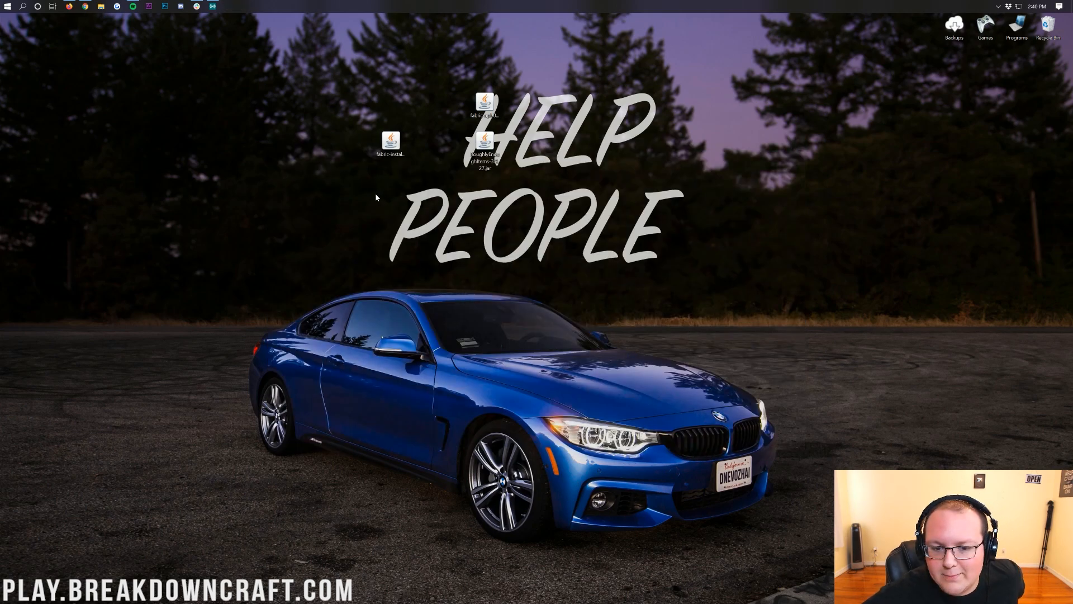
{"action": "left_click", "coordinate": [7, 6]}
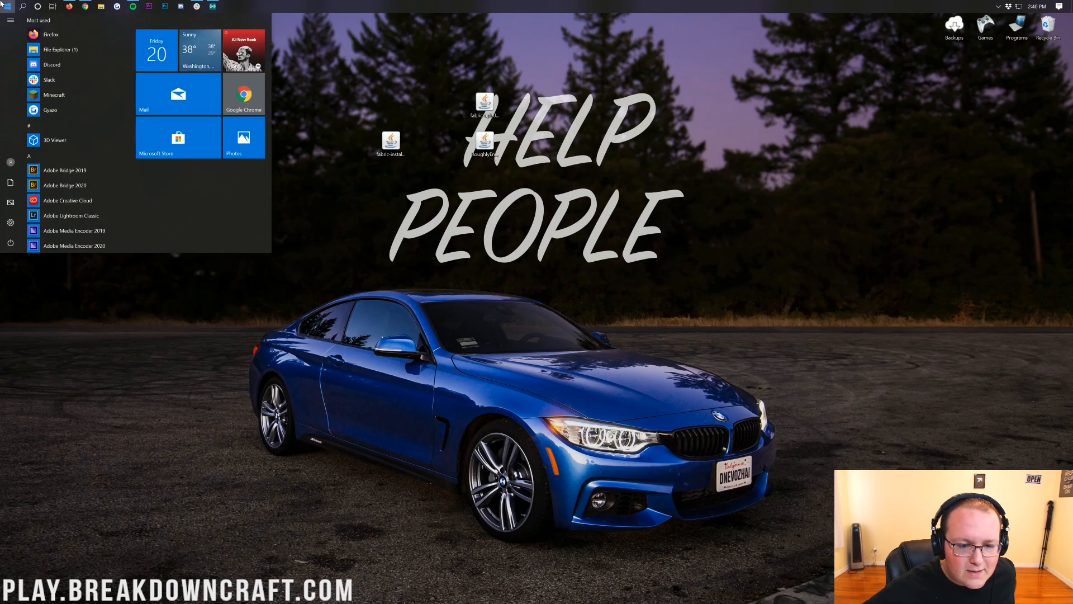
{"action": "left_click", "coordinate": [54, 95]}
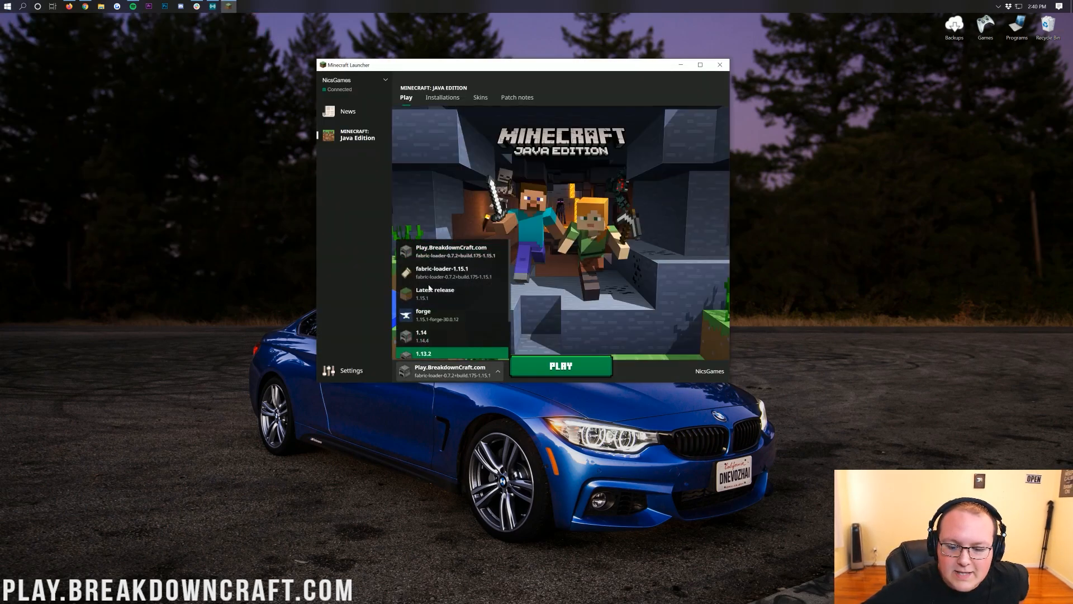
{"action": "left_click", "coordinate": [443, 269]}
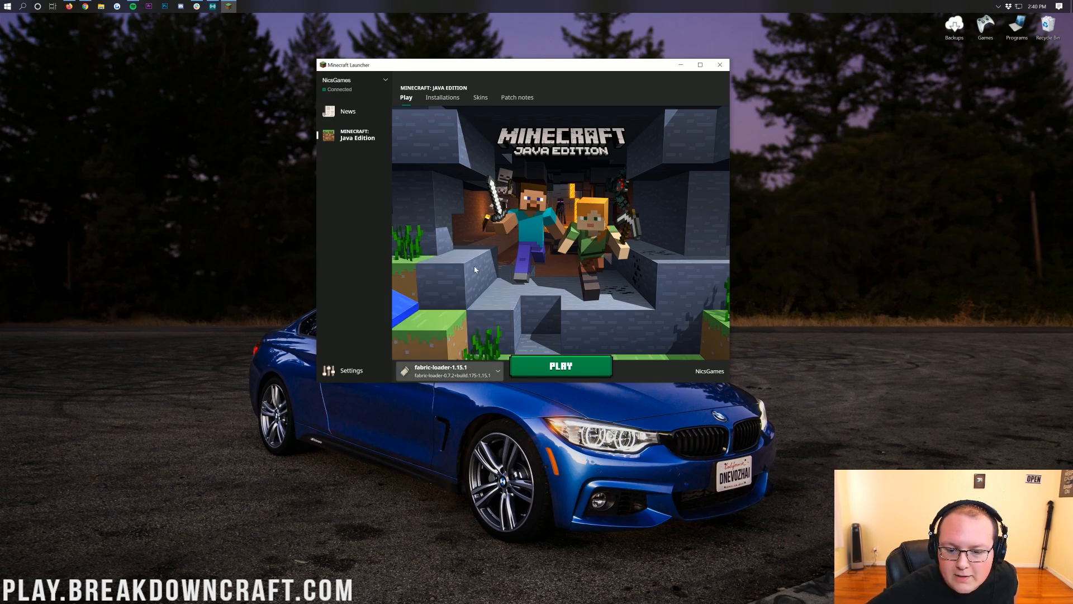
{"action": "mouse_move", "coordinate": [452, 336]}
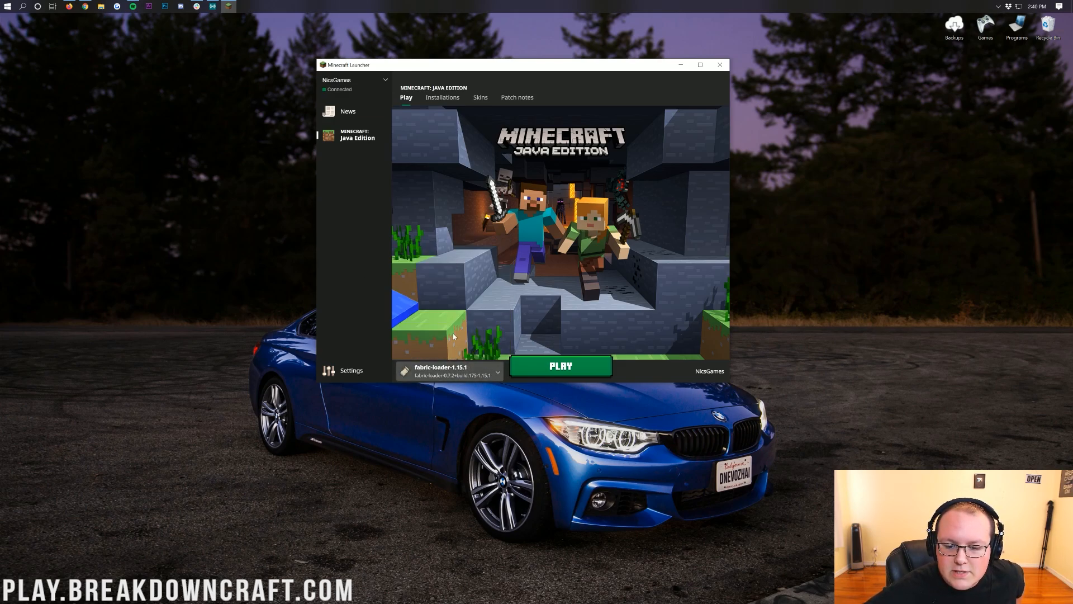
{"action": "left_click", "coordinate": [559, 365]}
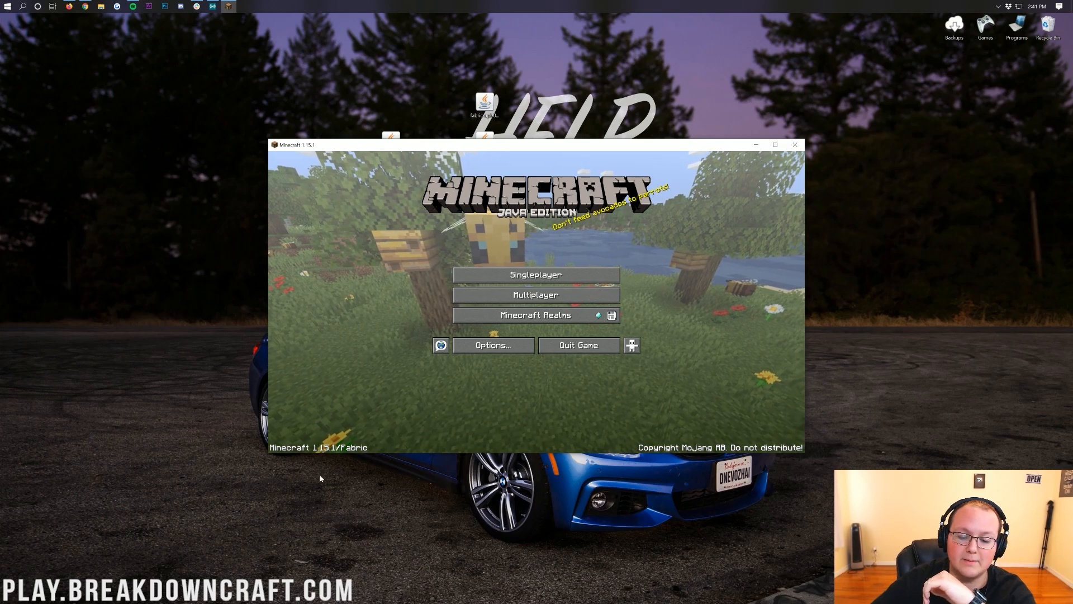
- Join the Play.BreakdownCraft.com server from the Multiplayer server list
{"action": "left_click", "coordinate": [536, 295]}
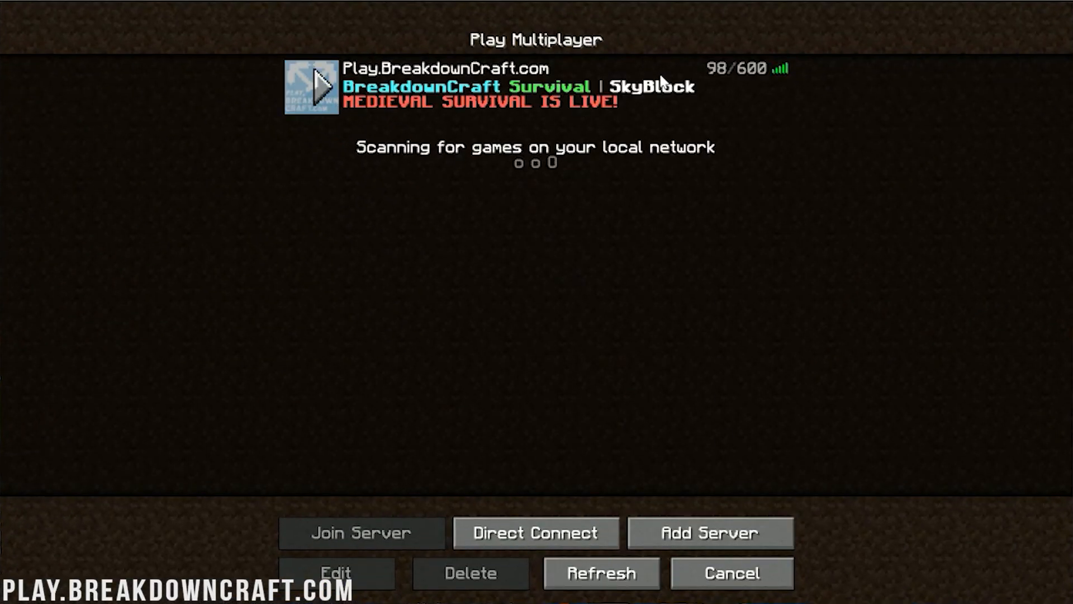
{"action": "left_click", "coordinate": [362, 533]}
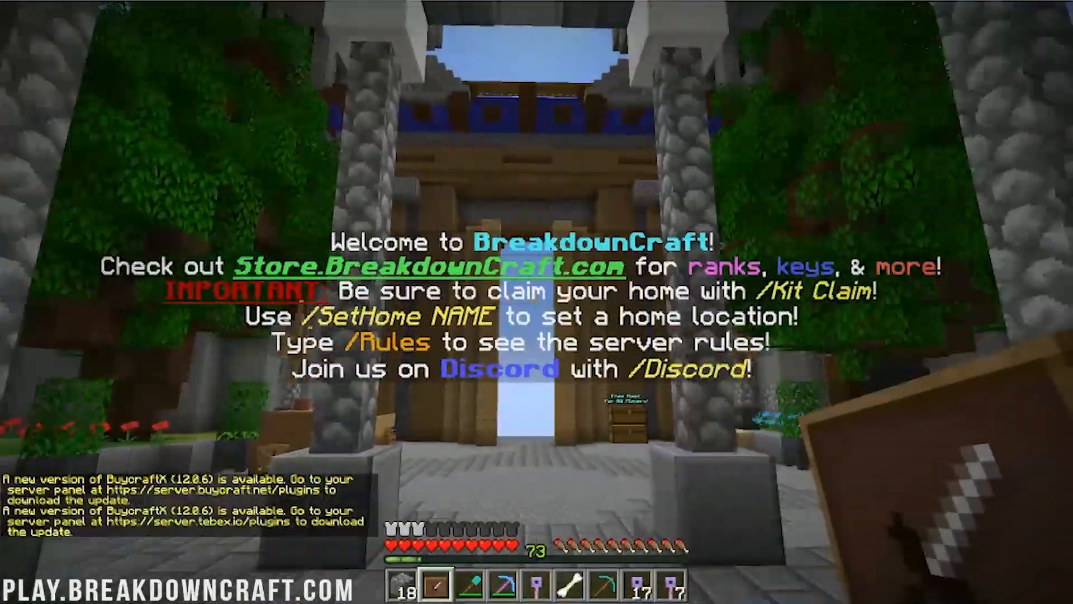
- Open the inventory, page through the Roughly Enough Items list and view the brick slab recipe
{"action": "key", "text": "Tab"}
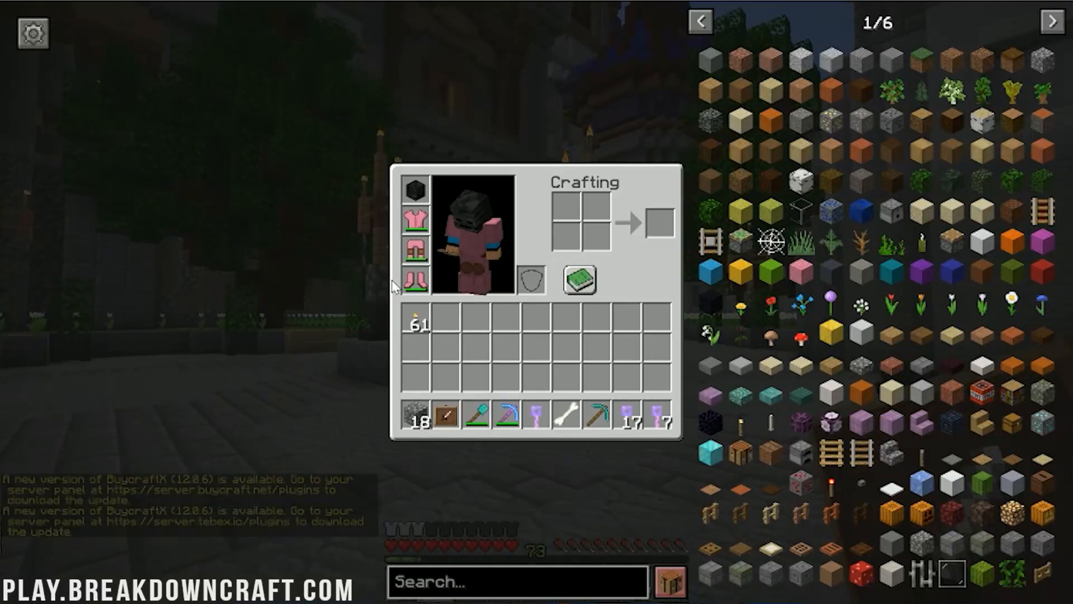
{"action": "left_click", "coordinate": [1052, 21]}
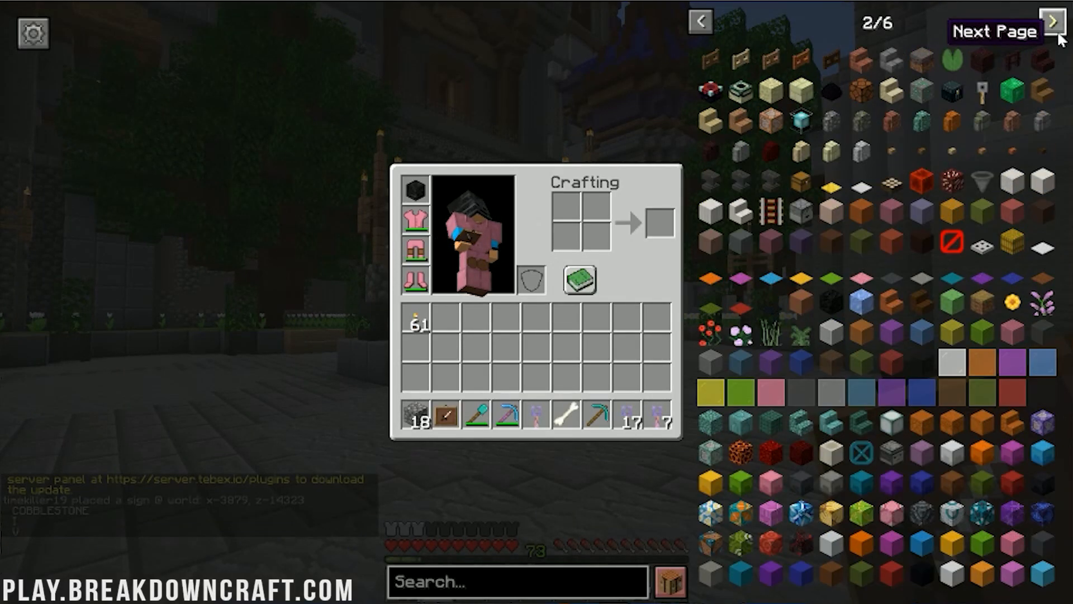
{"action": "left_click", "coordinate": [700, 22]}
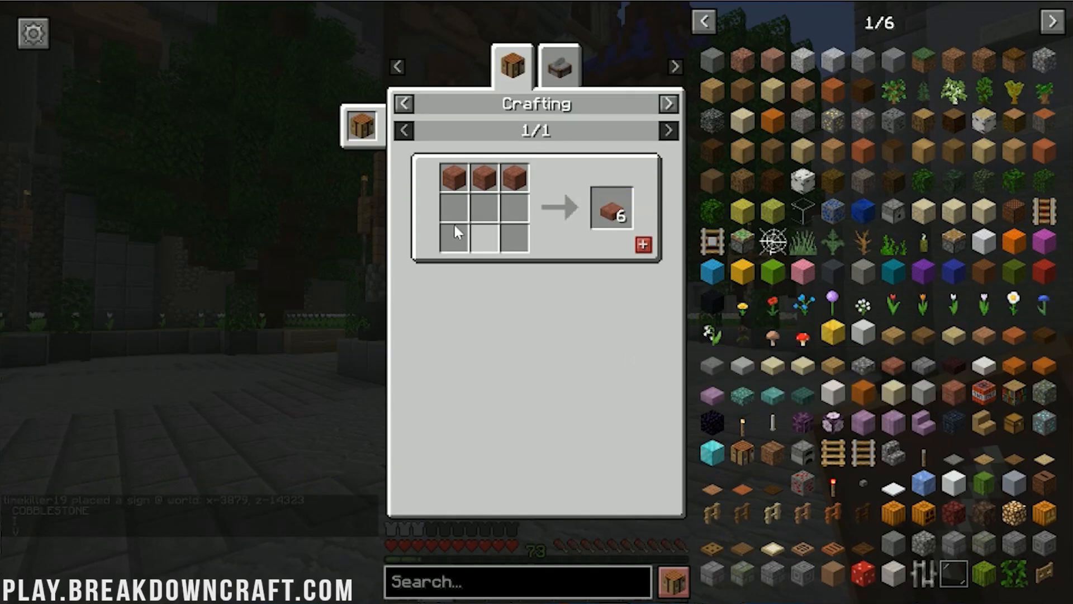
{"action": "left_click", "coordinate": [1052, 21]}
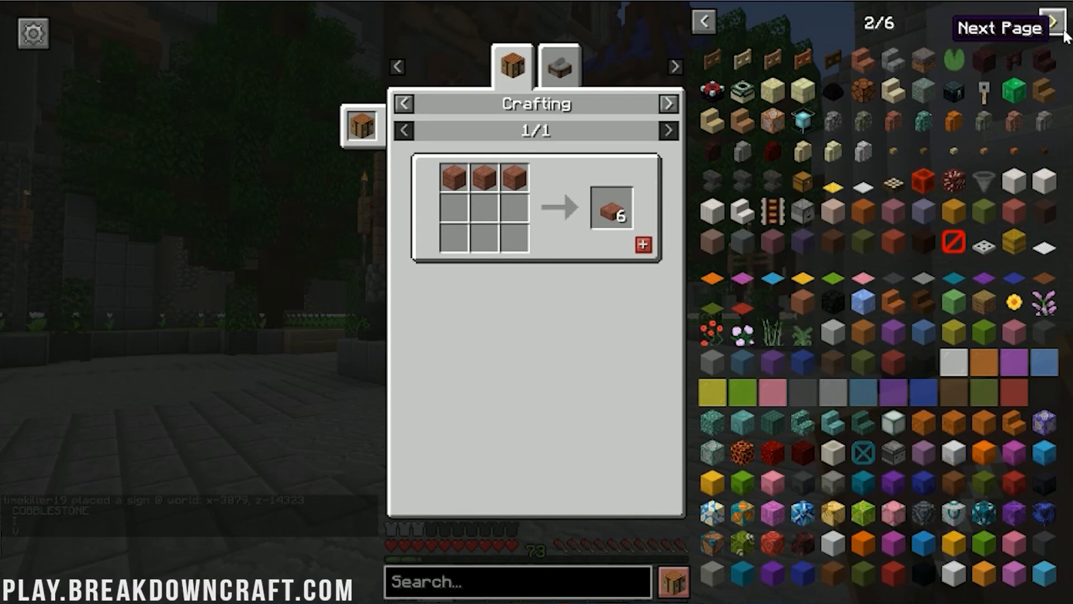
{"action": "mouse_move", "coordinate": [775, 218]}
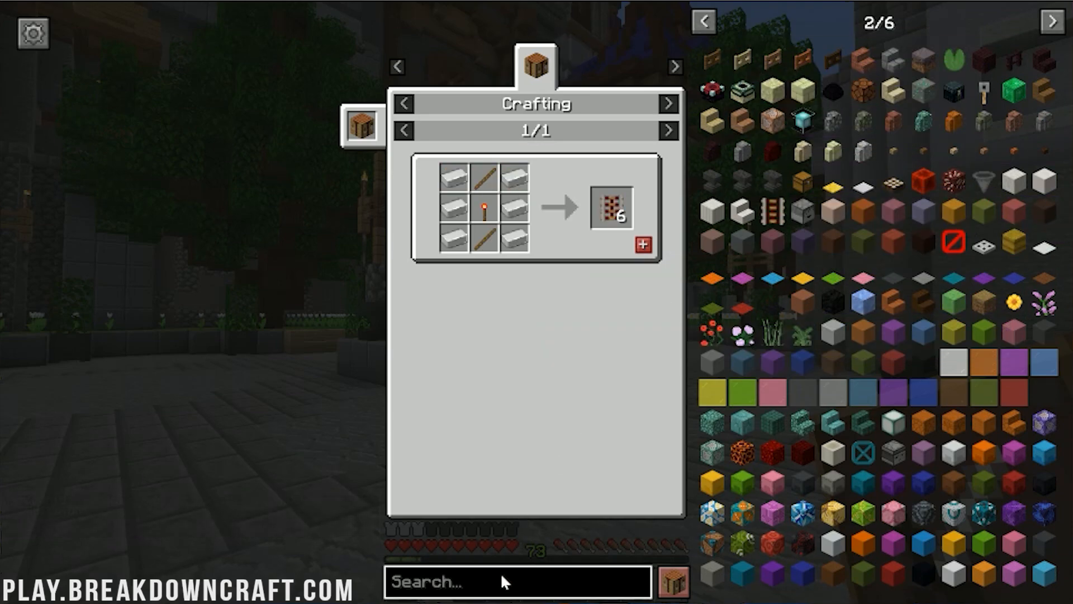
{"action": "key", "text": "Escape"}
{"action": "type", "text": "be"}
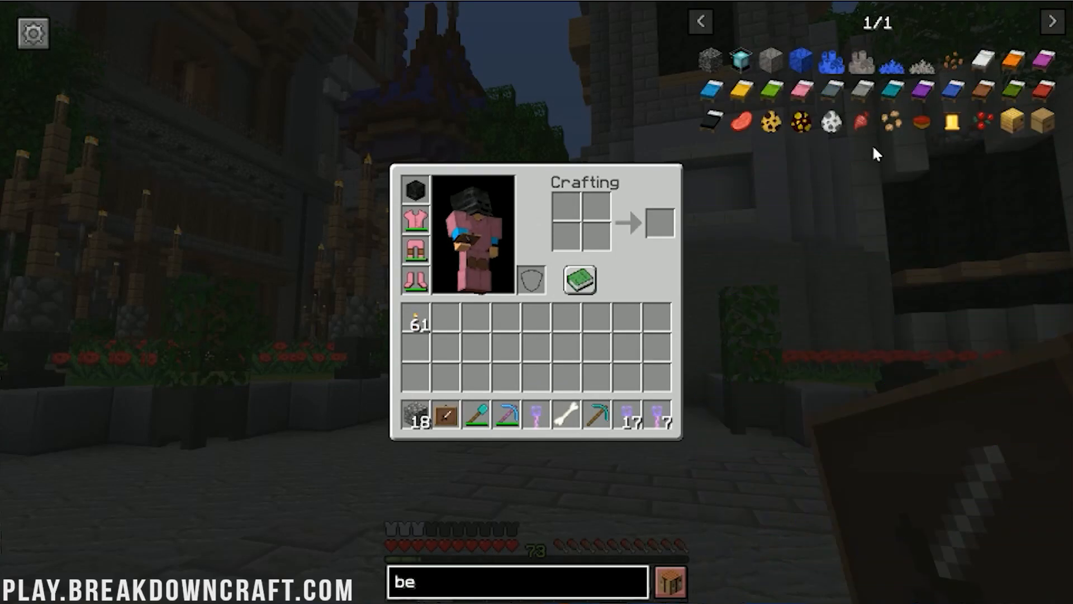
{"action": "mouse_move", "coordinate": [833, 122]}
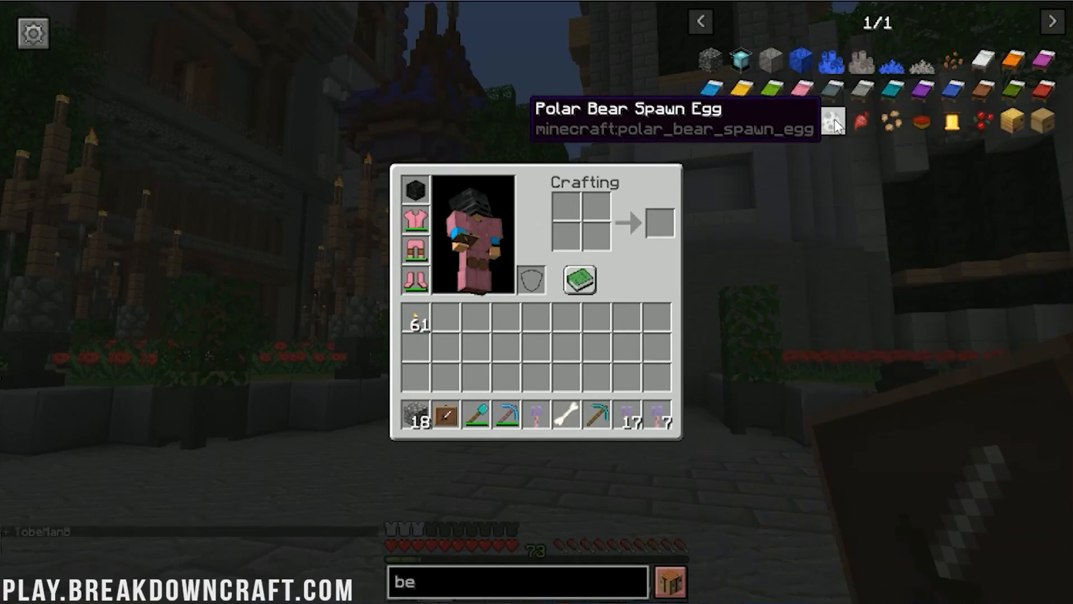
{"action": "mouse_move", "coordinate": [801, 122]}
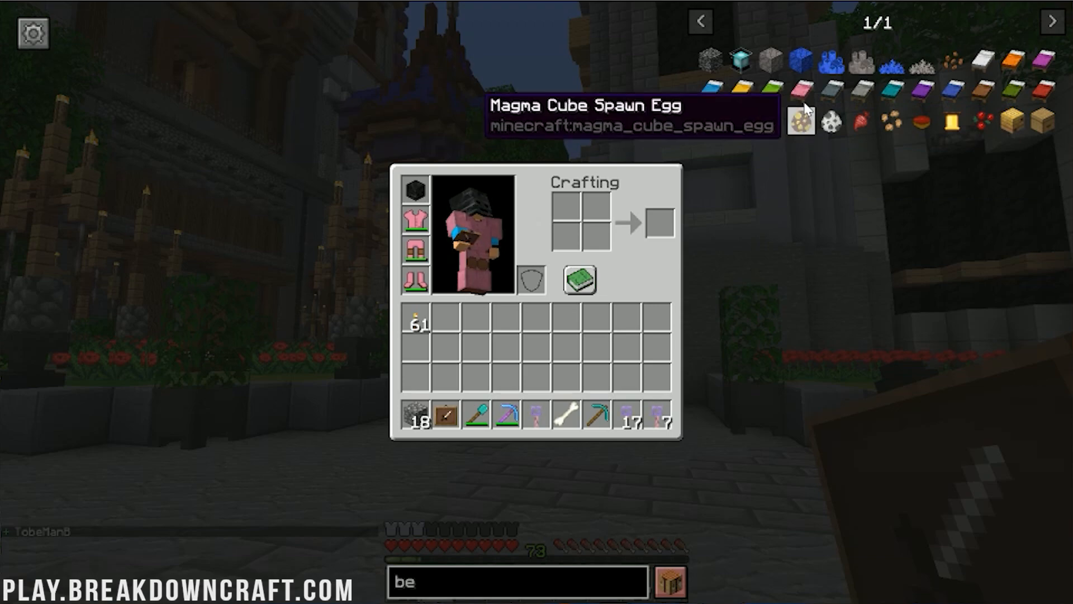
{"action": "mouse_move", "coordinate": [814, 196]}
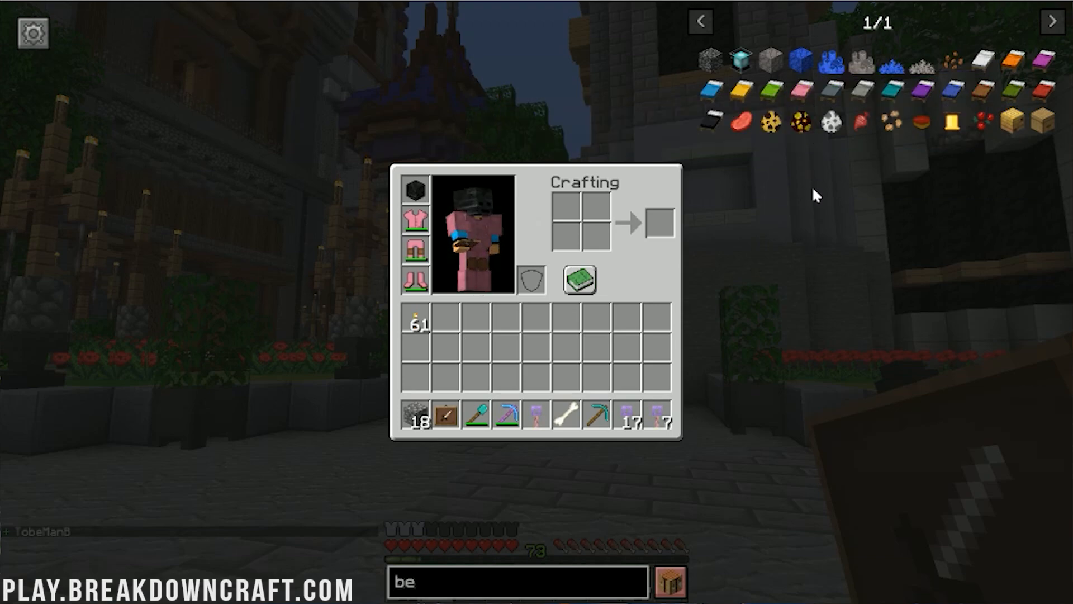
{"action": "mouse_move", "coordinate": [34, 33]}
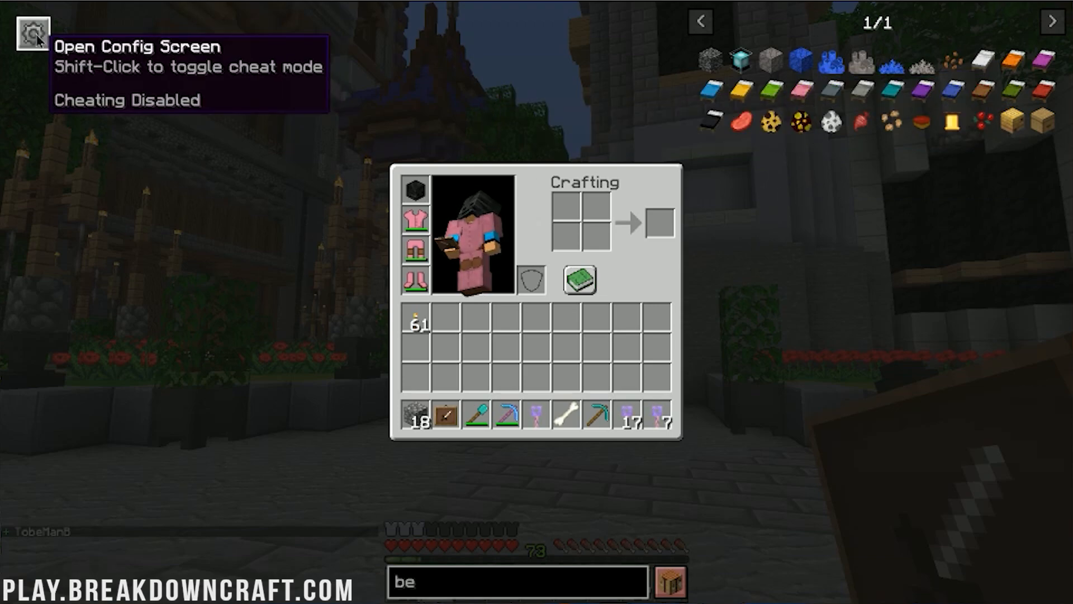
{"action": "left_click", "coordinate": [31, 33]}
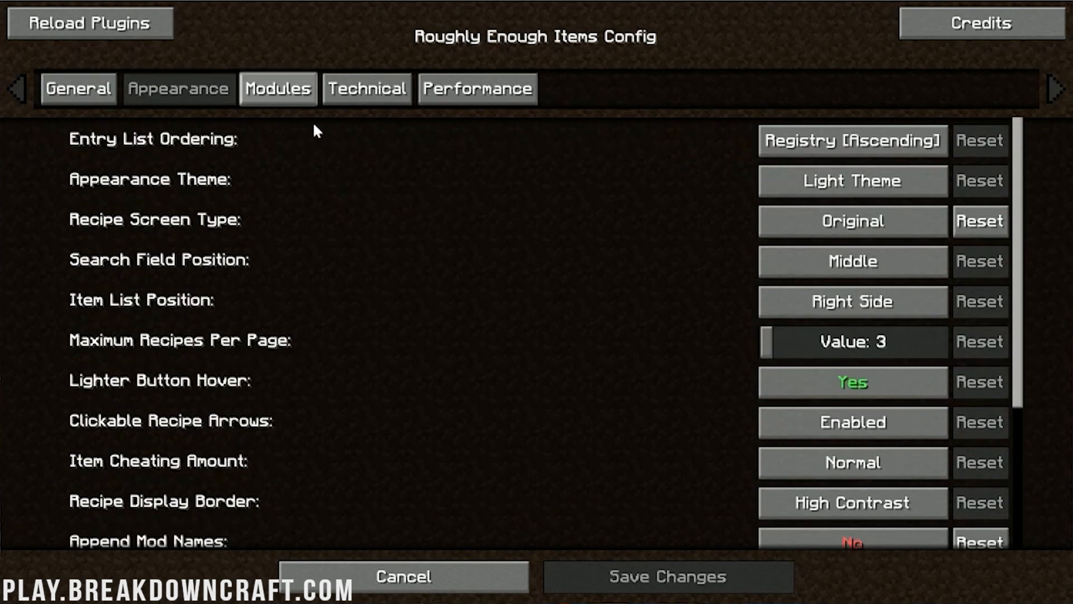
{"action": "left_click", "coordinate": [278, 88]}
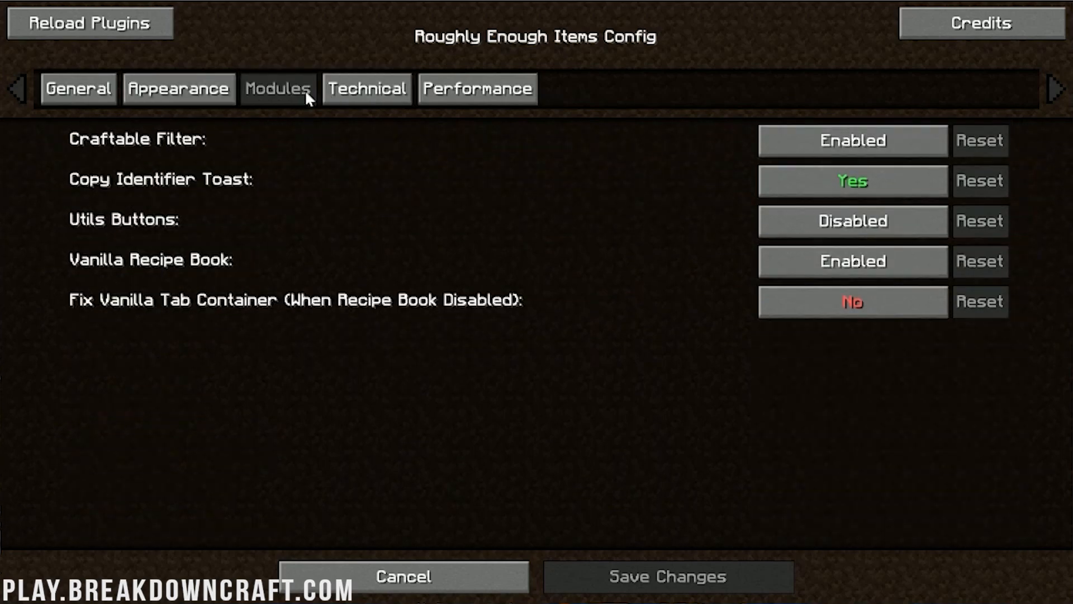
{"action": "left_click", "coordinate": [477, 89]}
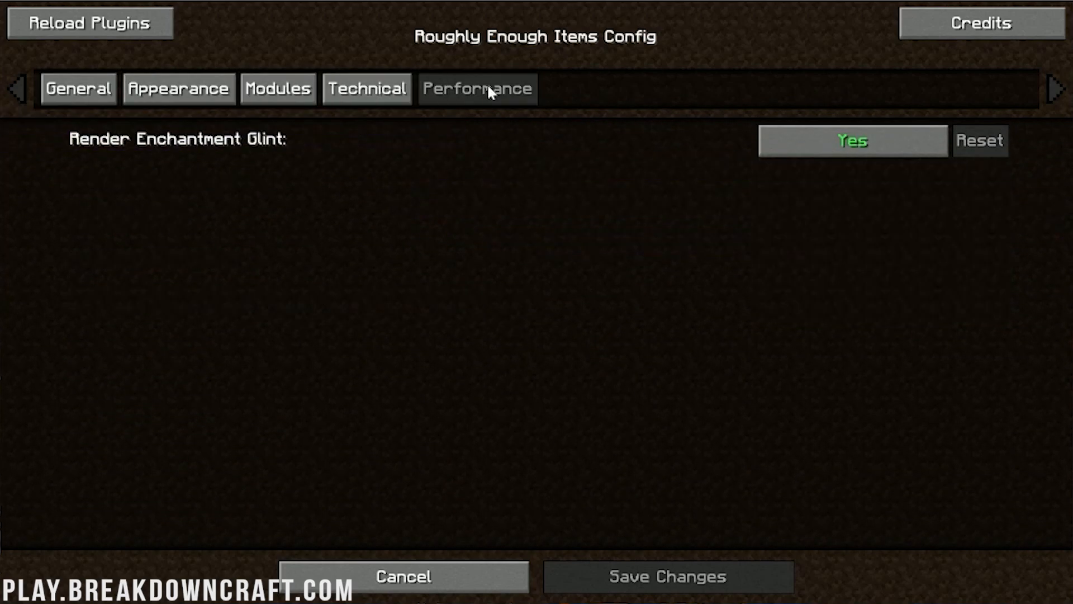
{"action": "left_click", "coordinate": [366, 89]}
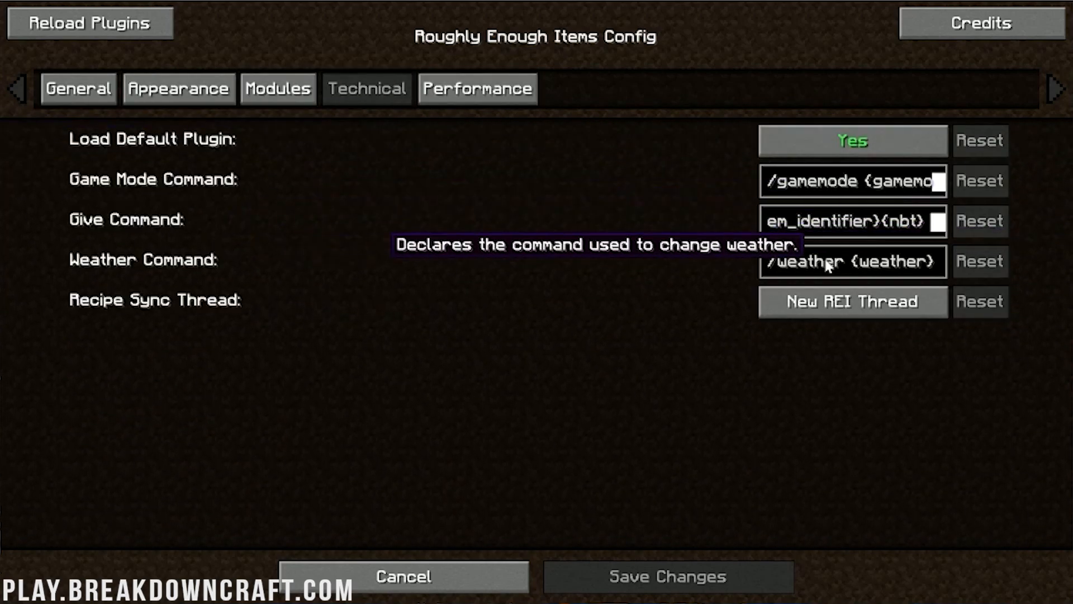
{"action": "mouse_move", "coordinate": [861, 268]}
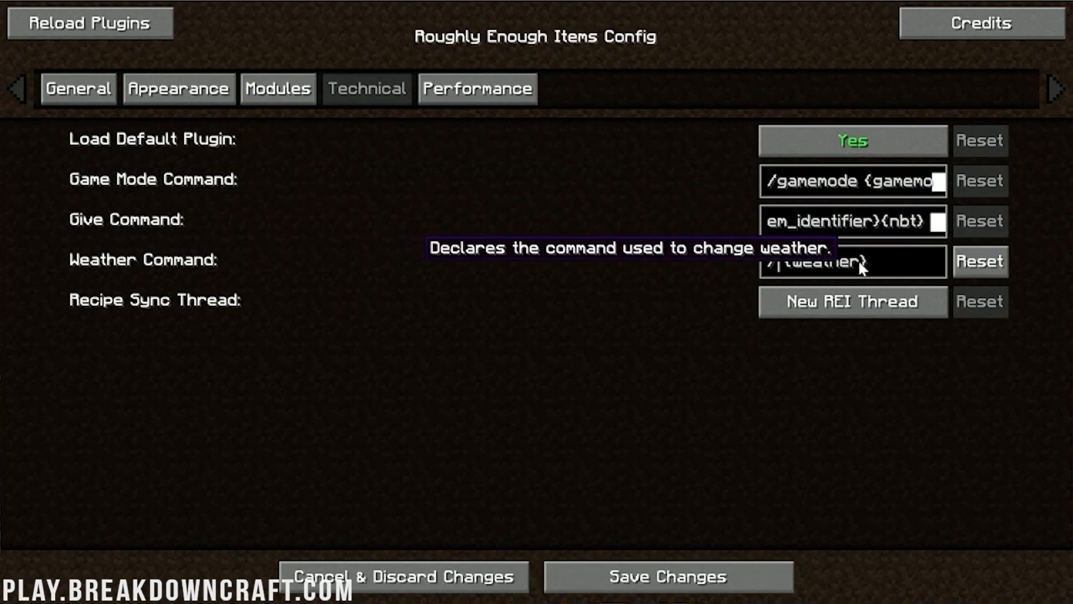
{"action": "type", "text": "{weather"}
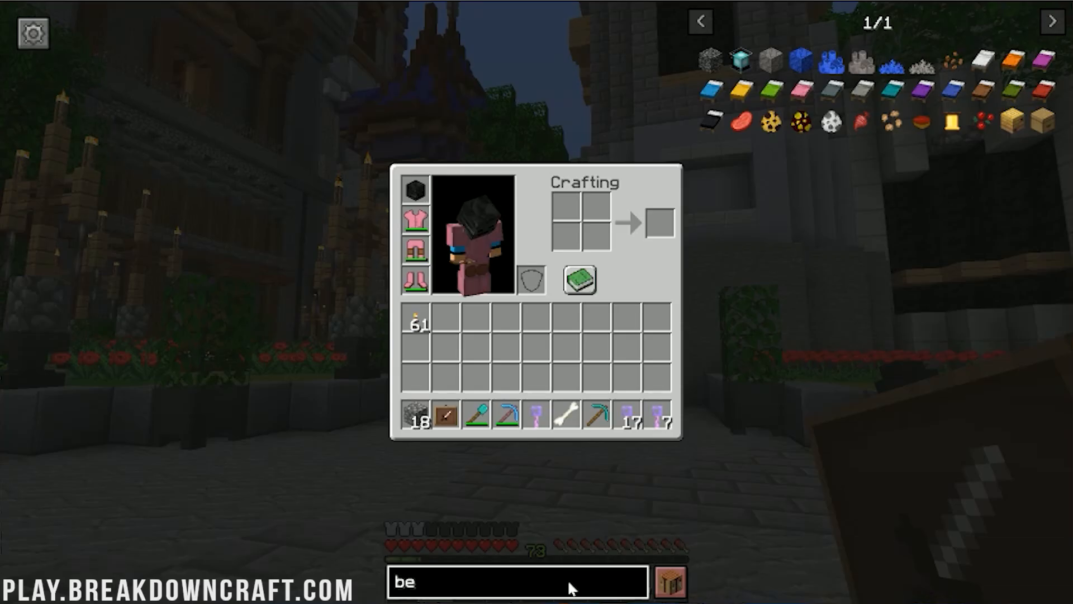
{"action": "mouse_move", "coordinate": [170, 231]}
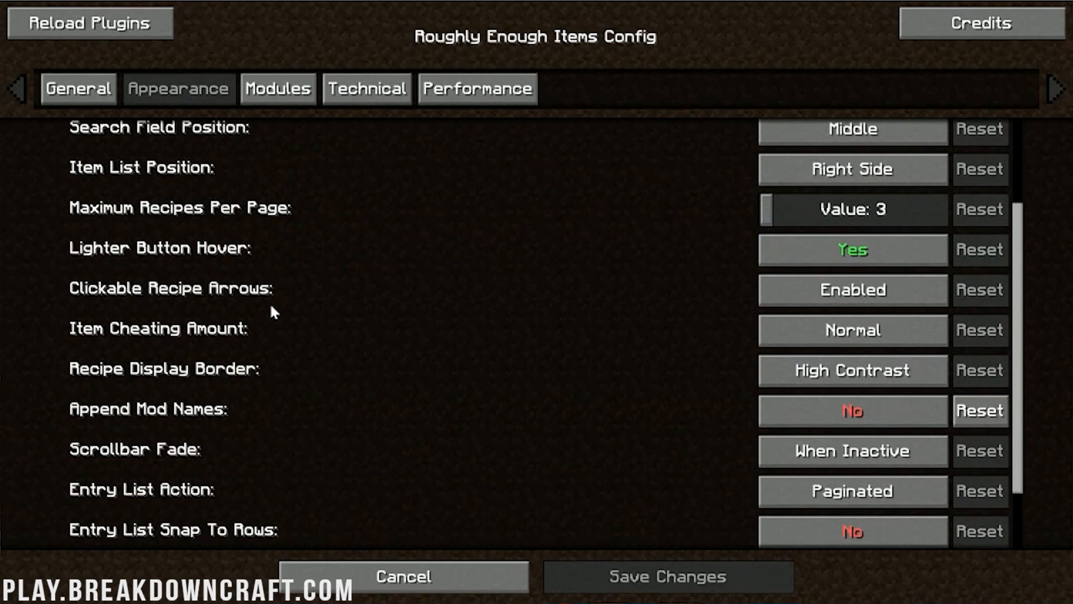
{"action": "scroll", "scroll_direction": "up", "scroll_amount": 3}
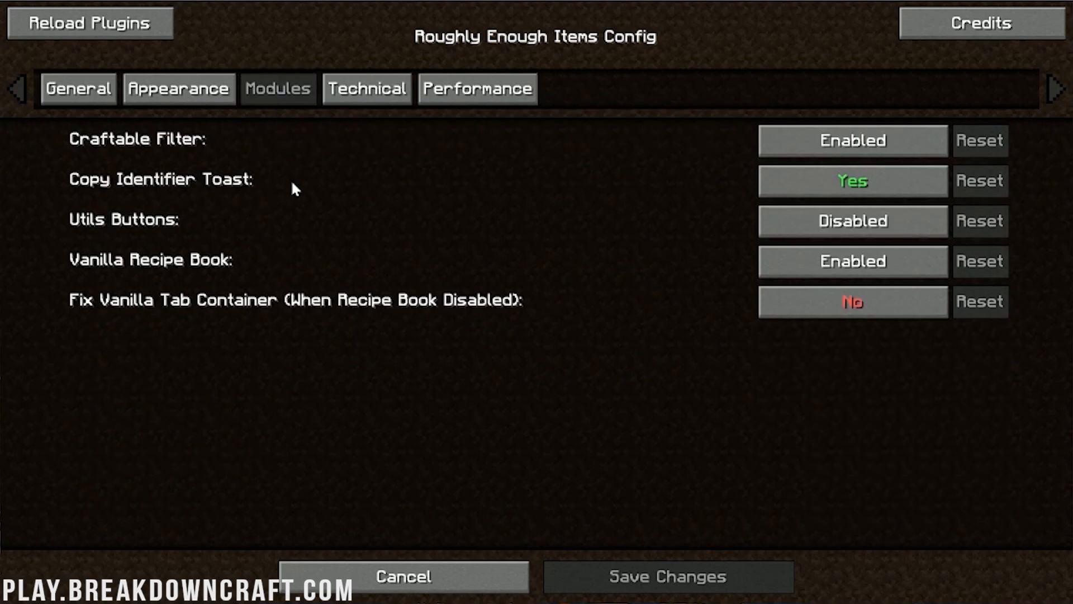
{"action": "left_click", "coordinate": [77, 88]}
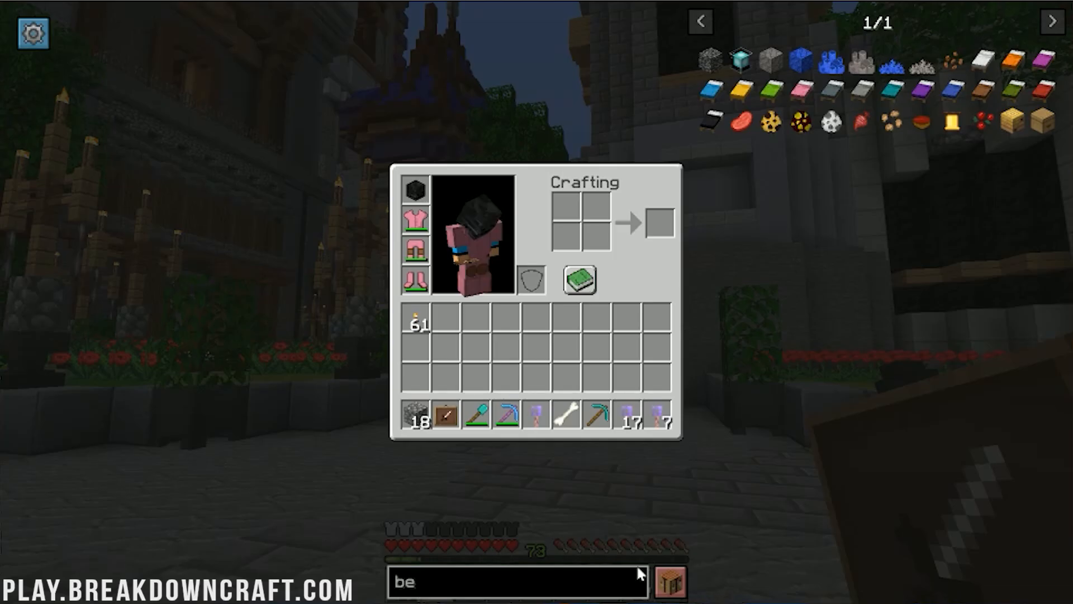
- Close the inventory to return to the server spawn
{"action": "key", "text": "Escape"}
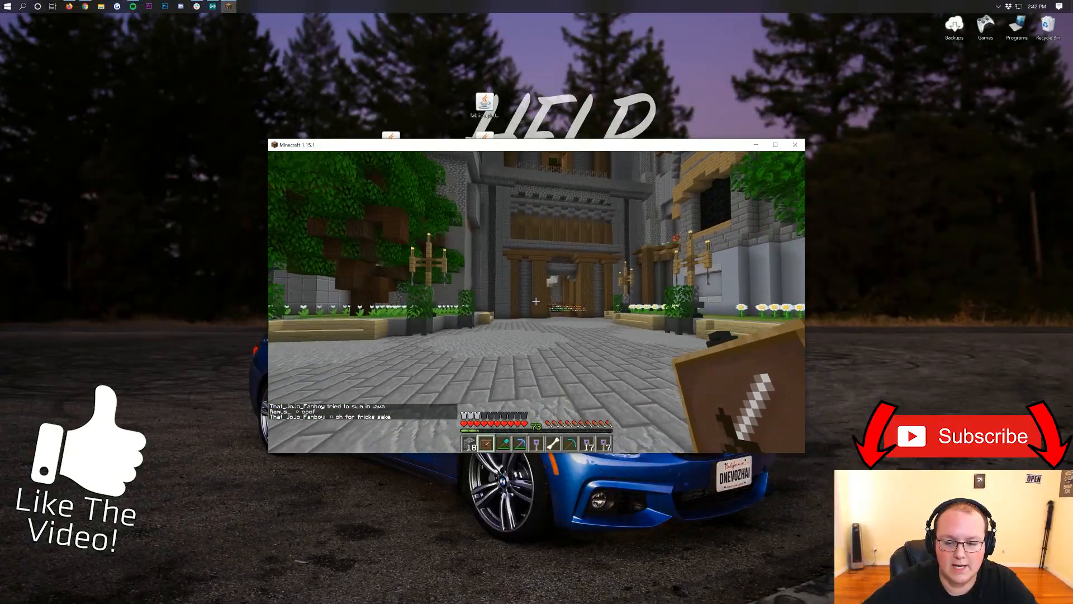
{"action": "mouse_move", "coordinate": [537, 301]}
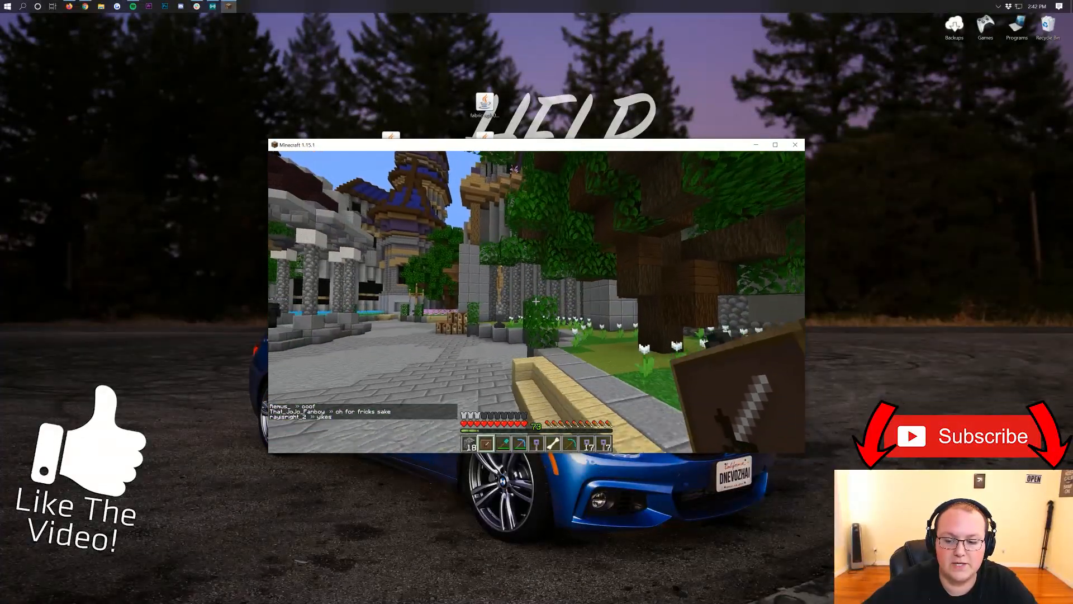